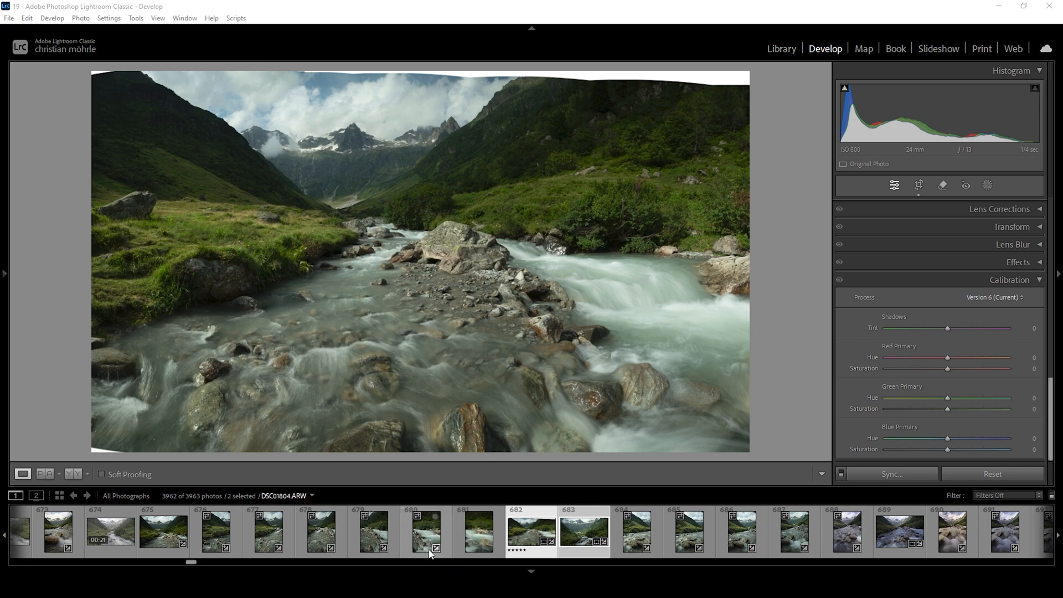
Select all six river frames in the filmstrip, from the first shot to the last
left_click(372, 532)
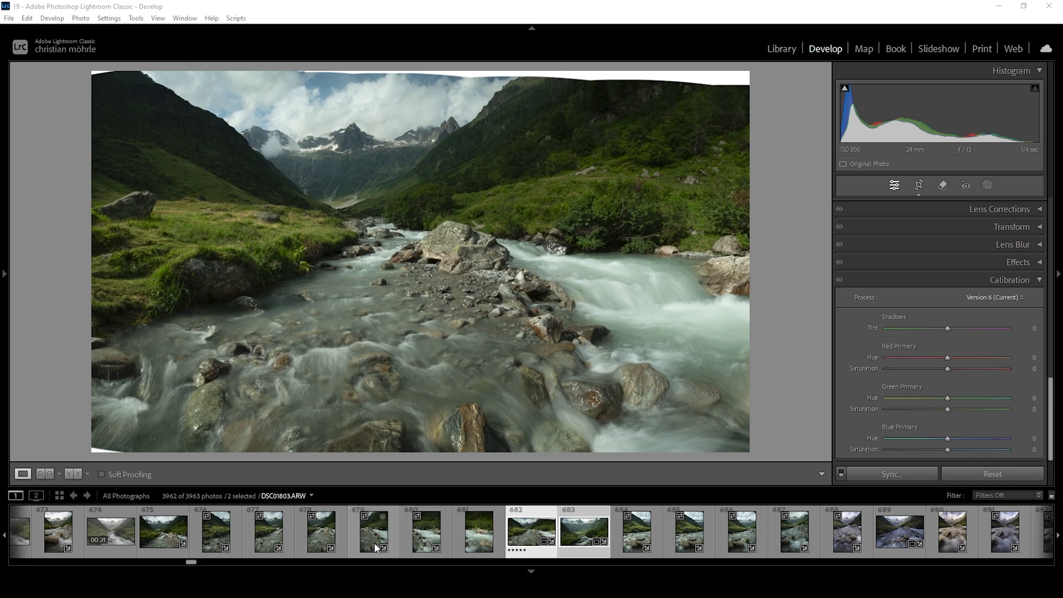
left_click(215, 531)
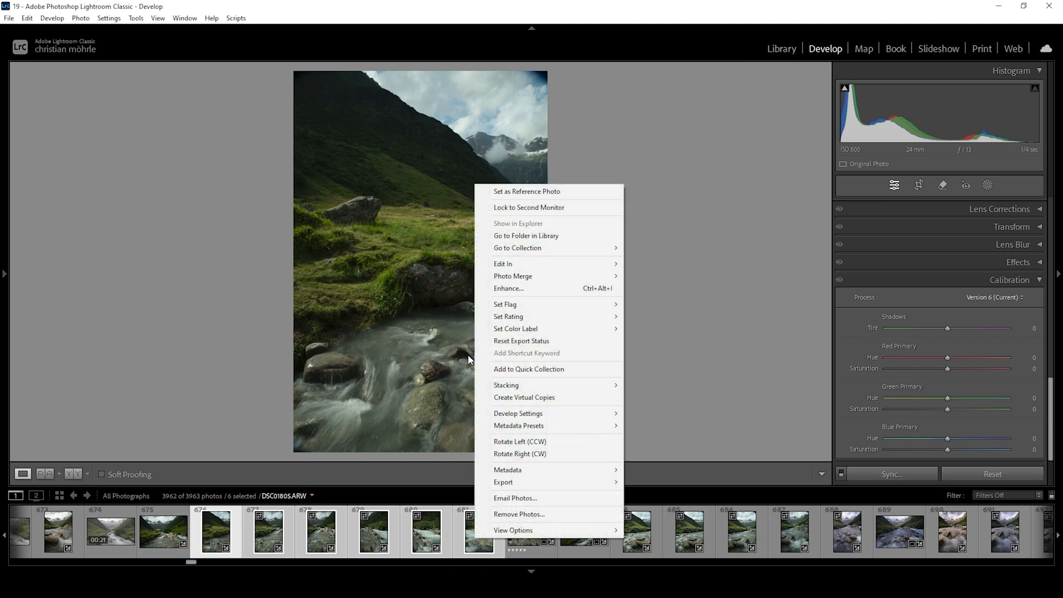
mouse_move(513, 276)
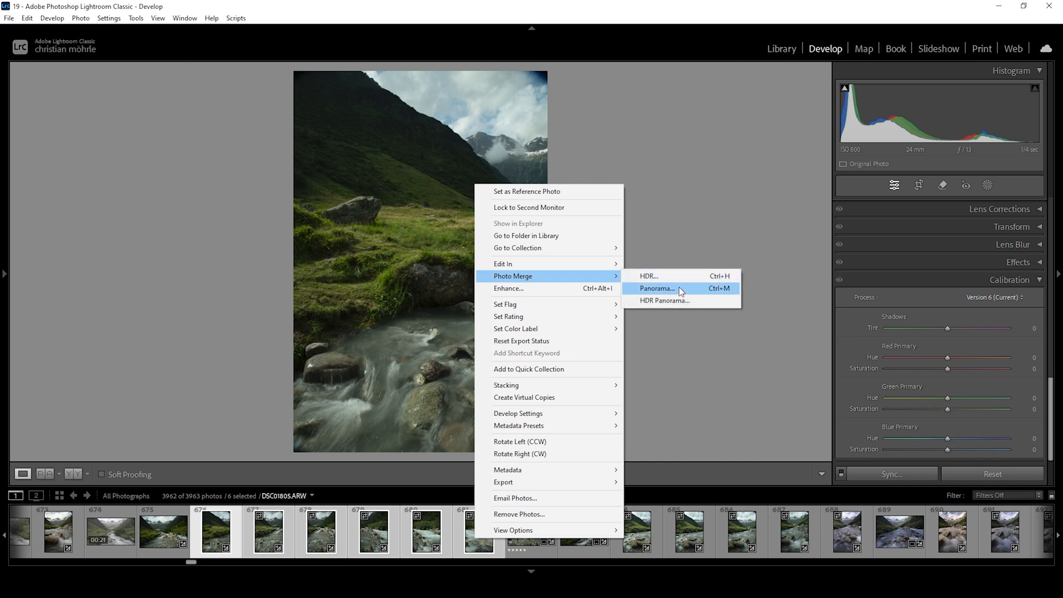
Merge the selected frames into a cylindrical panorama DNG
left_click(655, 288)
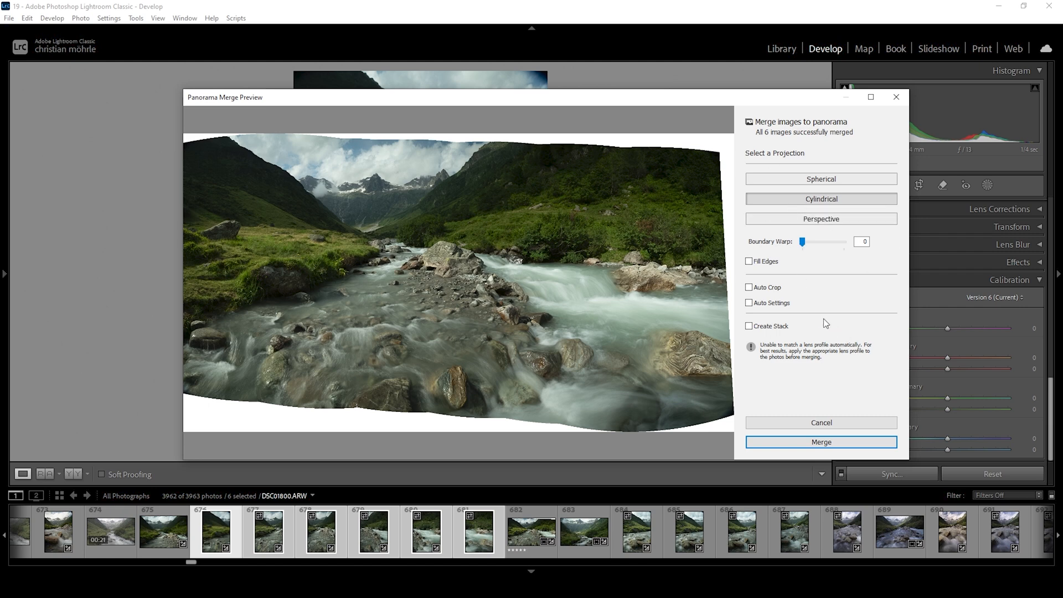
mouse_move(821, 442)
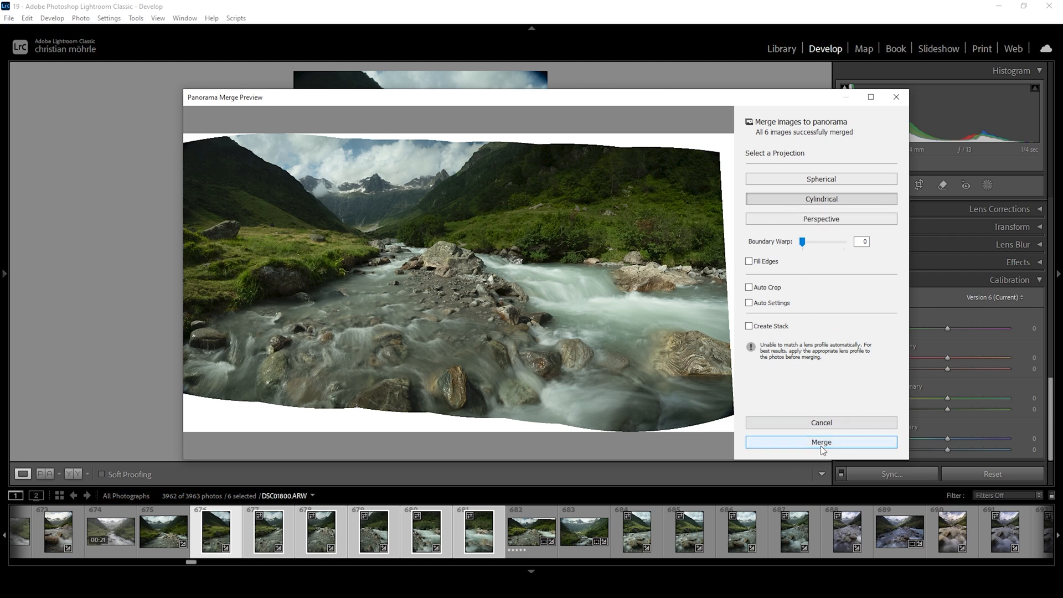
left_click(821, 442)
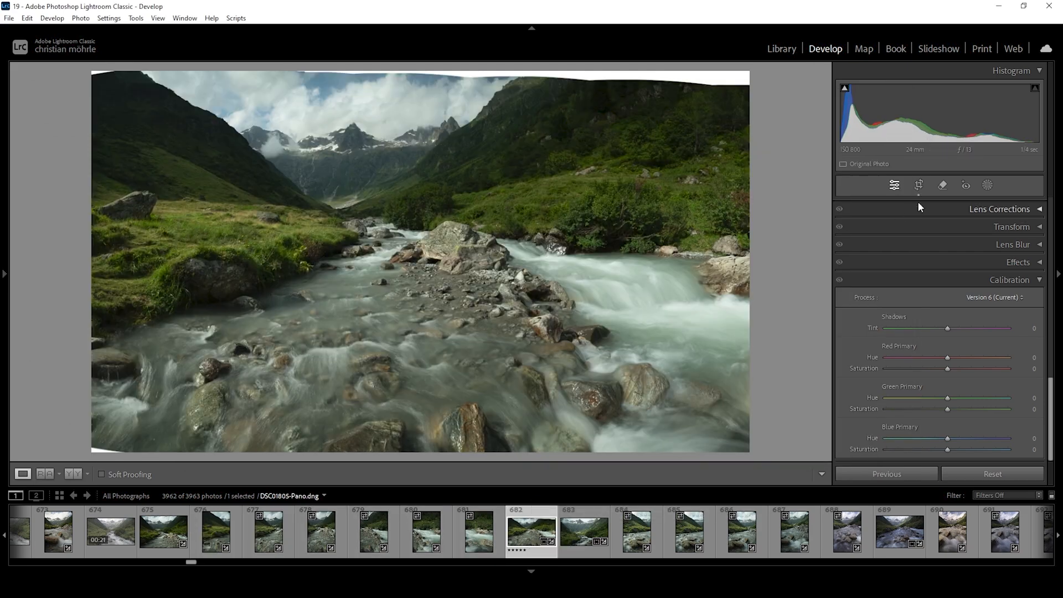
Collapse the Calibration panel so no Develop panel is expanded
left_click(918, 185)
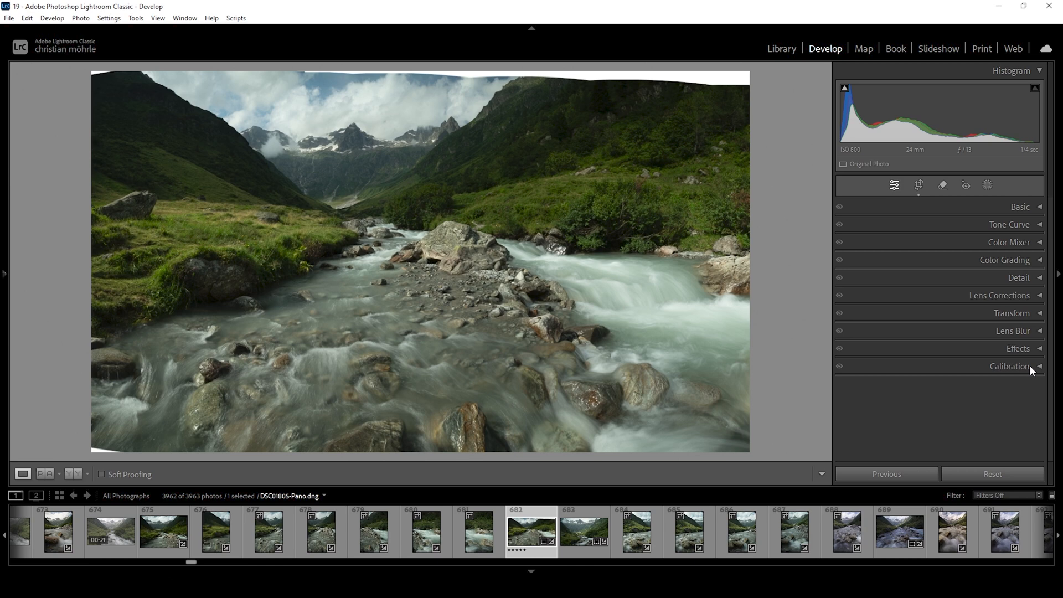
In the Basic panel, change the profile from Adobe Color to Adobe Standard
left_click(1021, 206)
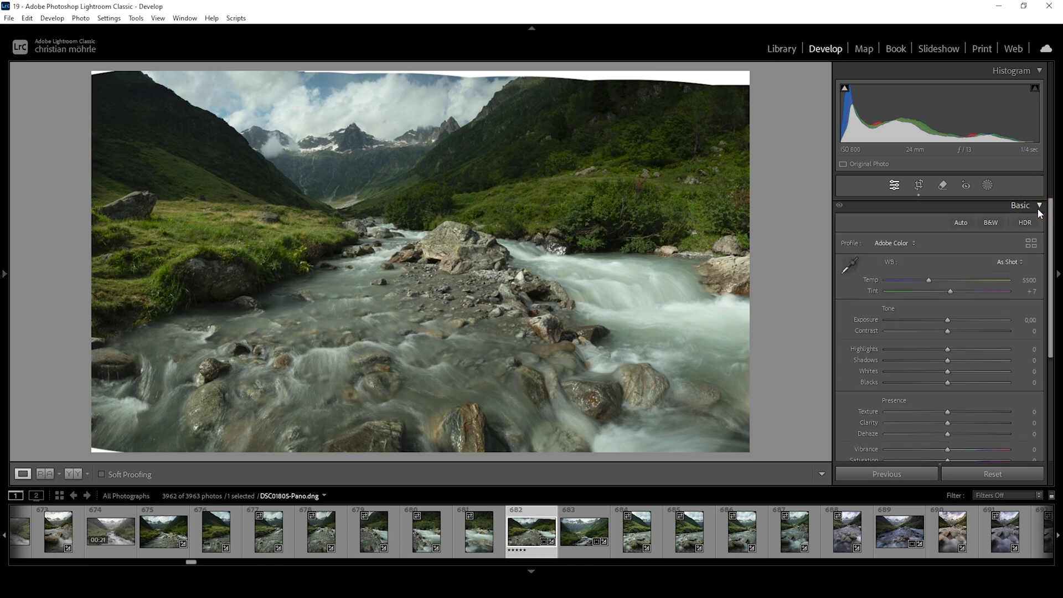
left_click(913, 242)
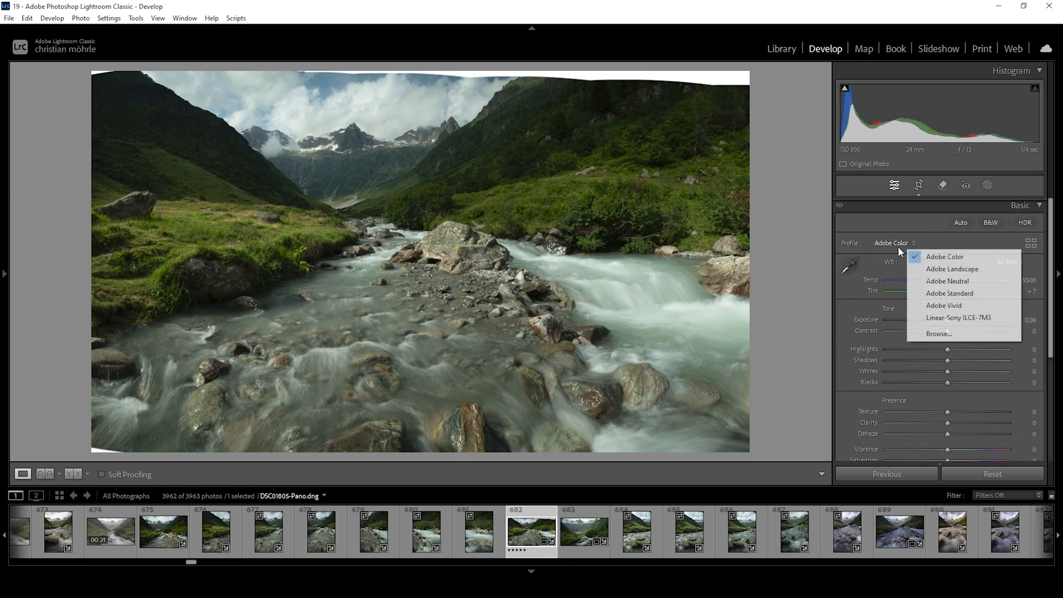
left_click(951, 293)
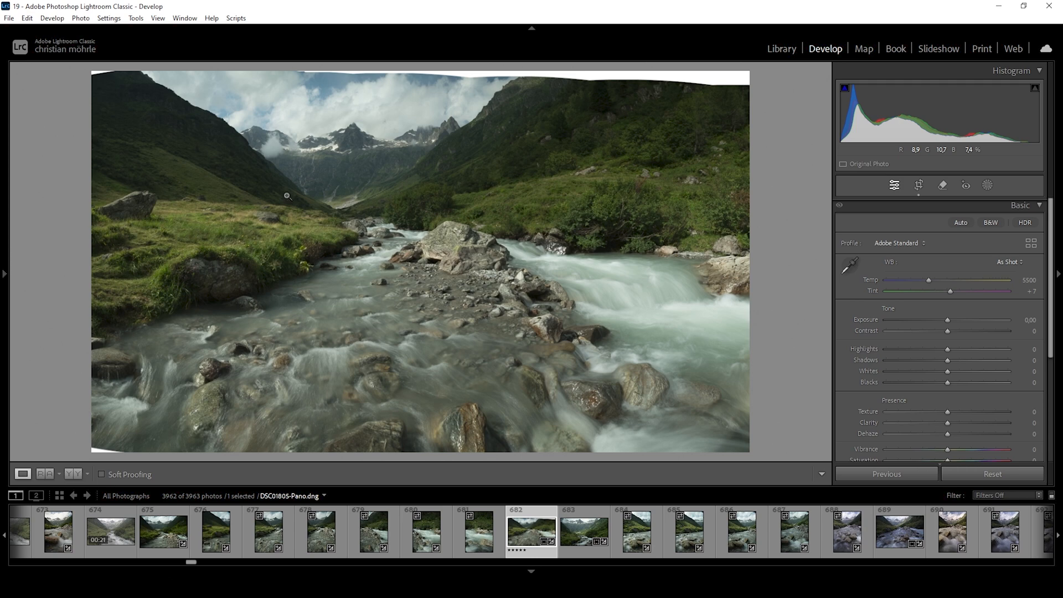
mouse_move(283, 197)
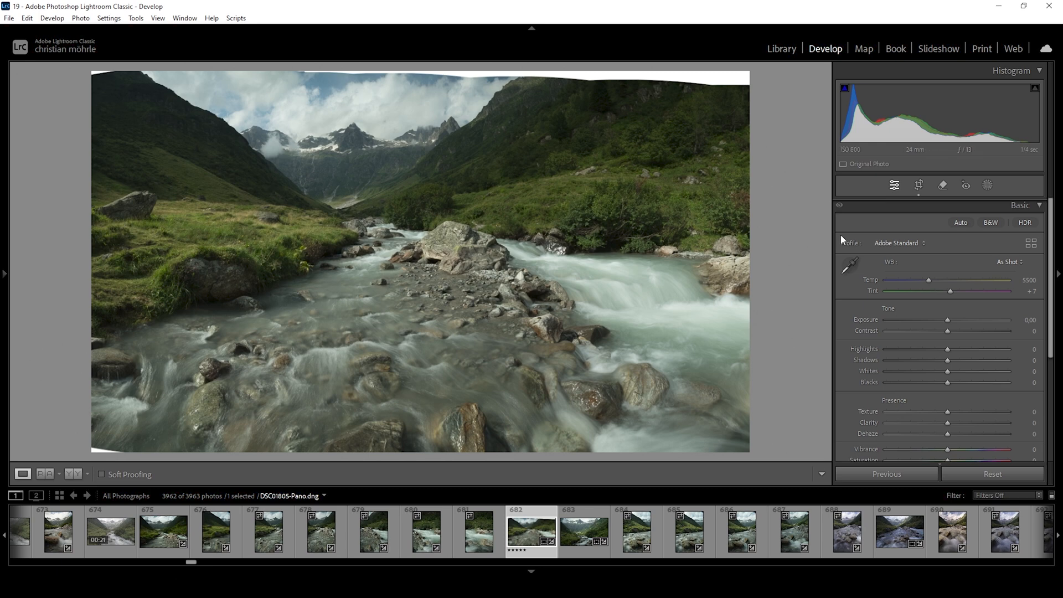
mouse_move(1017, 290)
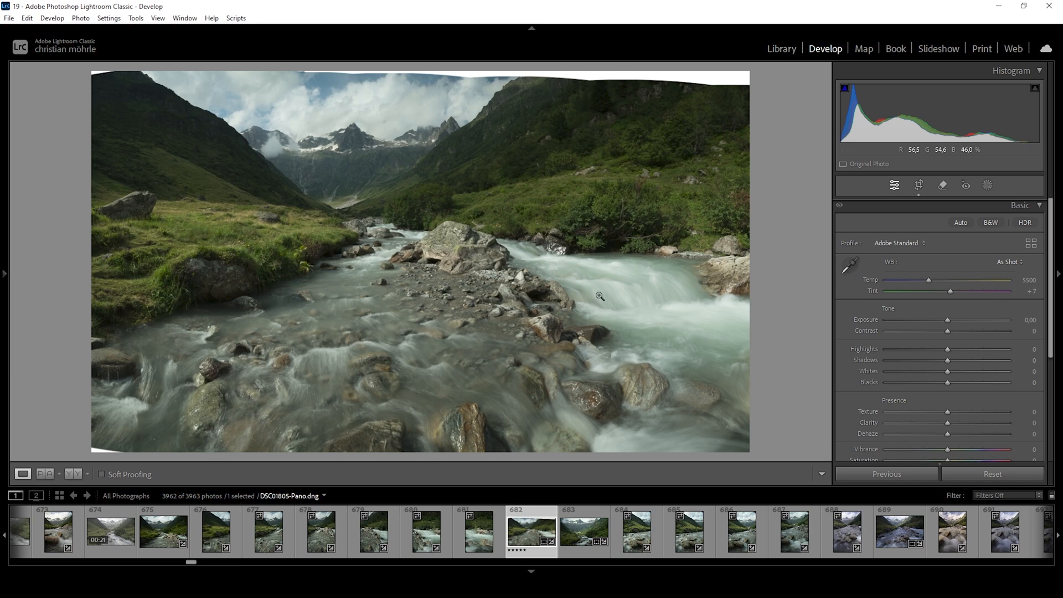
mouse_move(991, 313)
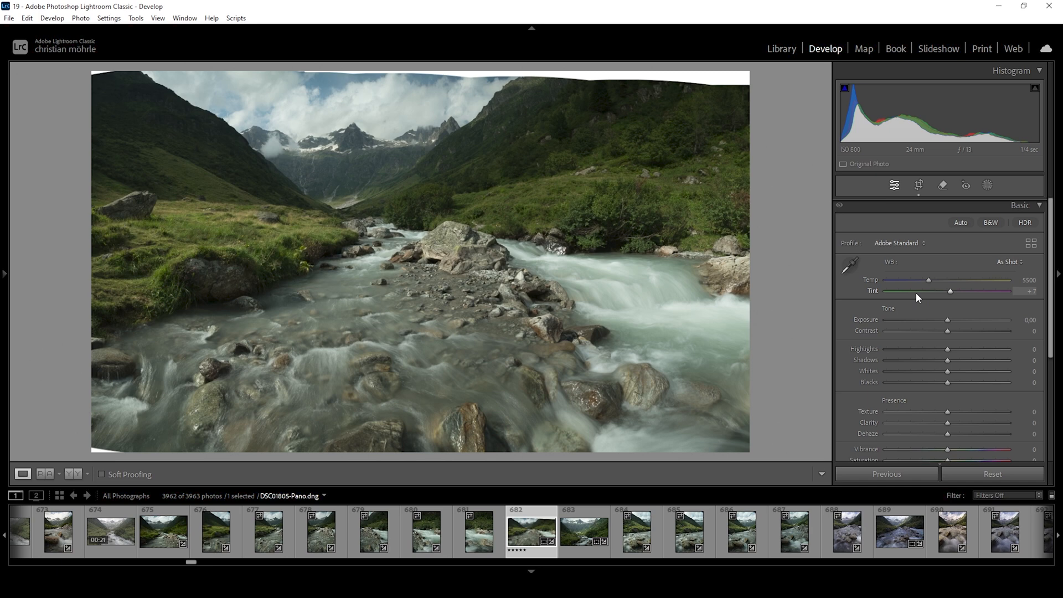
mouse_move(951, 295)
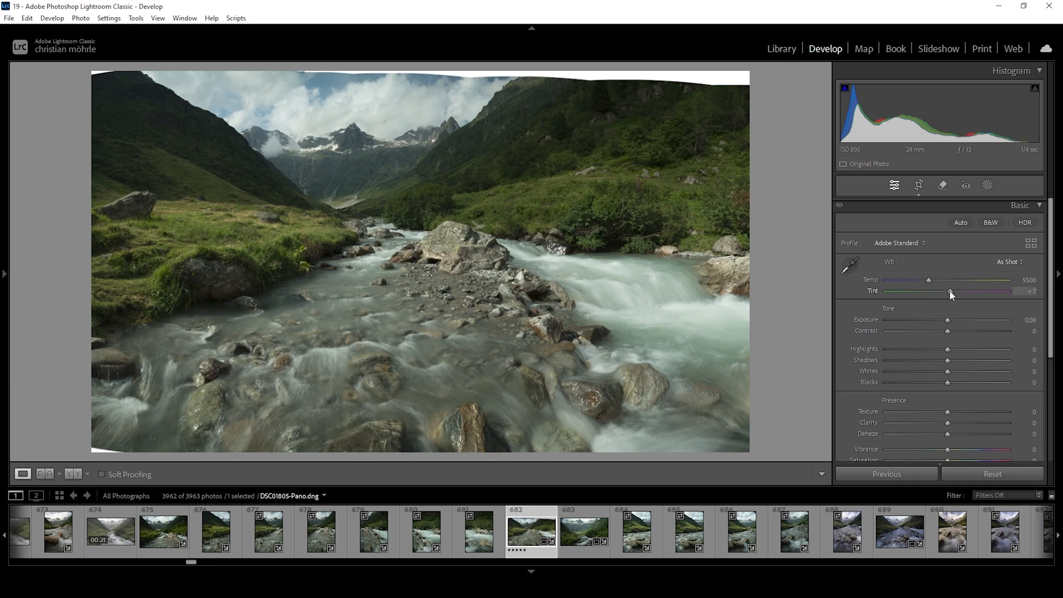
Set the white balance to Tint +30 and Temp 5756
left_click_drag(951, 293, 959, 292)
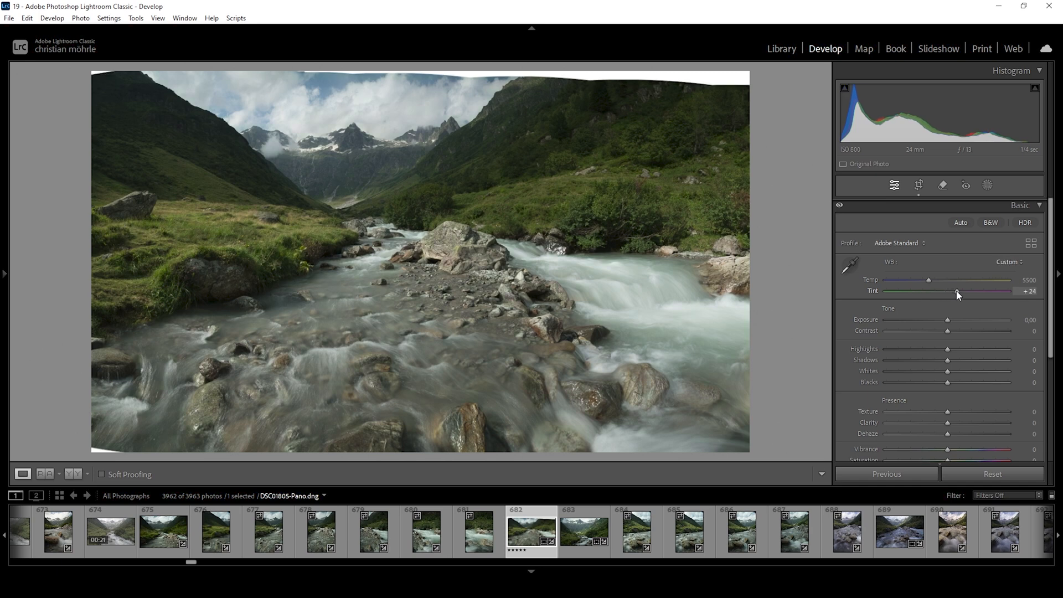
left_click_drag(957, 291, 961, 290)
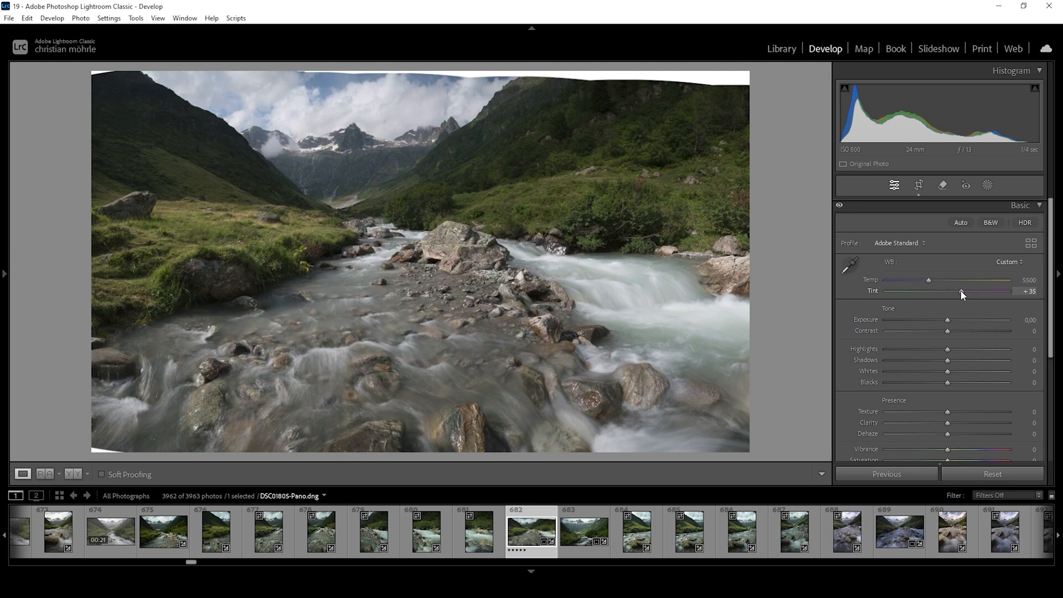
left_click_drag(971, 291, 958, 291)
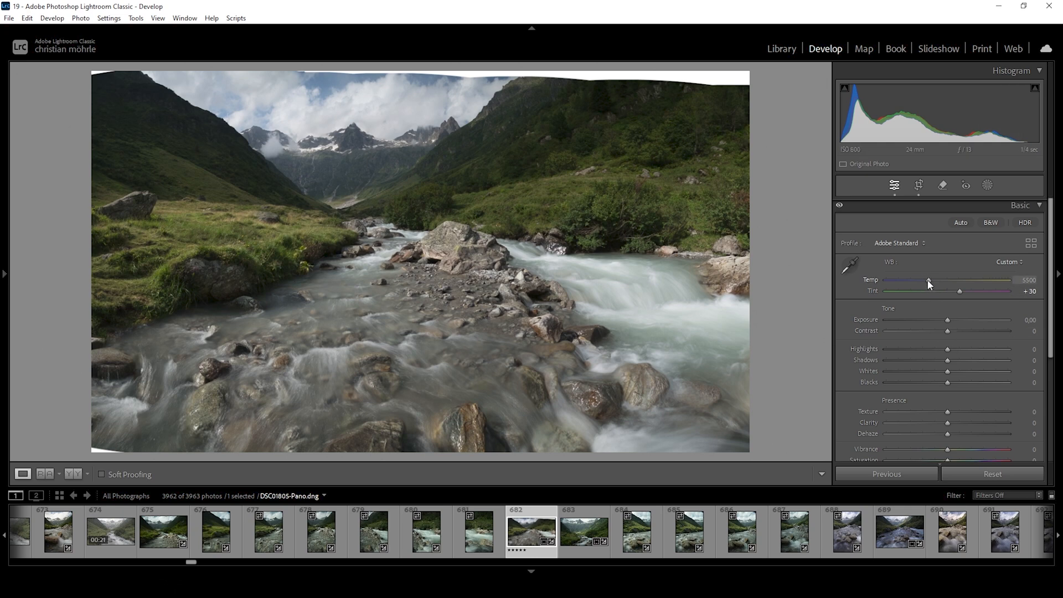
left_click_drag(930, 279, 932, 279)
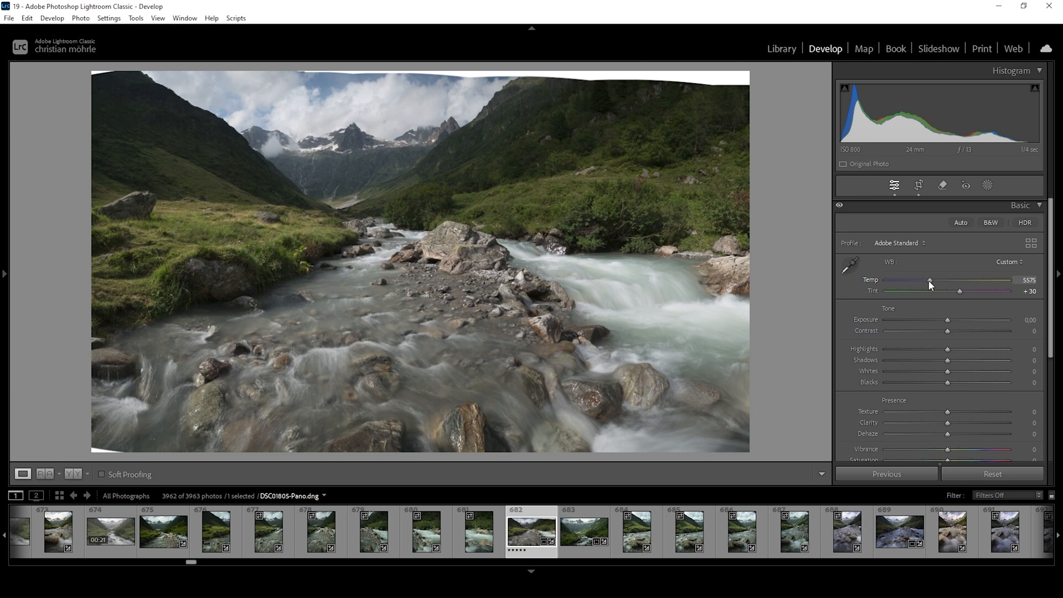
left_click_drag(930, 280, 932, 280)
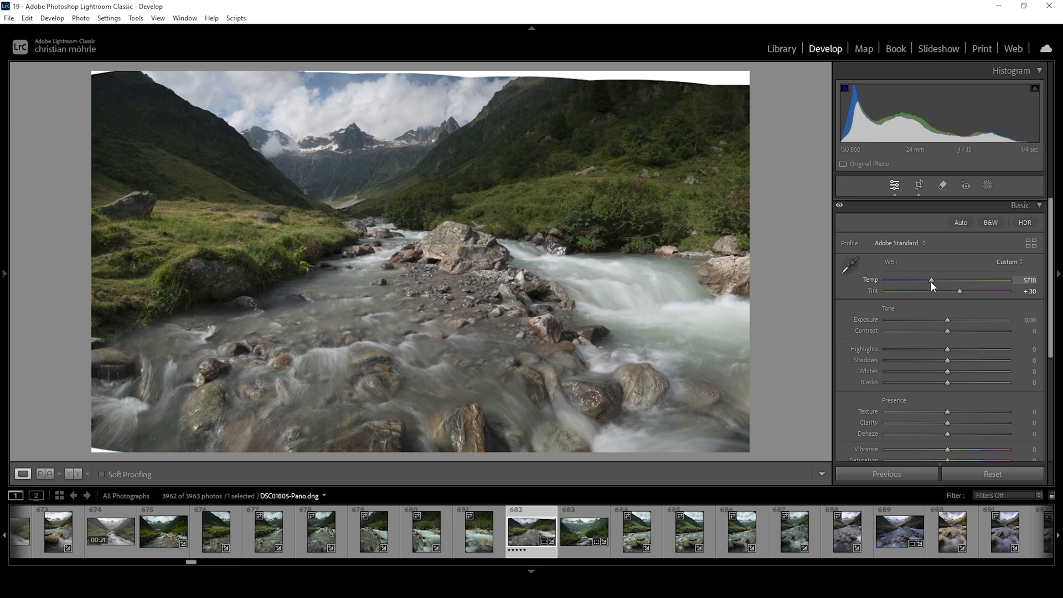
left_click_drag(931, 281, 933, 281)
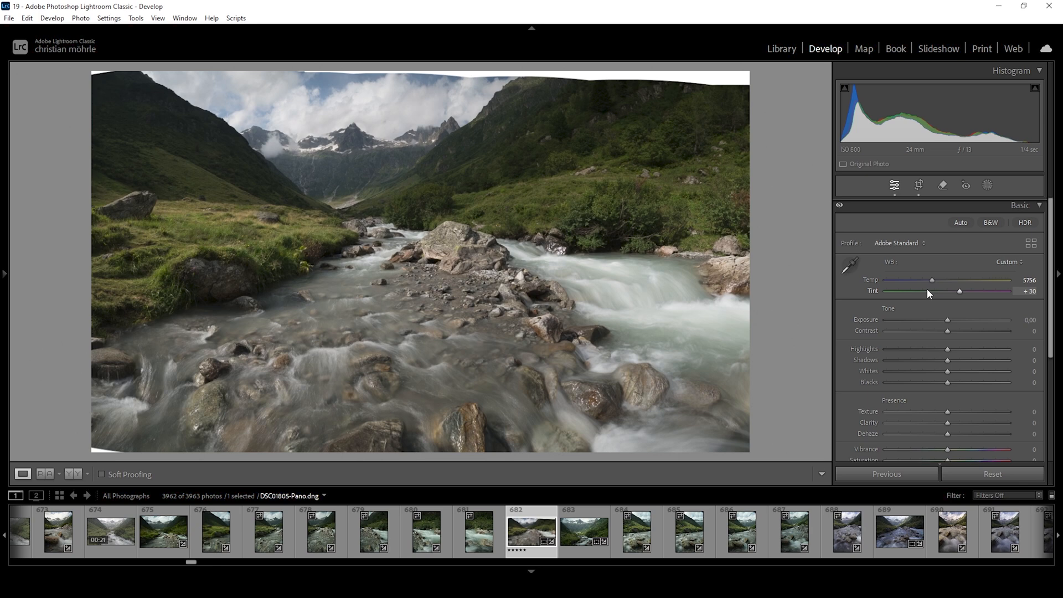
mouse_move(921, 294)
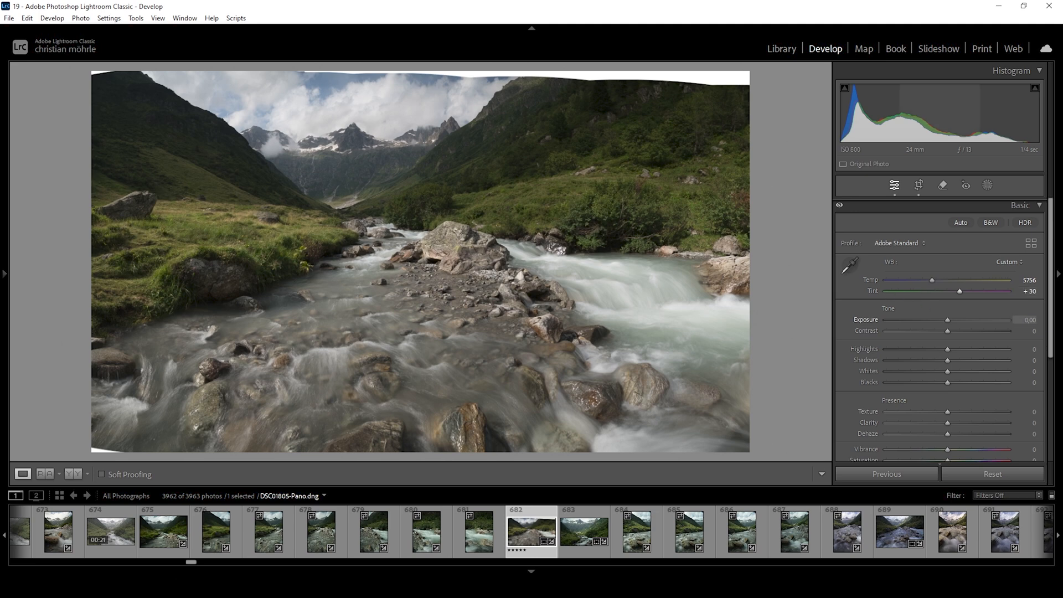
mouse_move(948, 349)
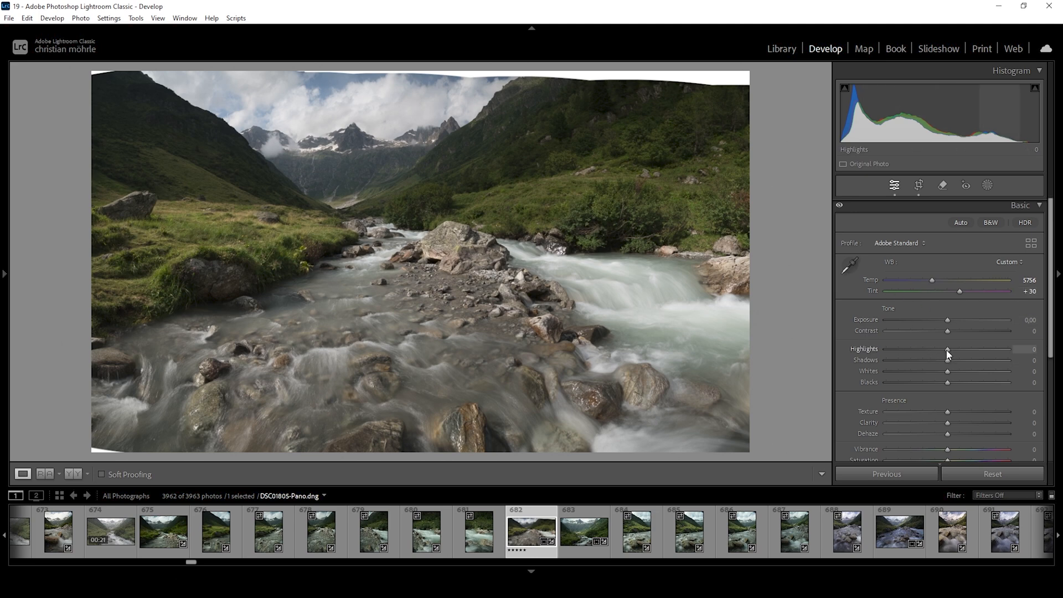
Set Highlights to −98 and Whites to +58 to recover sky detail
left_click_drag(947, 352, 890, 352)
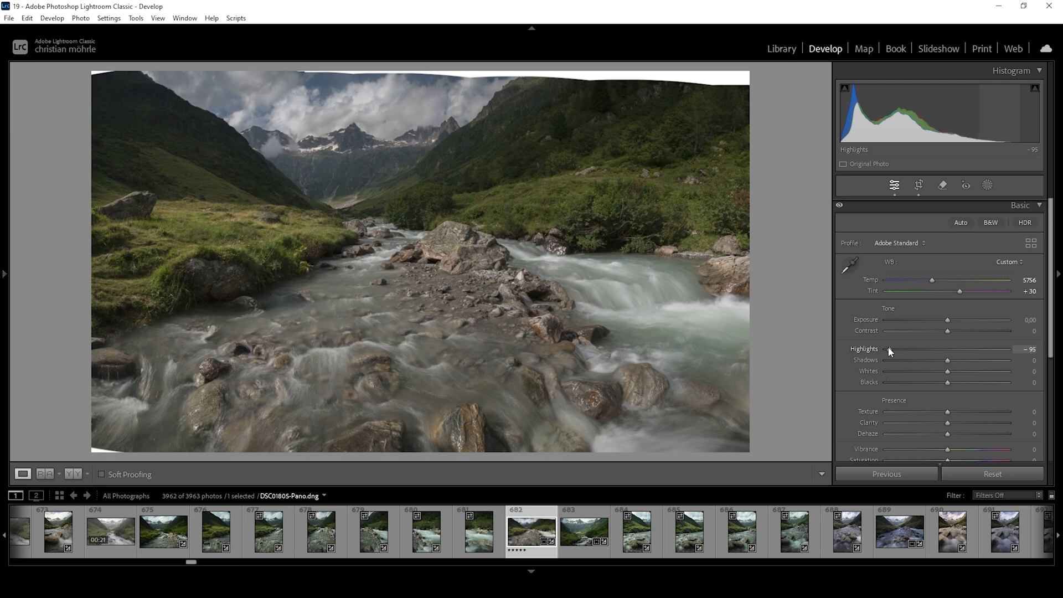
left_click_drag(889, 349, 886, 348)
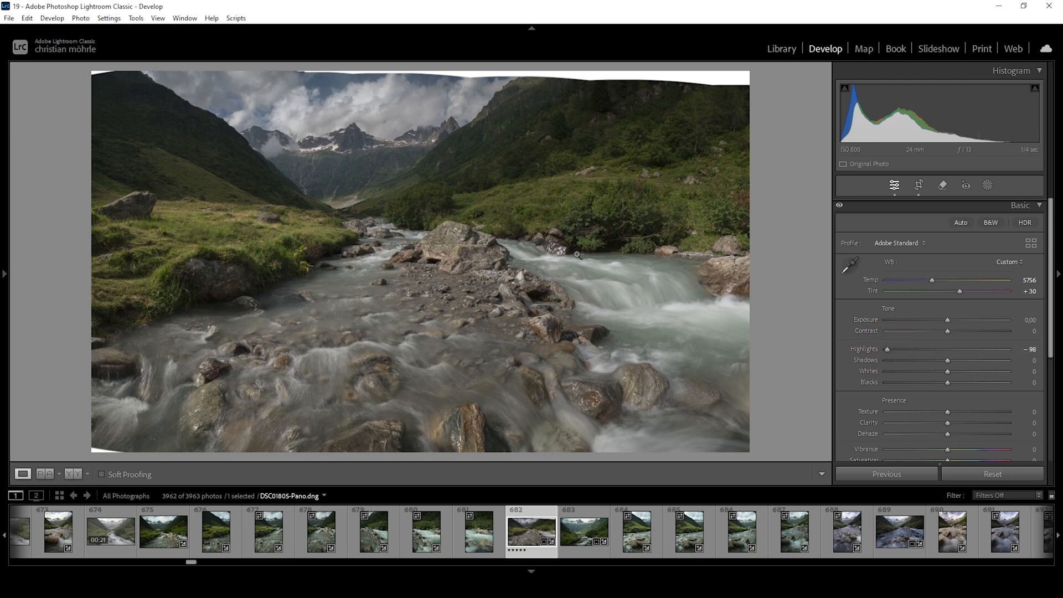
mouse_move(353, 145)
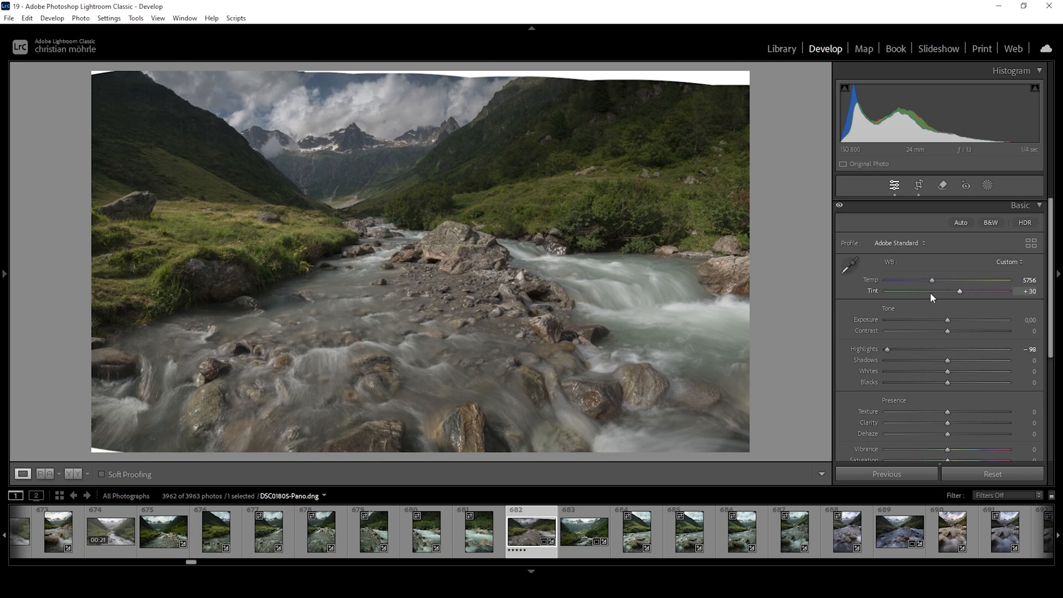
mouse_move(979, 299)
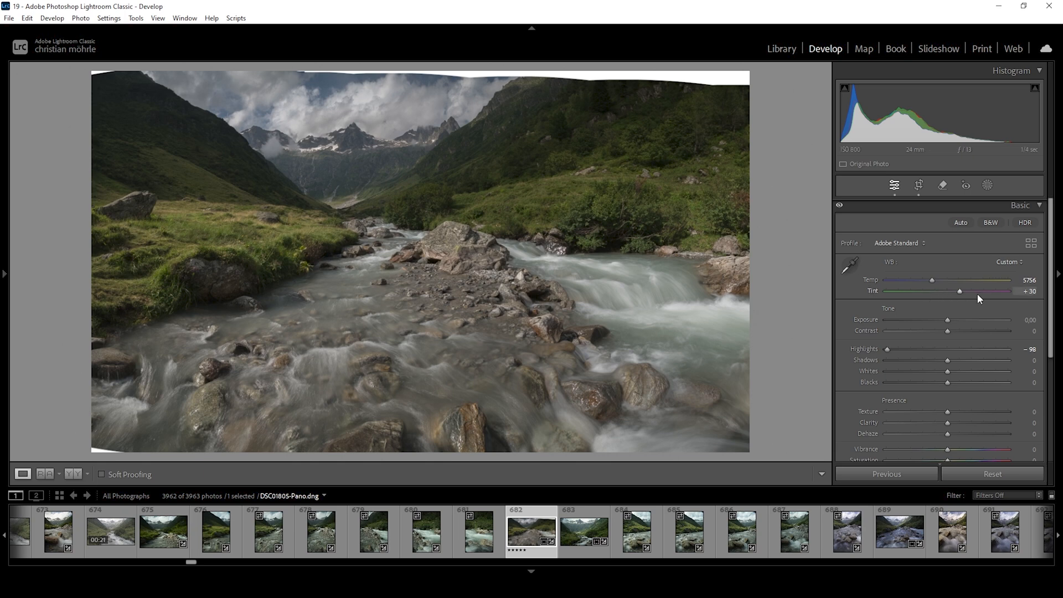
mouse_move(948, 376)
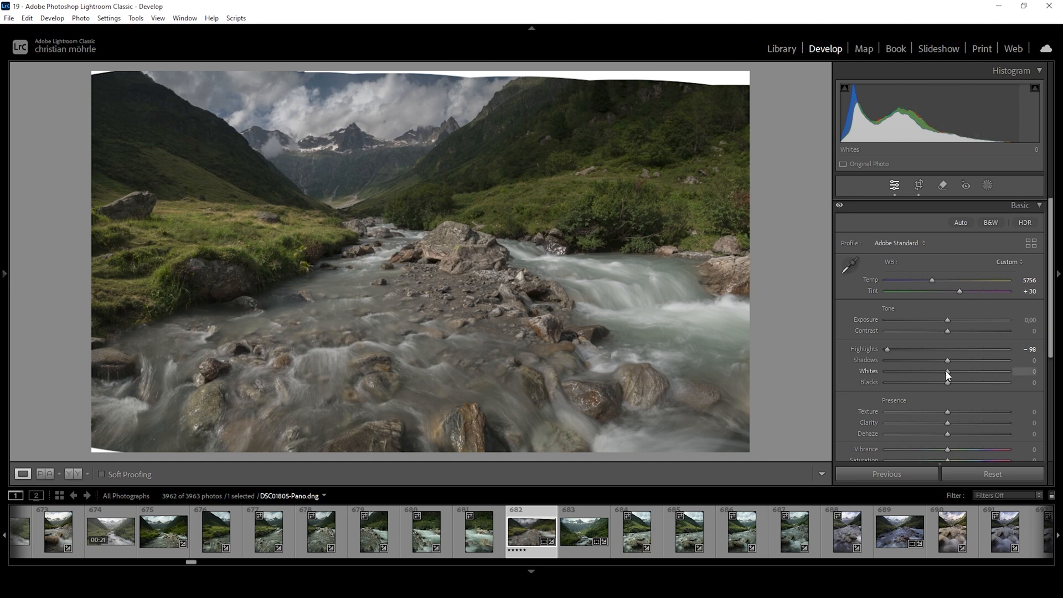
left_click_drag(941, 371, 966, 371)
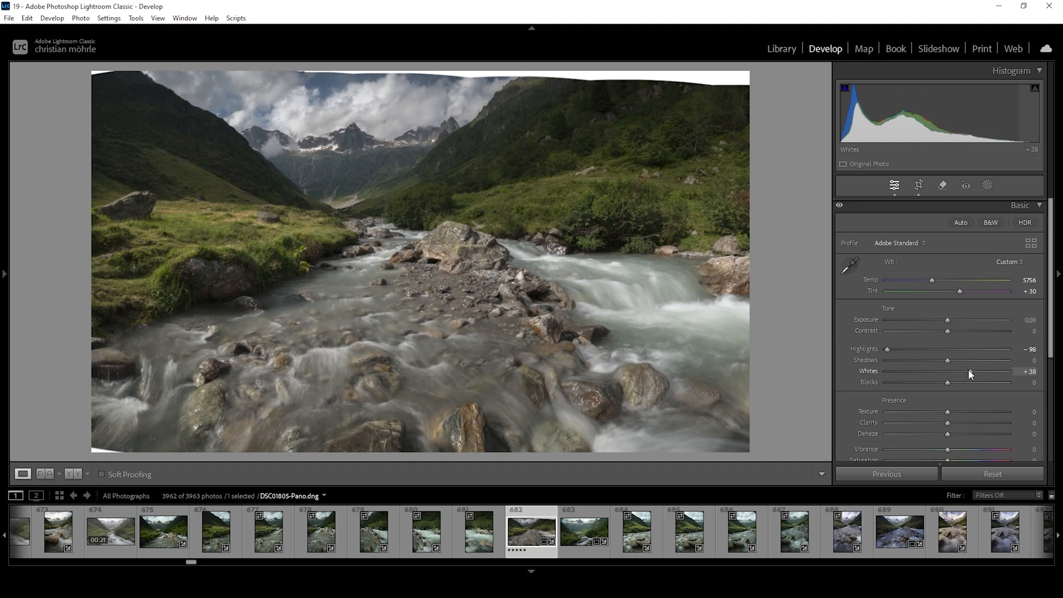
left_click_drag(963, 371, 979, 372)
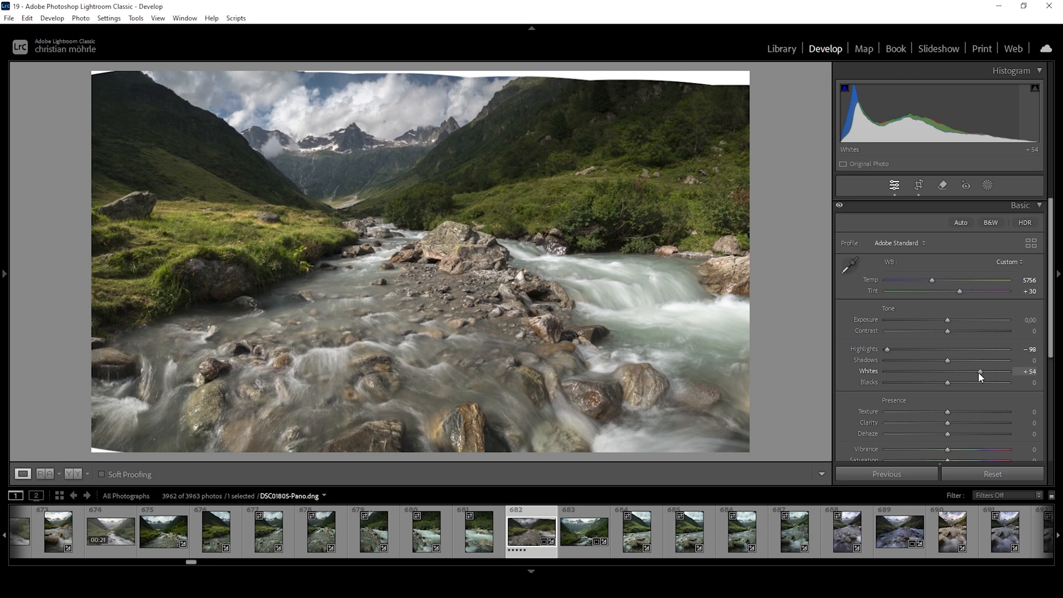
left_click_drag(980, 371, 983, 372)
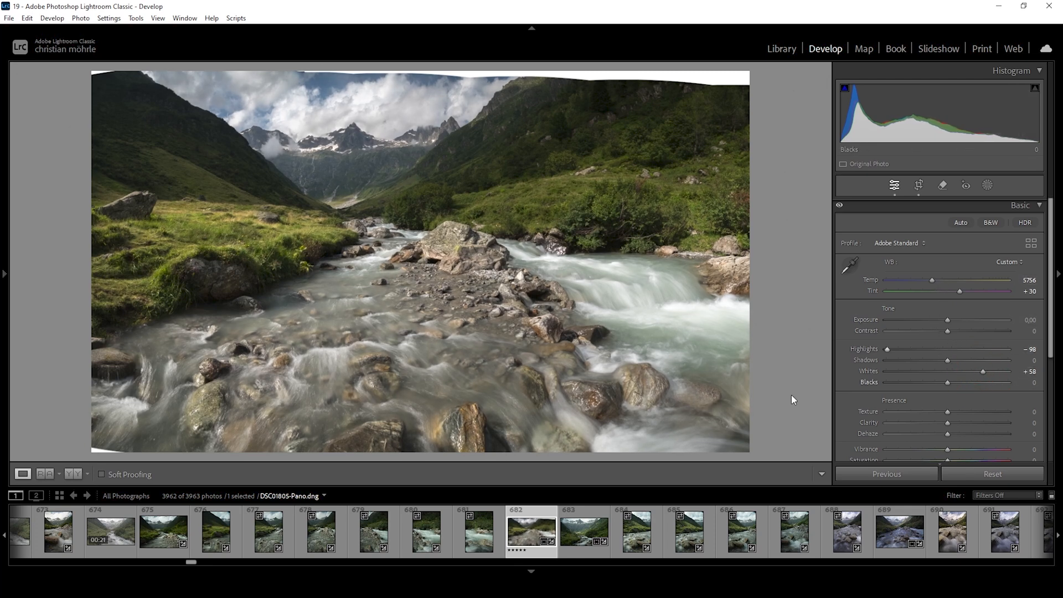
mouse_move(979, 405)
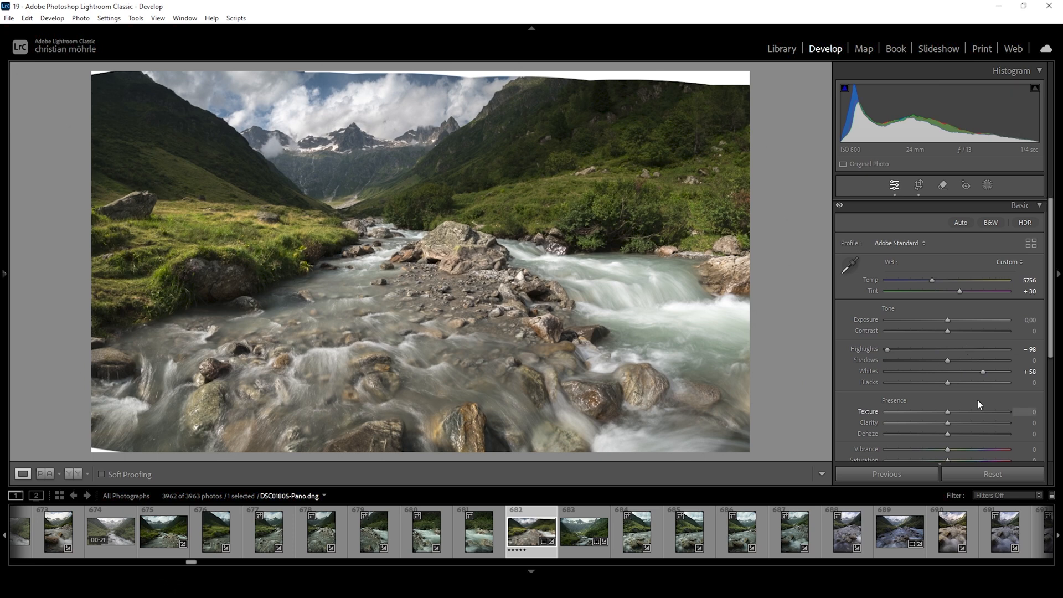
mouse_move(935, 407)
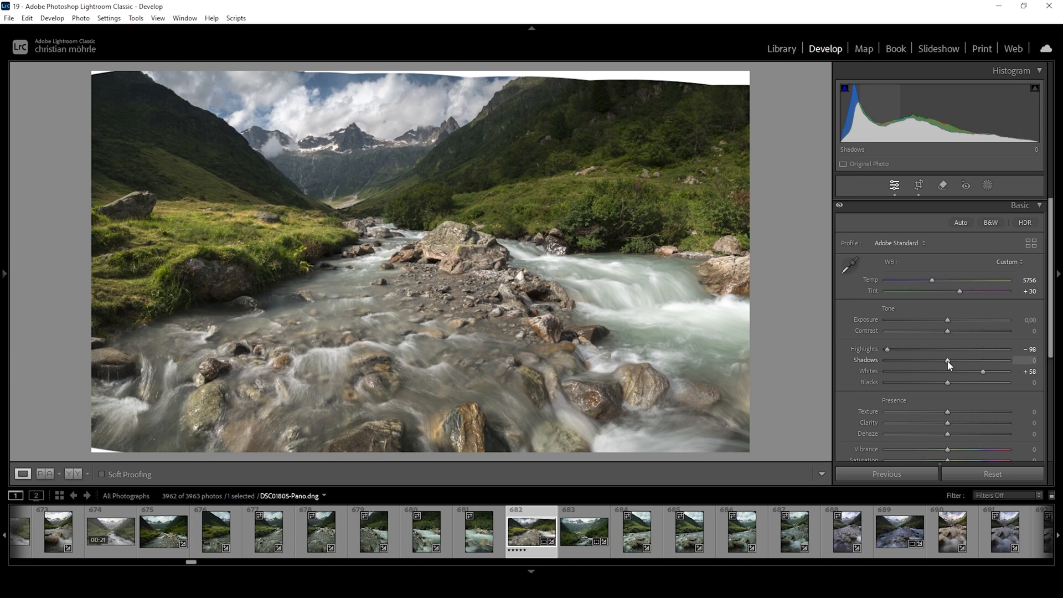
Lower the Shadows slider to −18, deepening the darker valley areas
left_click_drag(948, 363, 937, 363)
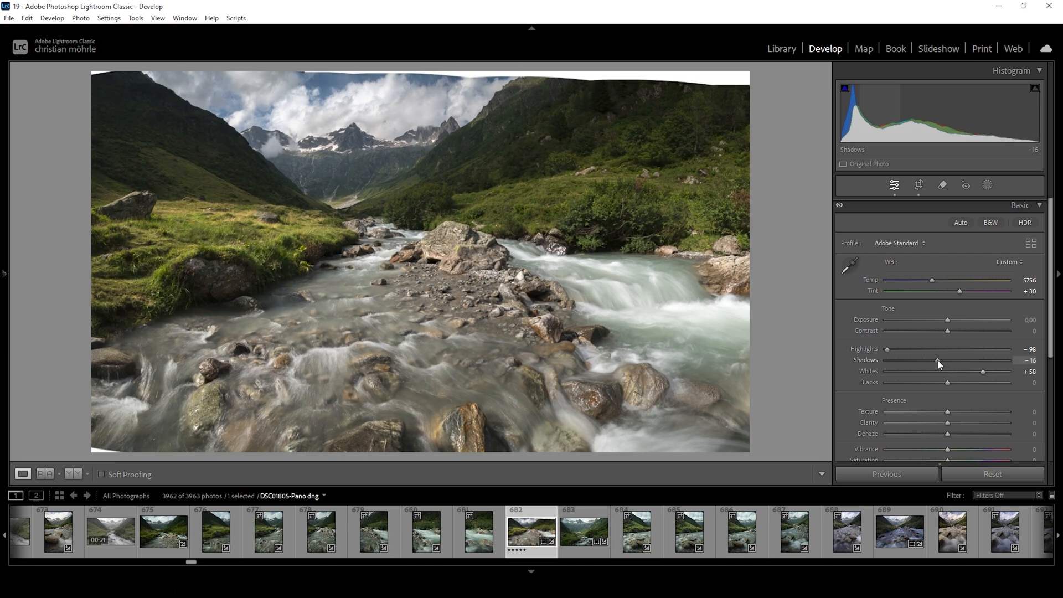
left_click_drag(939, 360, 938, 360)
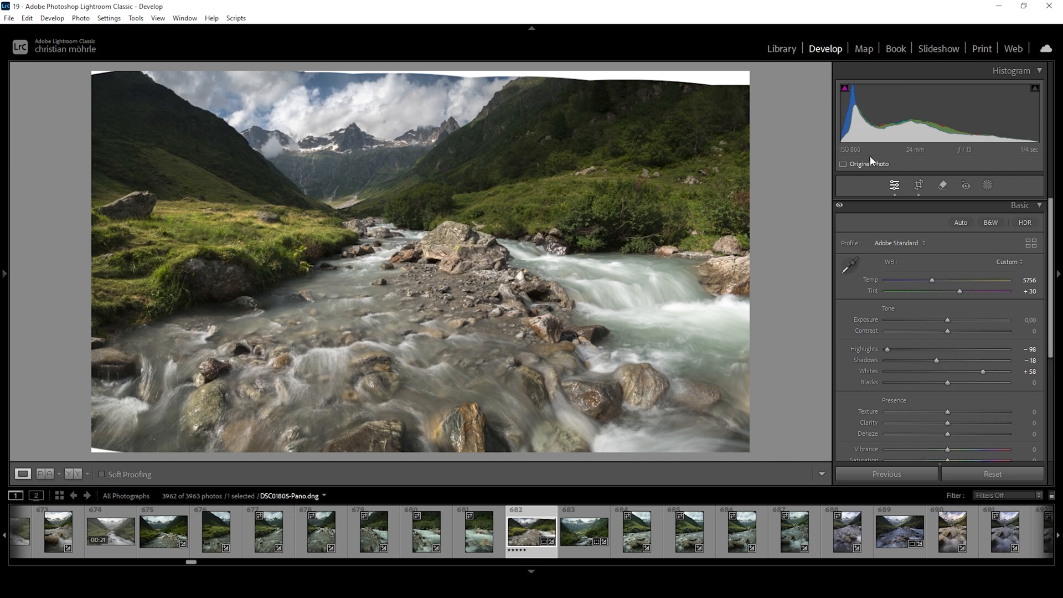
mouse_move(845, 88)
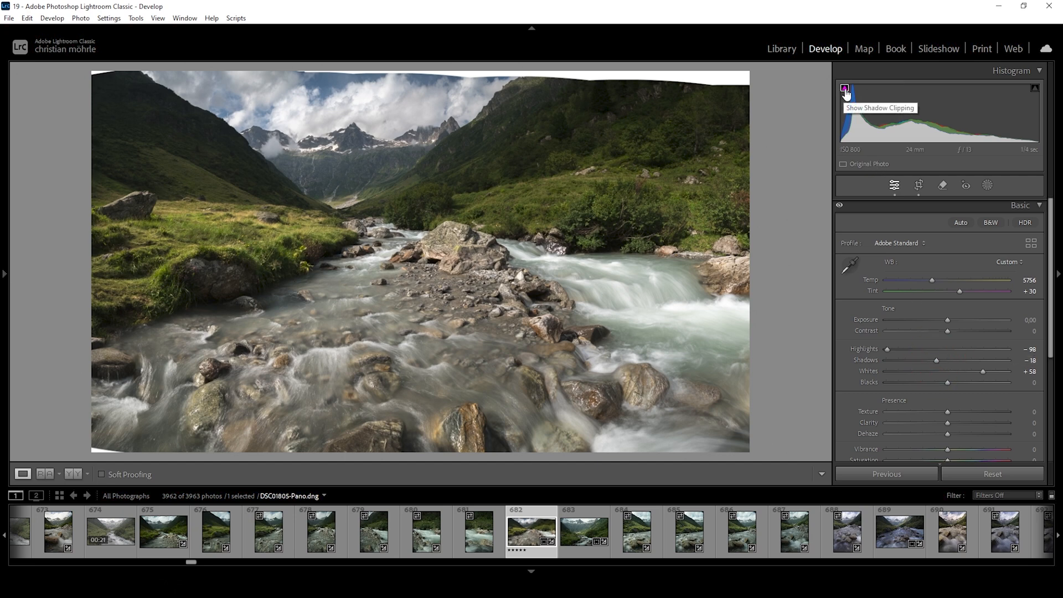
mouse_move(846, 94)
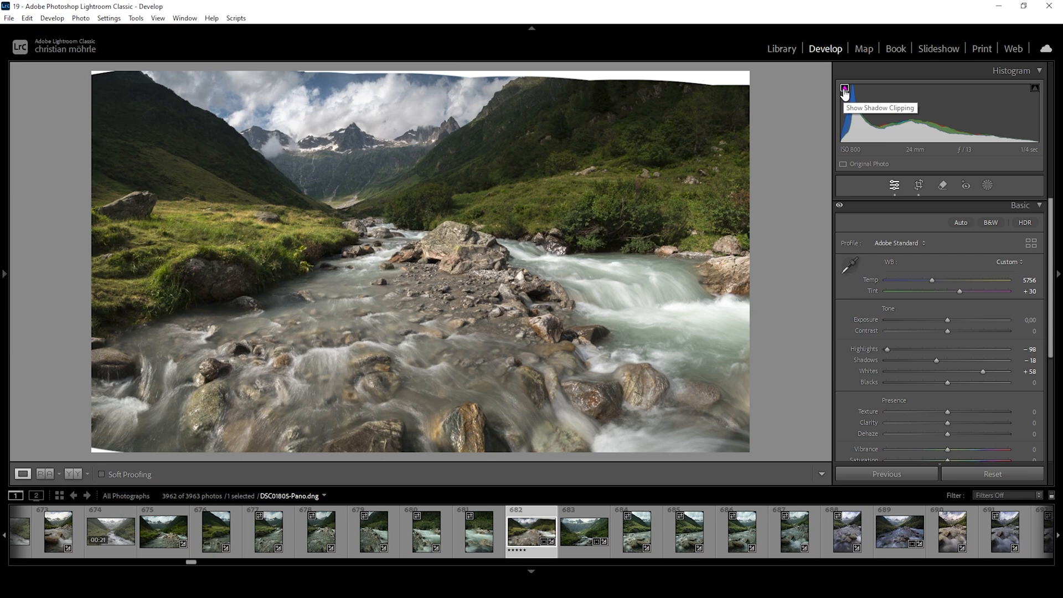
mouse_move(934, 259)
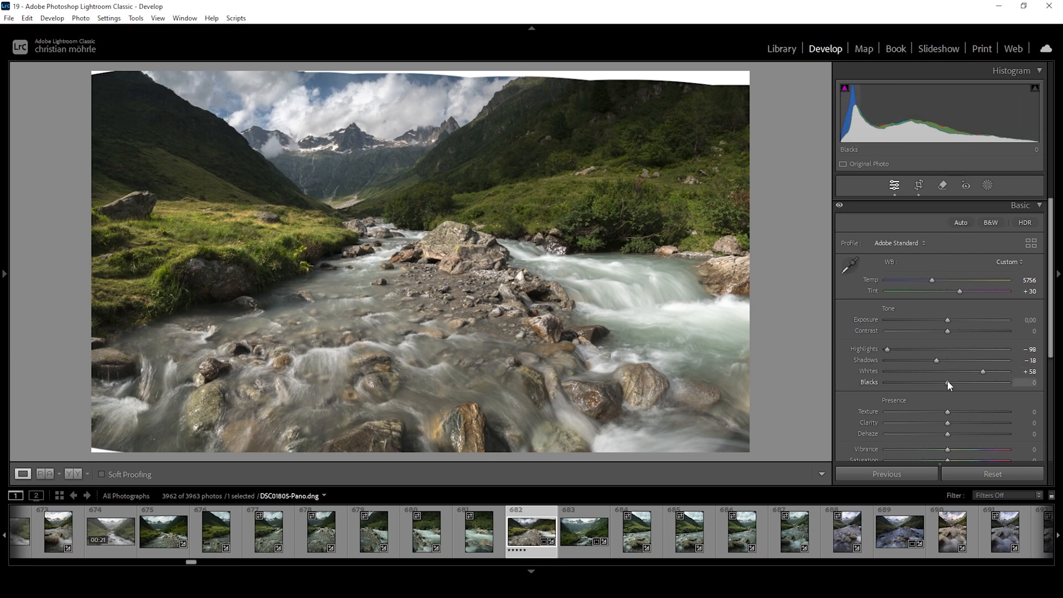
Raise the Blacks slider to +34, opening up the darkest tones
left_click_drag(957, 382, 963, 382)
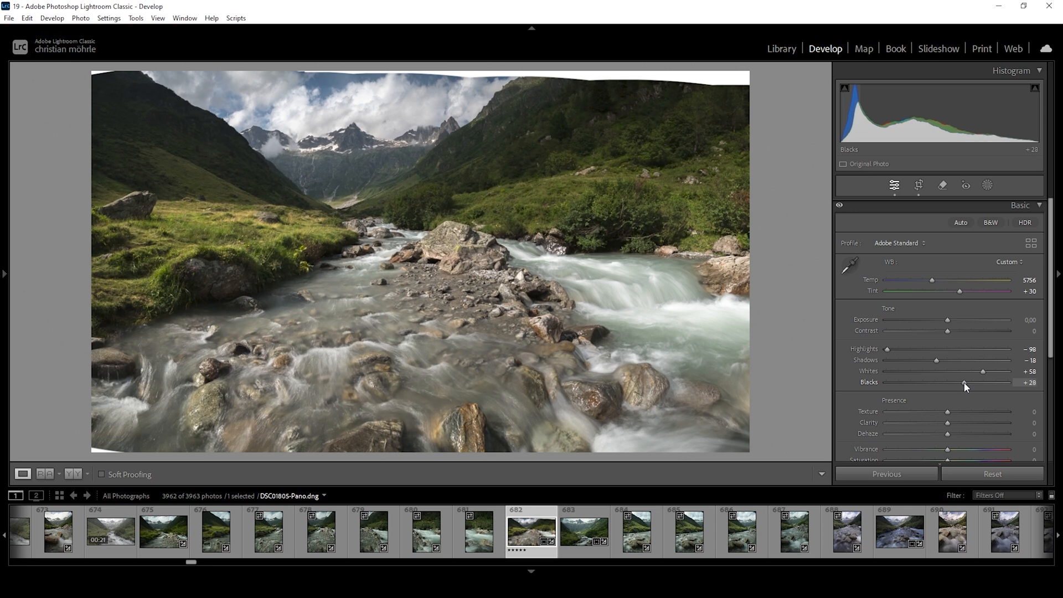
left_click_drag(963, 386, 970, 386)
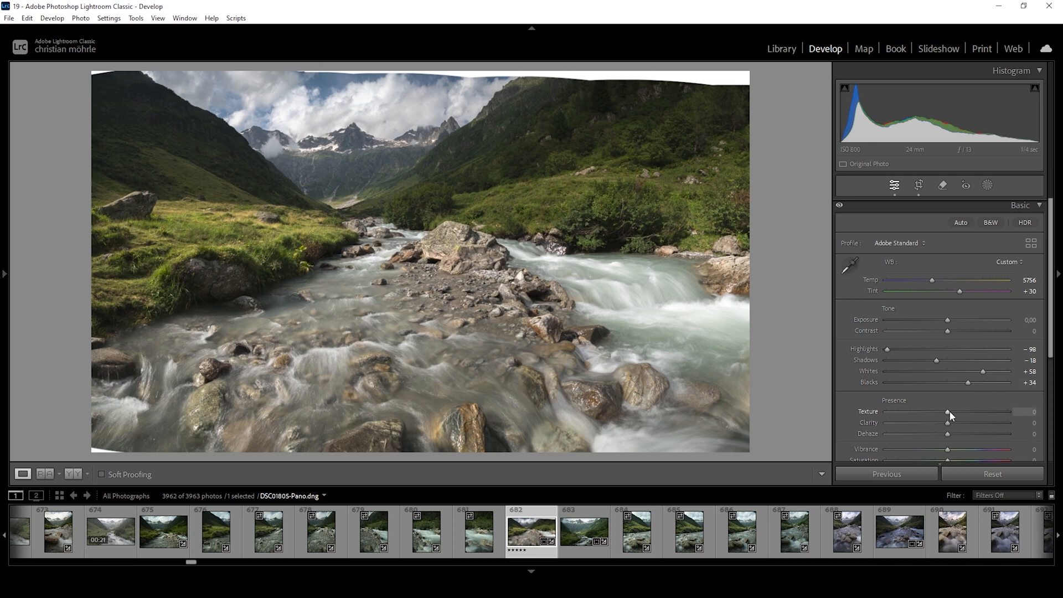
Set Texture +4, Clarity +10 and Vibrance +7, then hide the filmstrip
left_click_drag(946, 412, 950, 412)
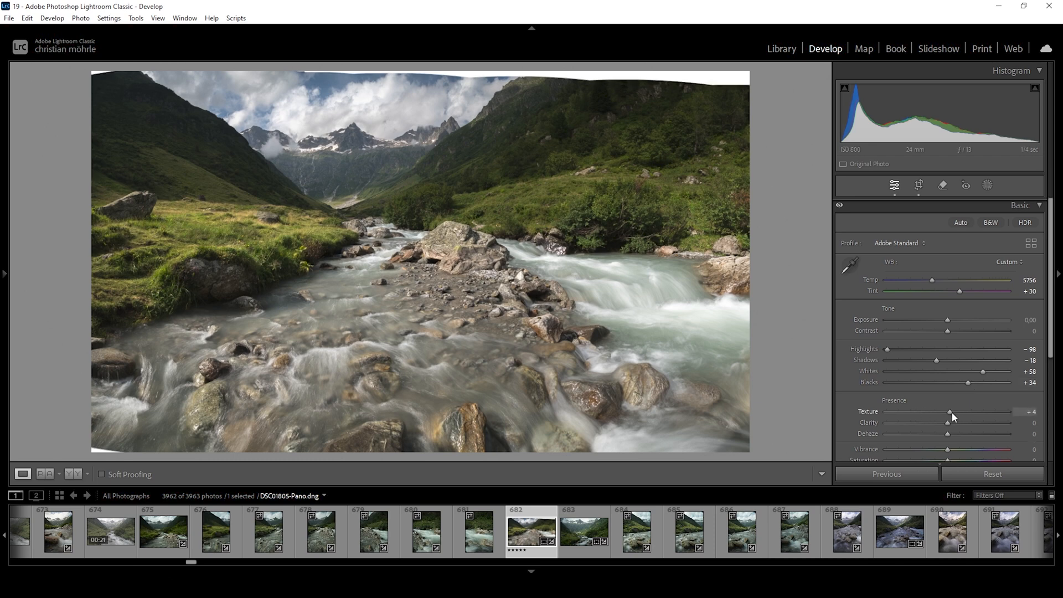
left_click_drag(939, 428, 949, 428)
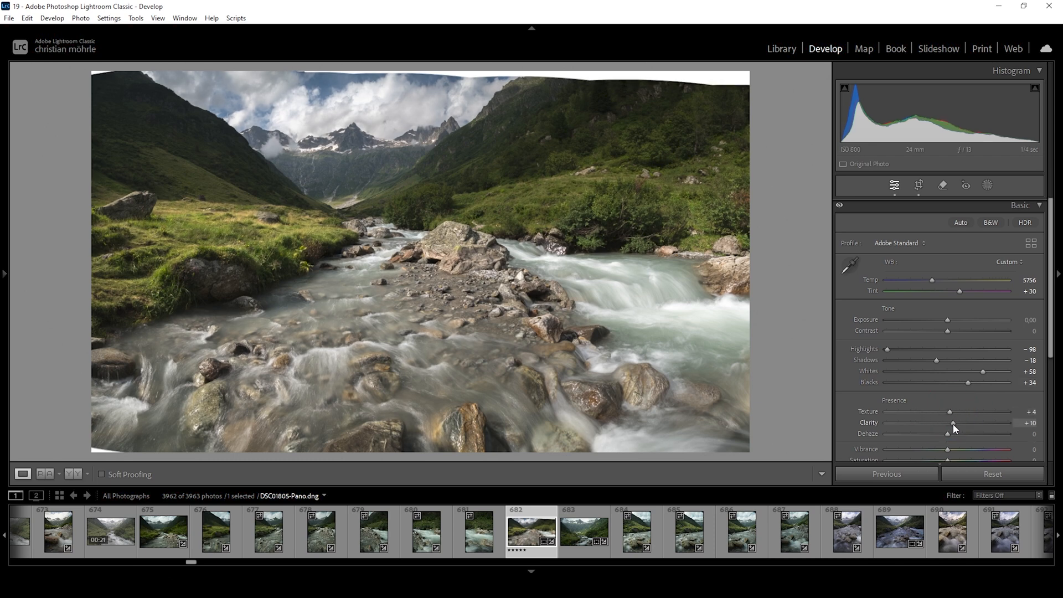
left_click(950, 422)
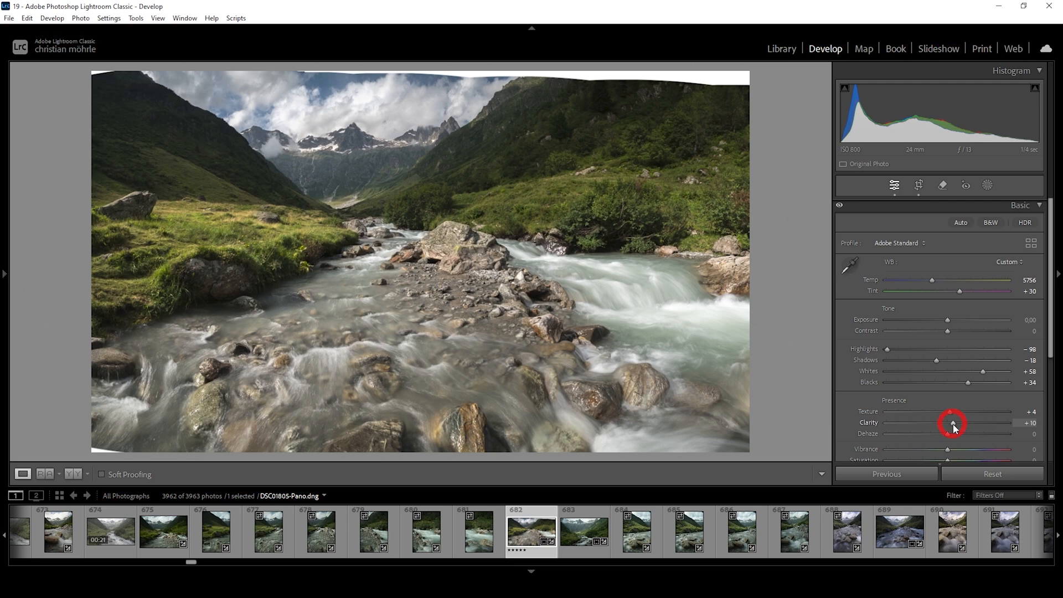
mouse_move(973, 450)
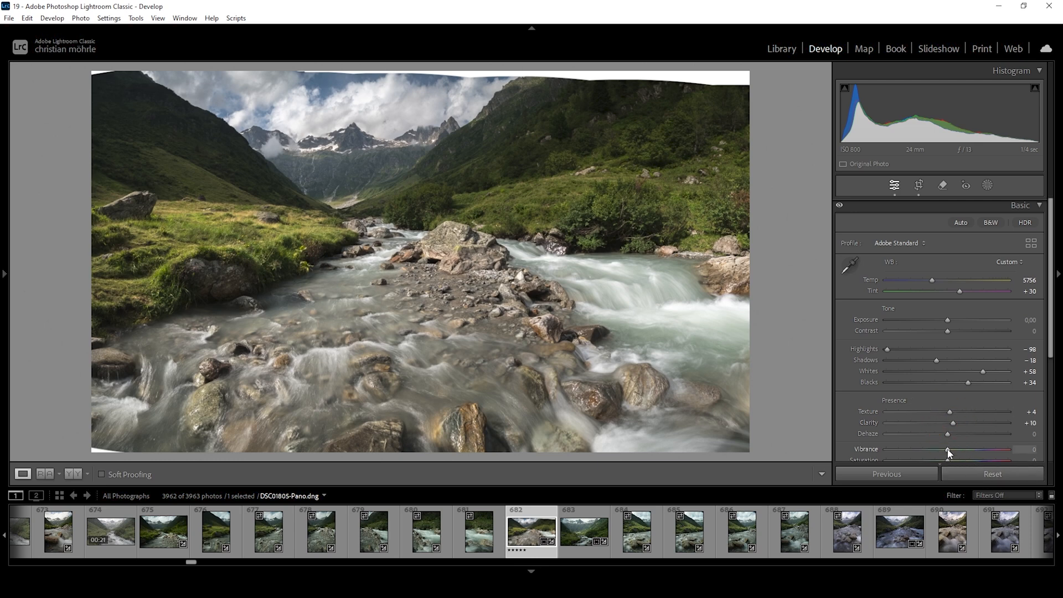
left_click_drag(942, 450, 953, 449)
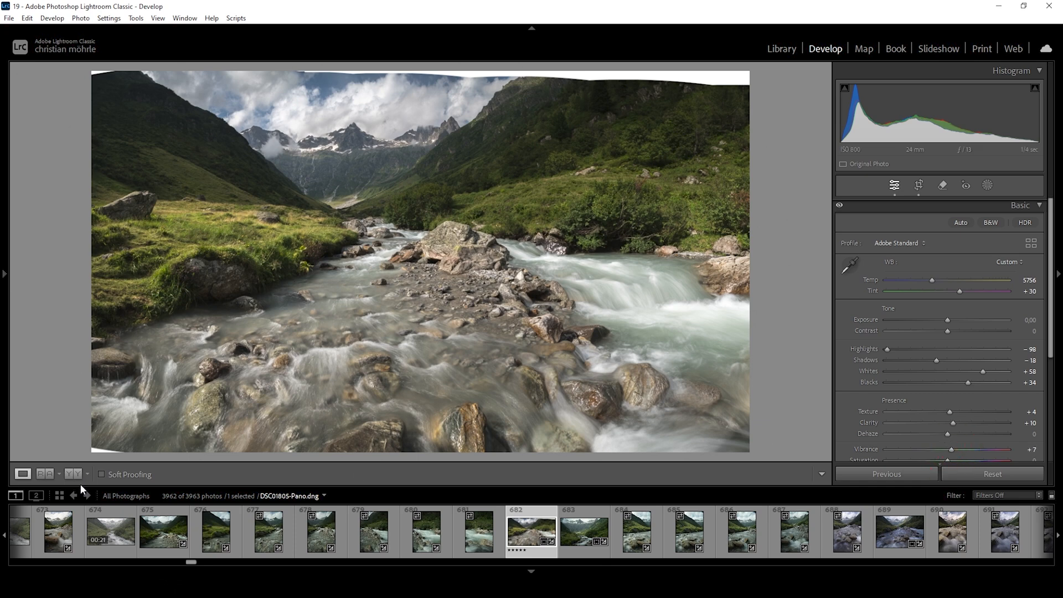
left_click(45, 474)
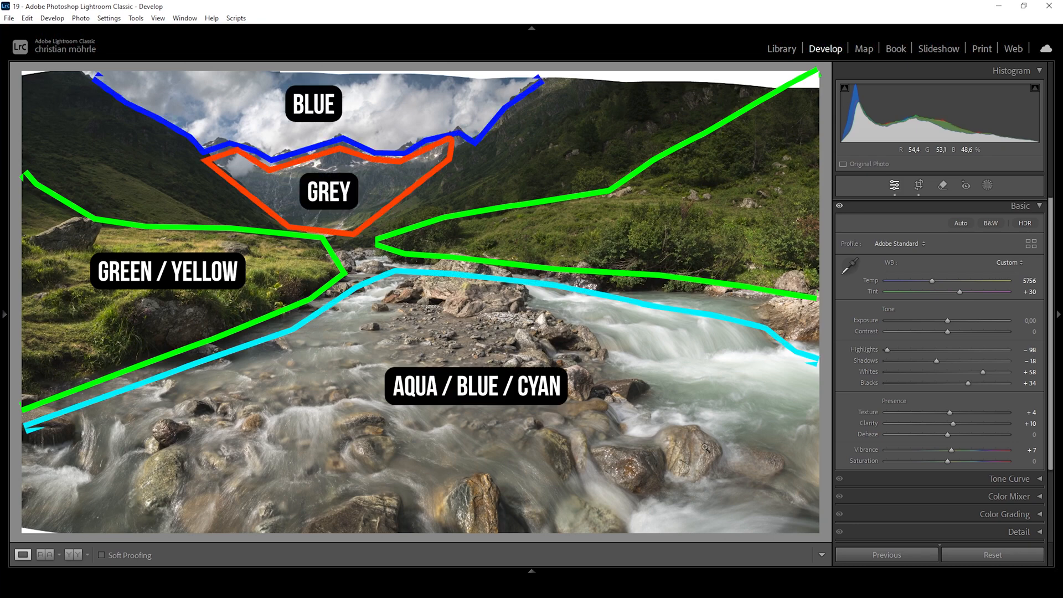
Add a Color Range mask sampled from the green grass, with Refine set to 60
left_click(988, 185)
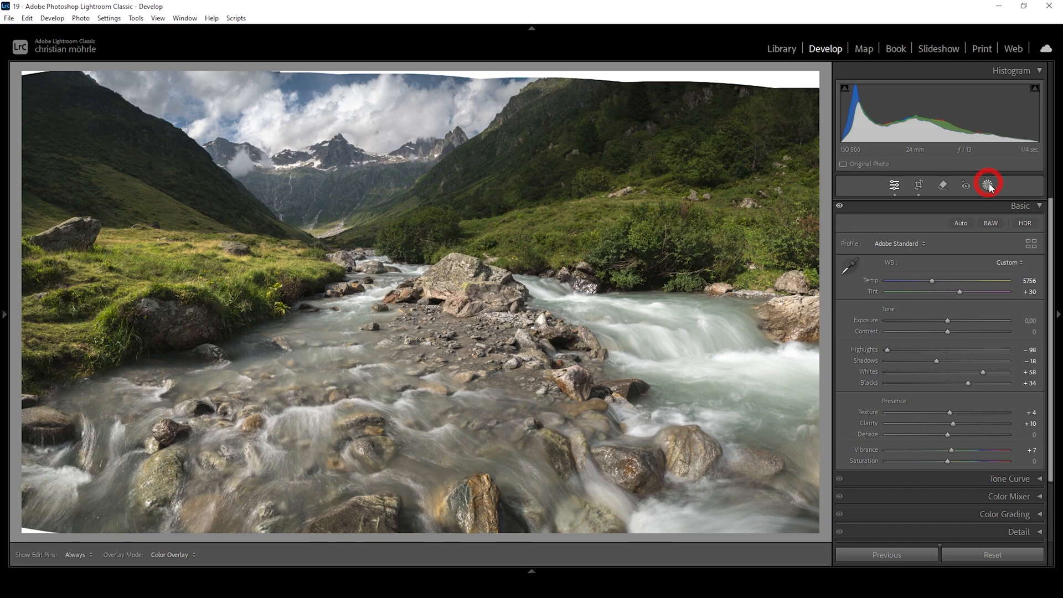
left_click(988, 185)
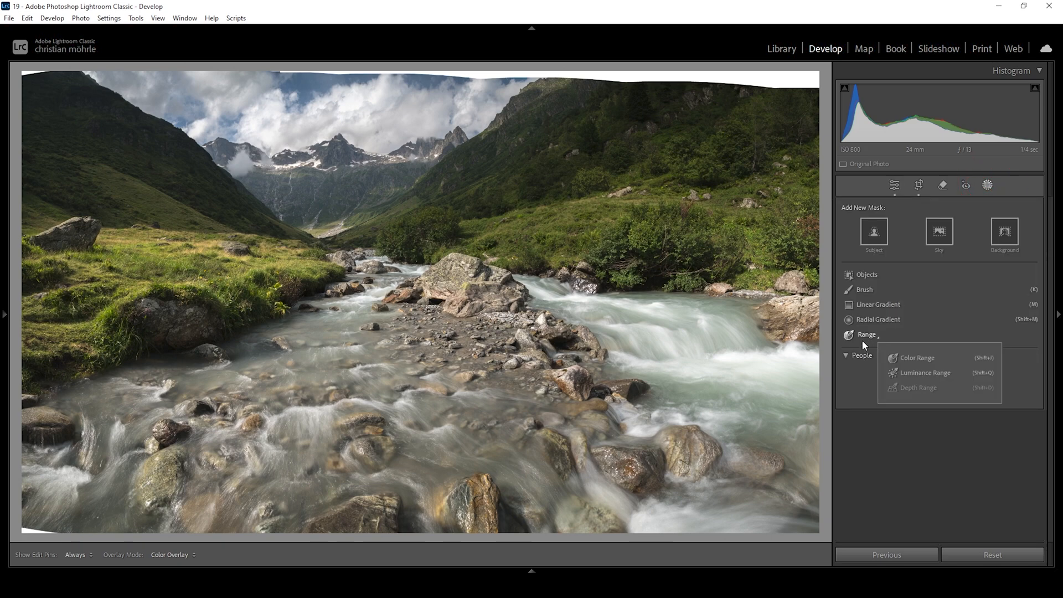
left_click(916, 357)
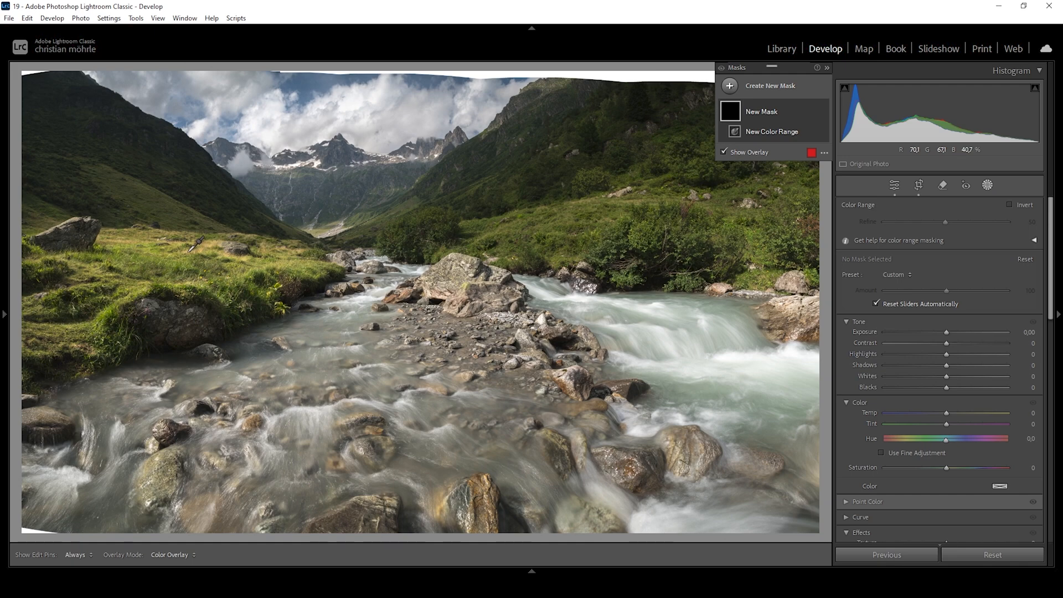
mouse_move(197, 247)
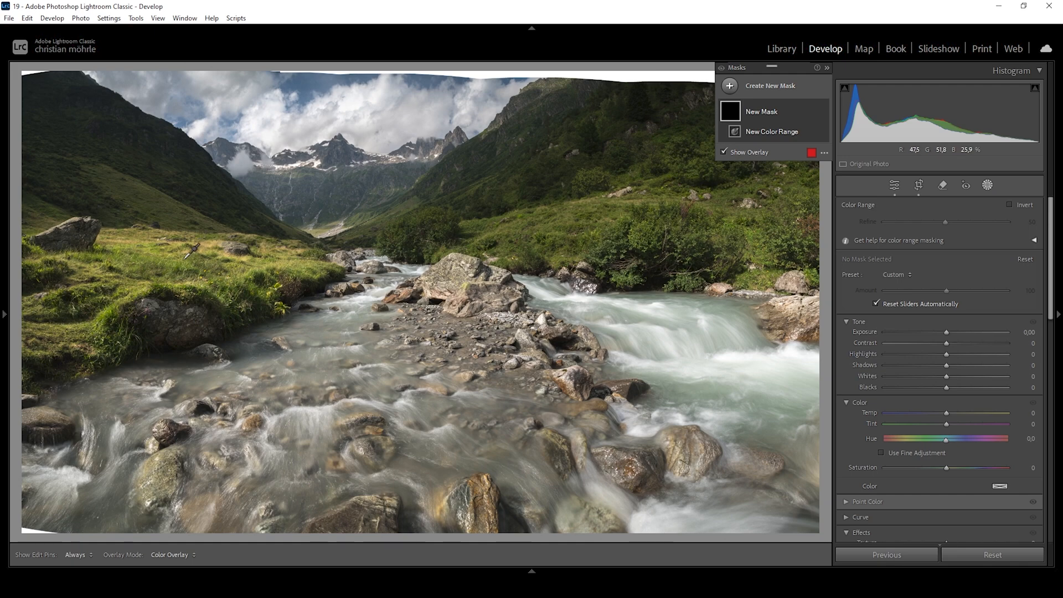
left_click(190, 251)
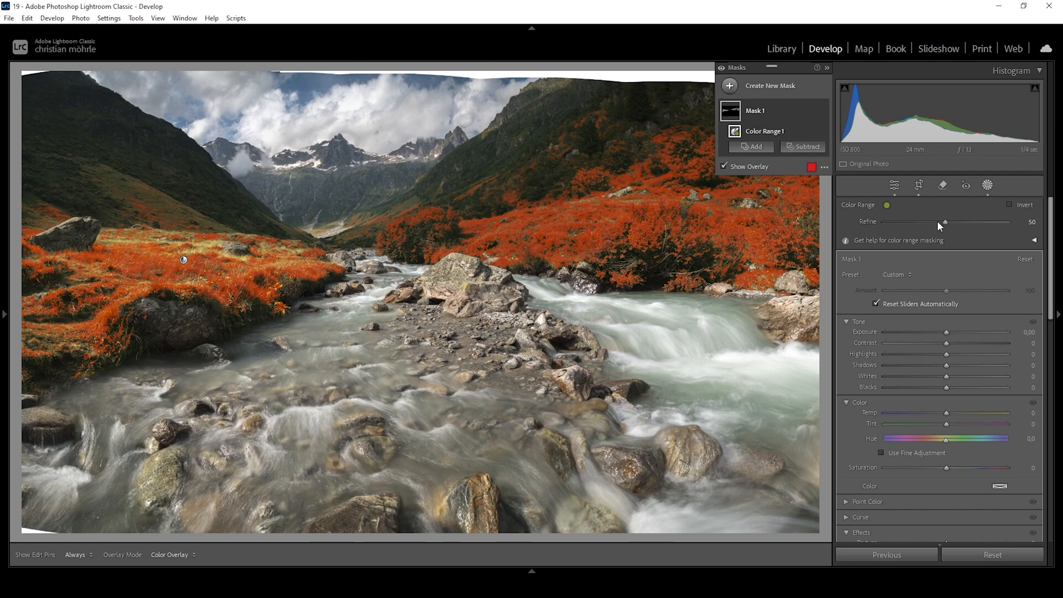
left_click_drag(944, 223, 960, 223)
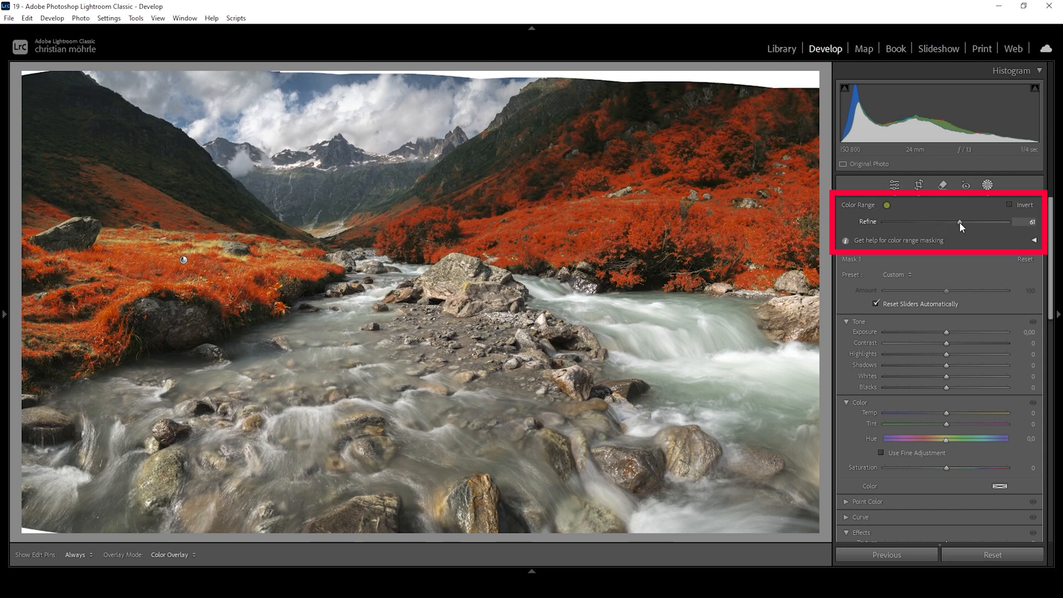
left_click_drag(963, 223, 958, 223)
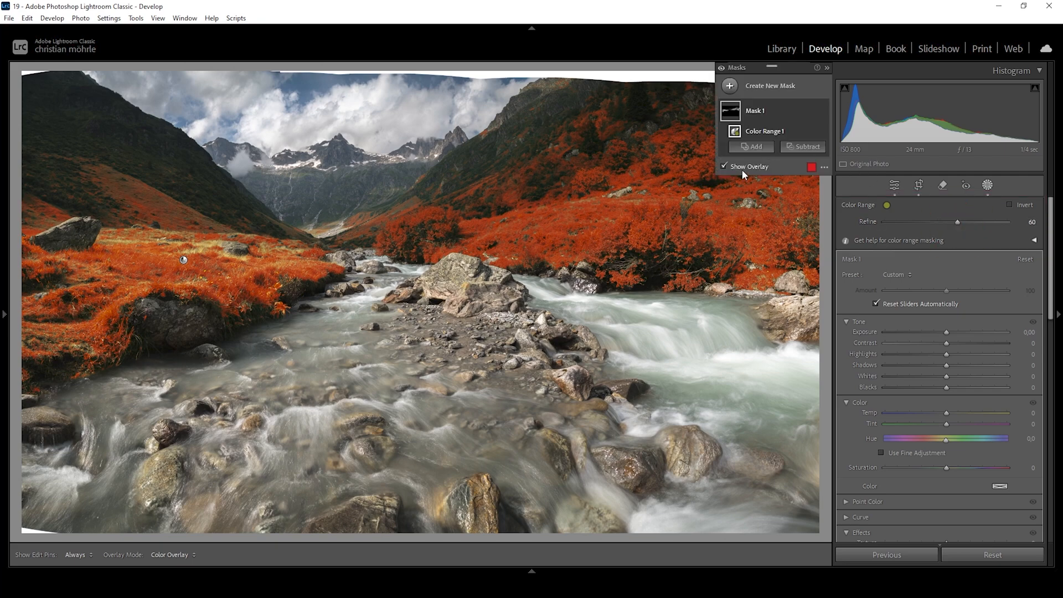
Hide the mask overlay and raise the green mask's exposure to +0.34
left_click(725, 166)
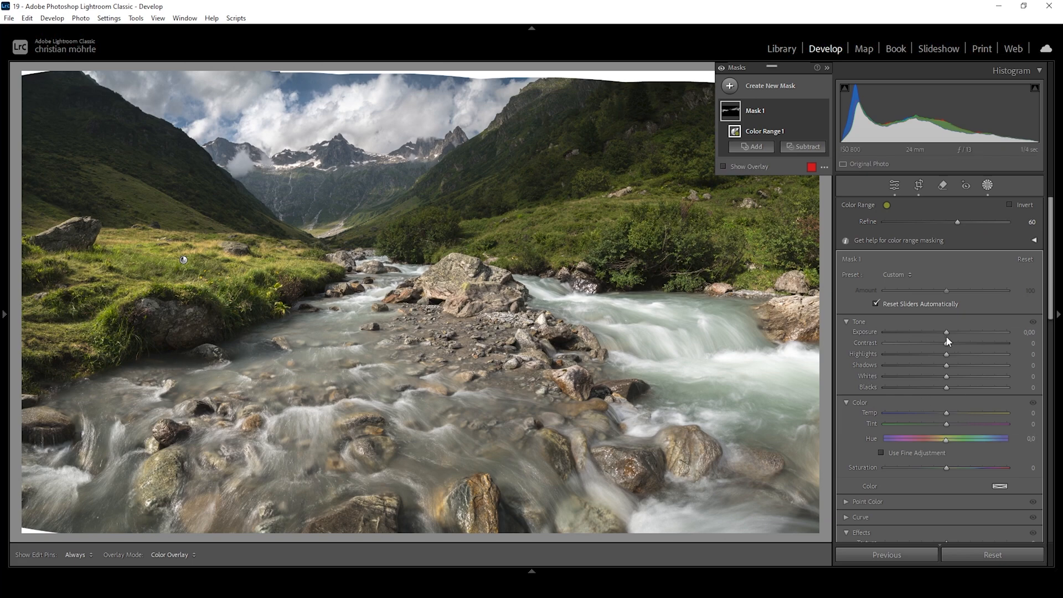
left_click_drag(949, 332, 950, 332)
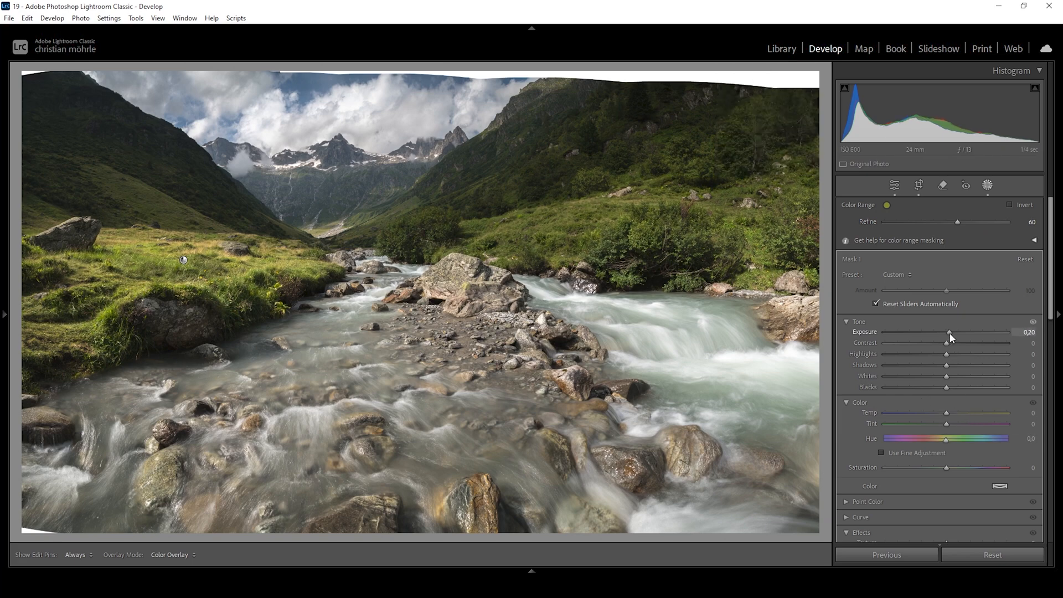
left_click_drag(949, 332, 957, 332)
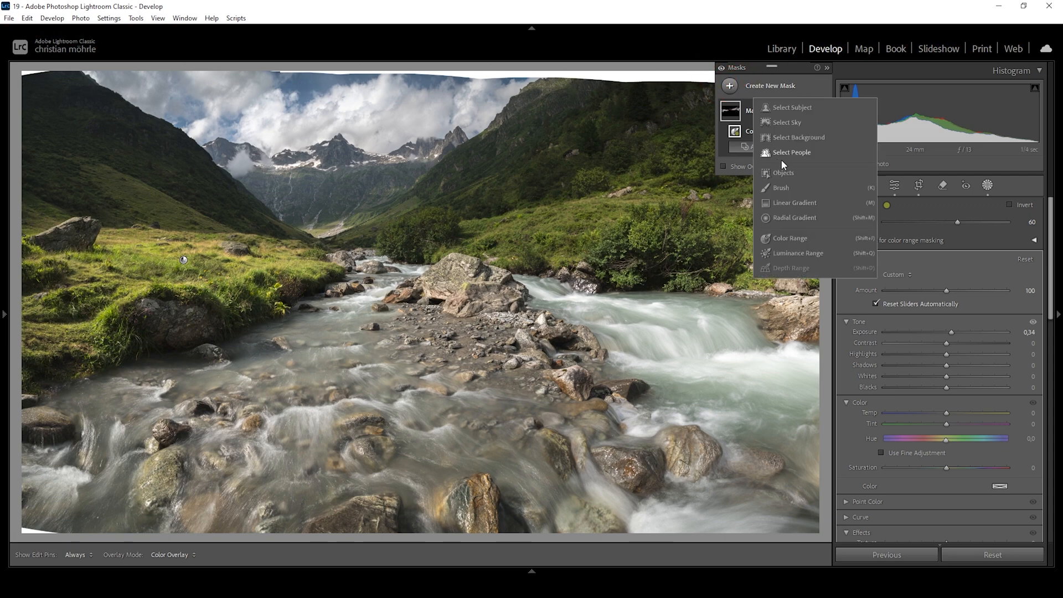
Create a colour range mask on the river water, subtracting a linear gradient and brush over the sky
left_click(790, 238)
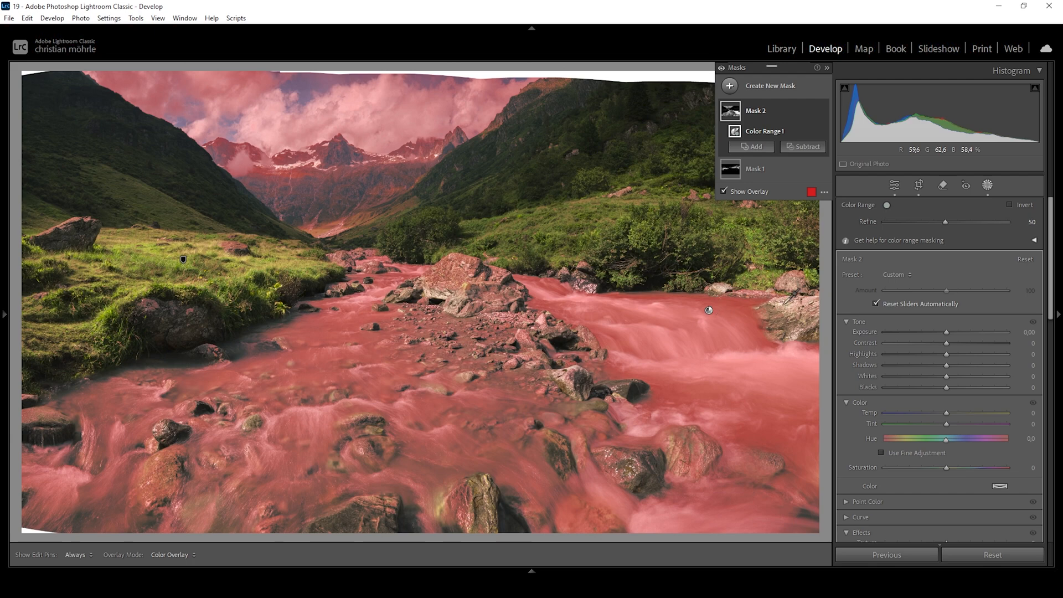
left_click(802, 146)
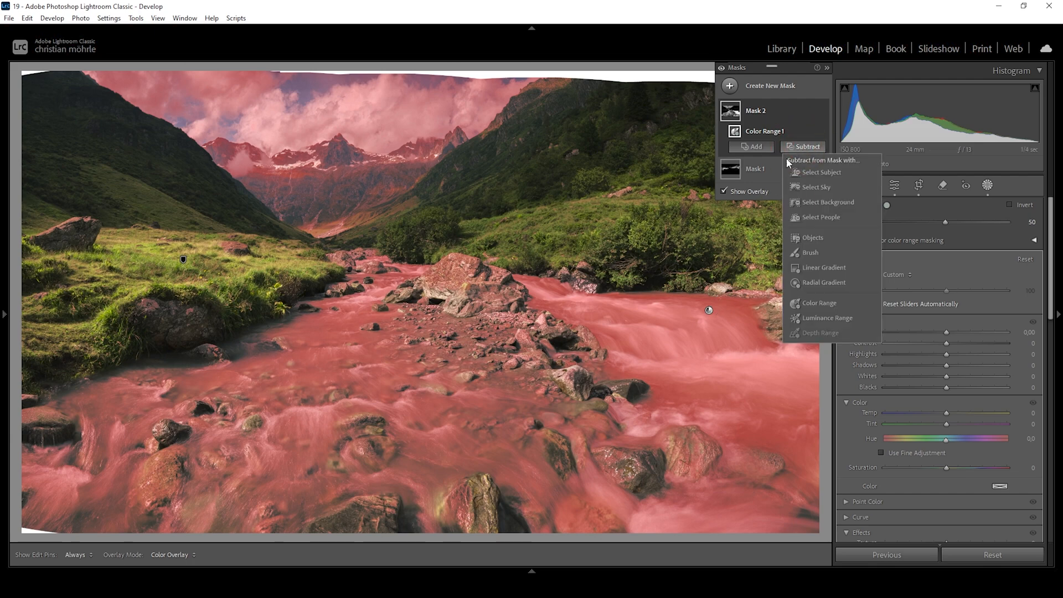
left_click(822, 266)
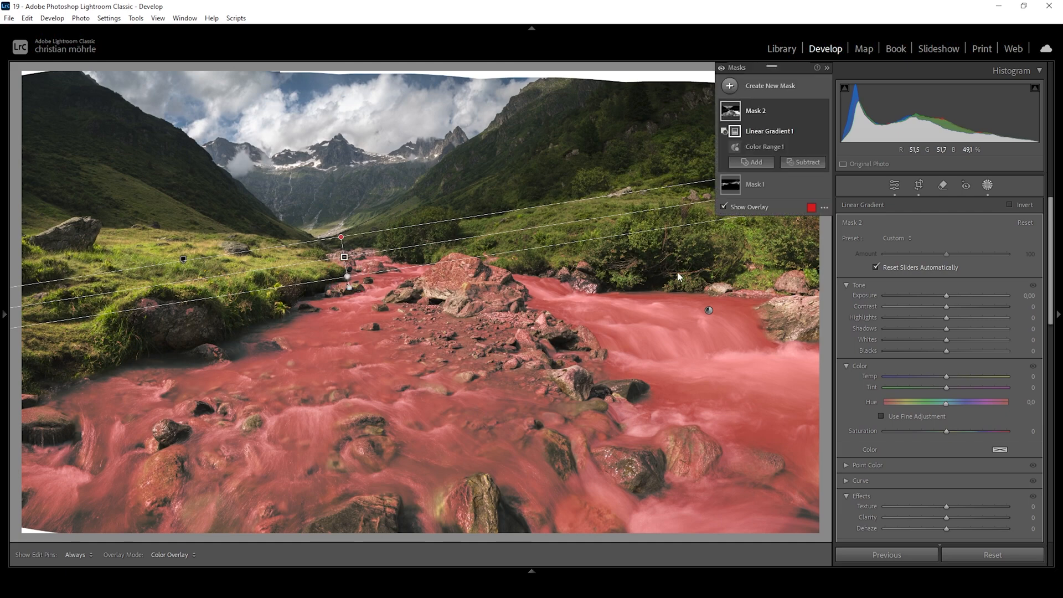
left_click(803, 162)
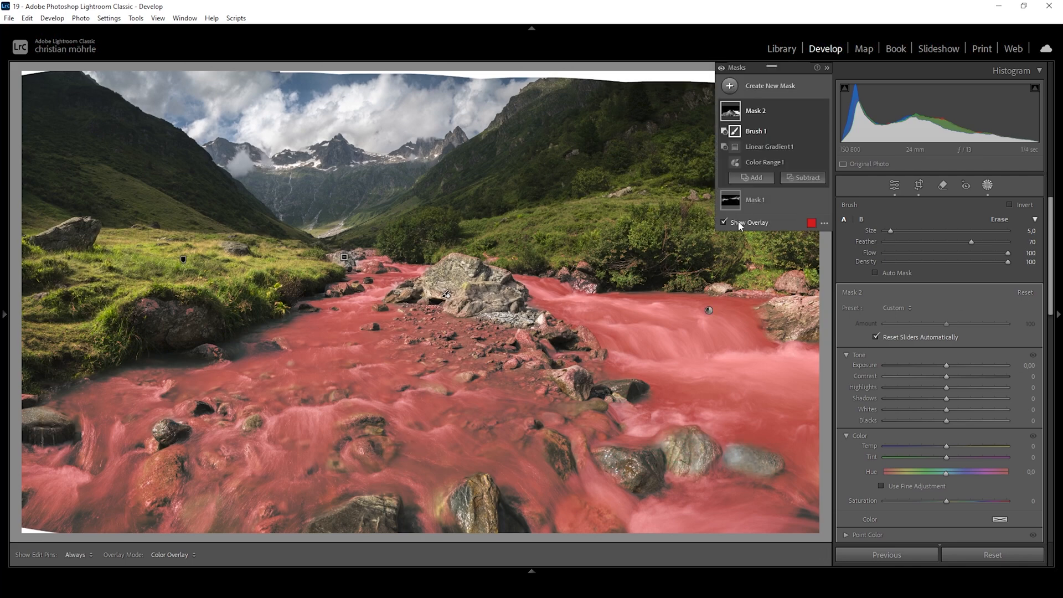
Hide the overlay, then set the water mask's temperature to -5 and saturation to about 45
left_click(725, 221)
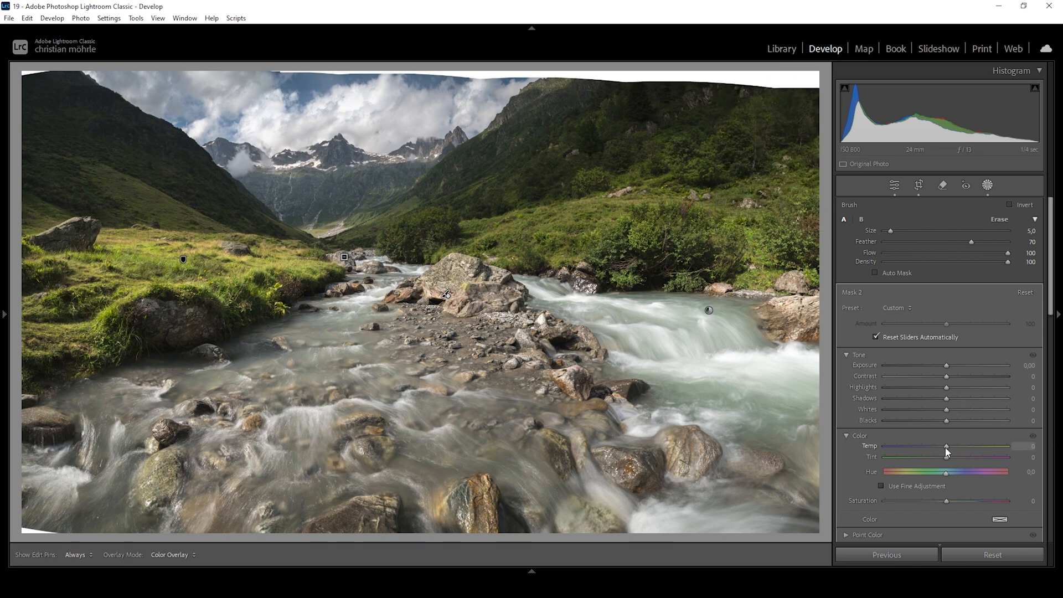
left_click_drag(948, 447, 943, 447)
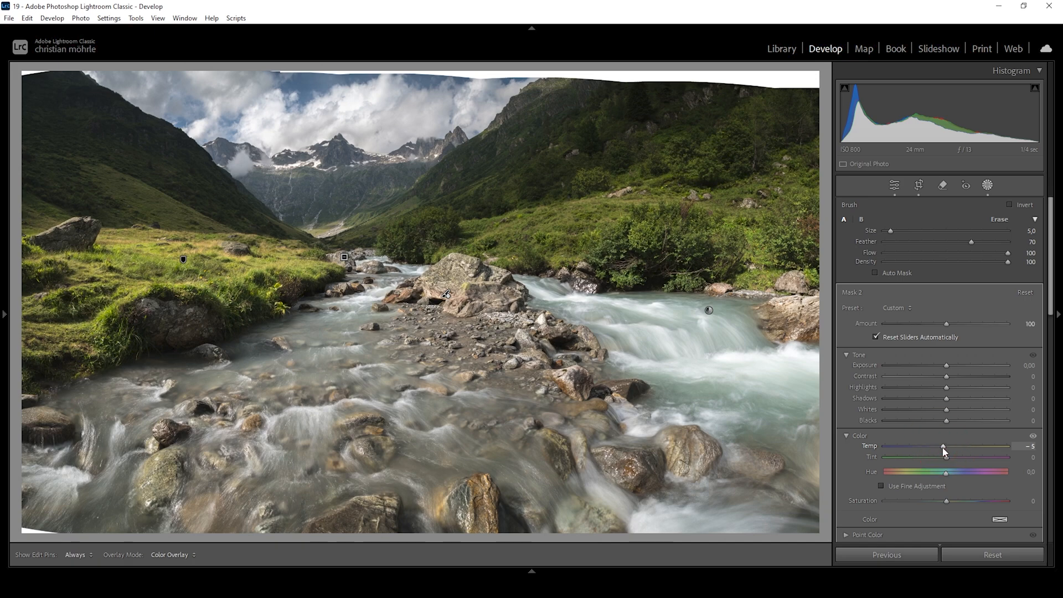
mouse_move(946, 504)
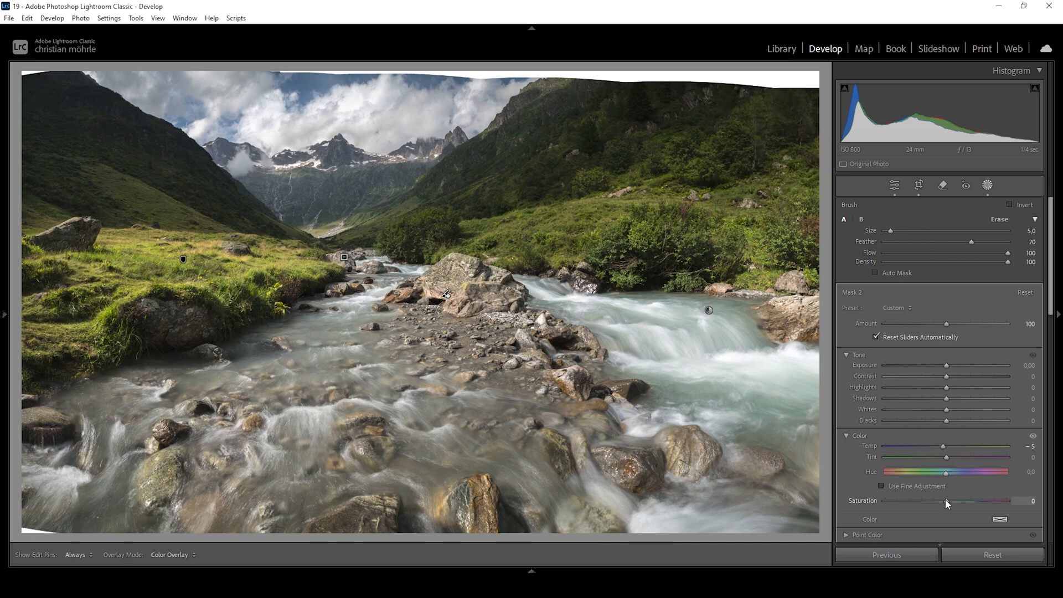
left_click_drag(946, 501, 979, 501)
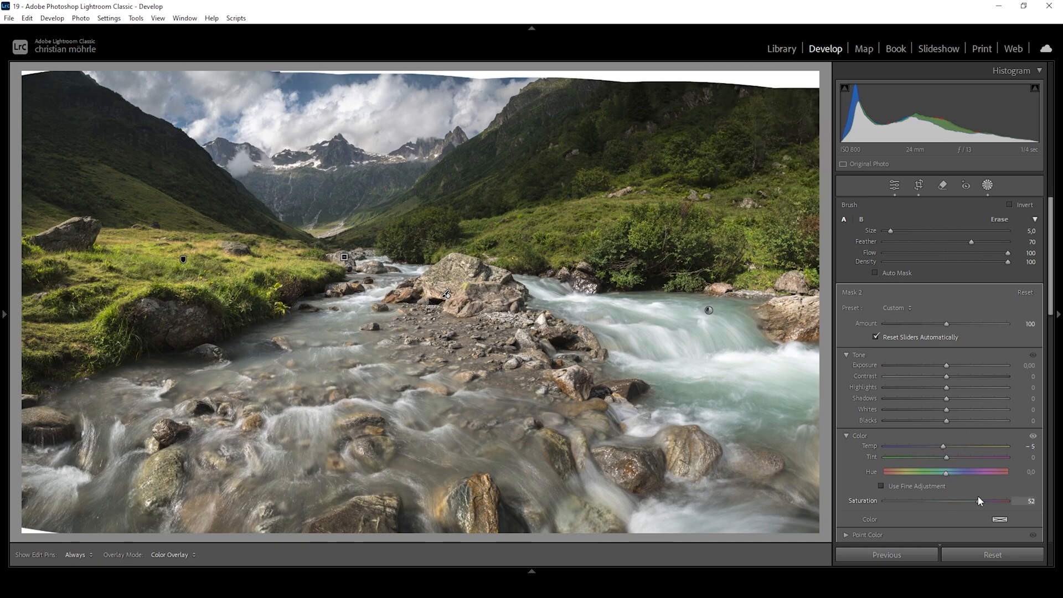
left_click_drag(991, 500, 970, 501)
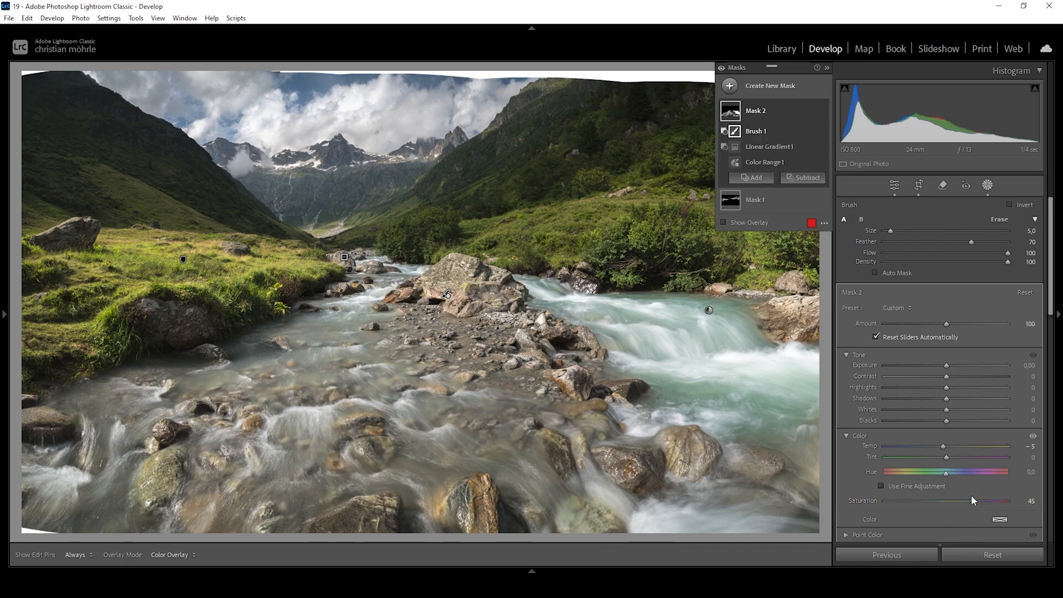
mouse_move(971, 498)
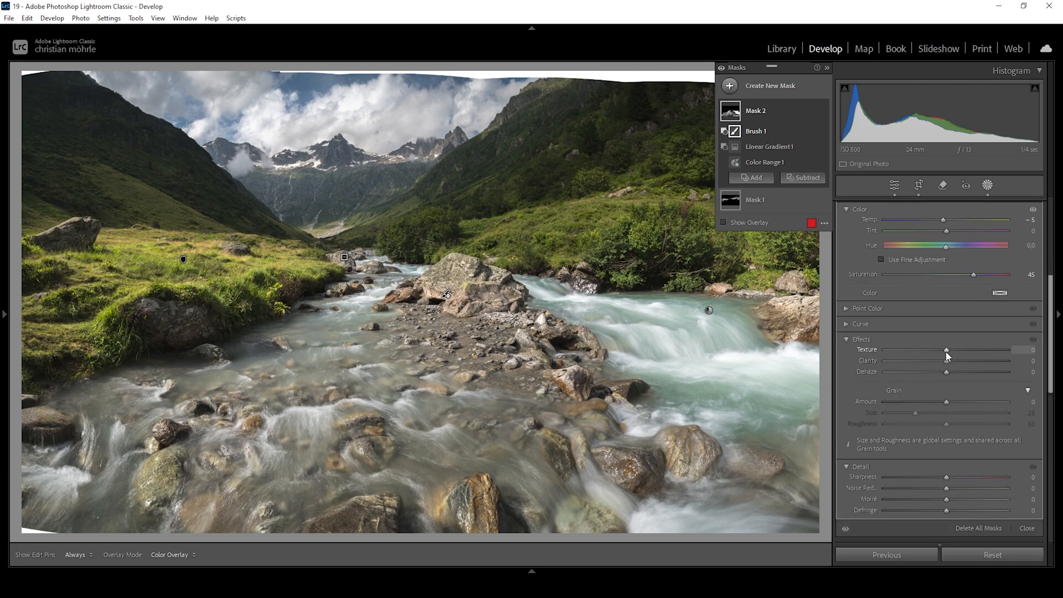
Give the water mask texture +16, clarity +10 and shadows +9
left_click(1028, 528)
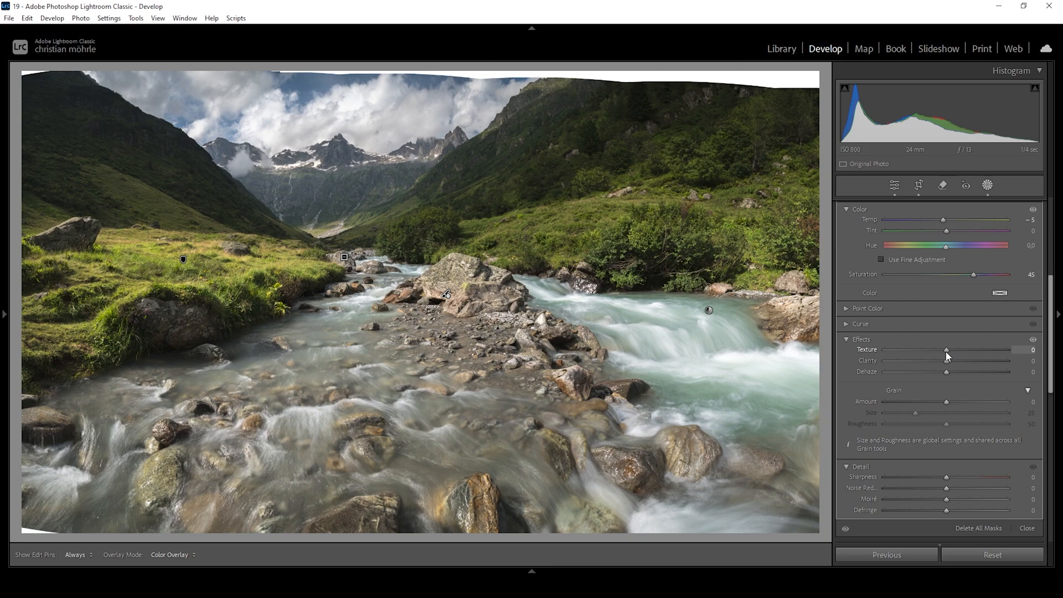
left_click_drag(948, 349, 948, 350)
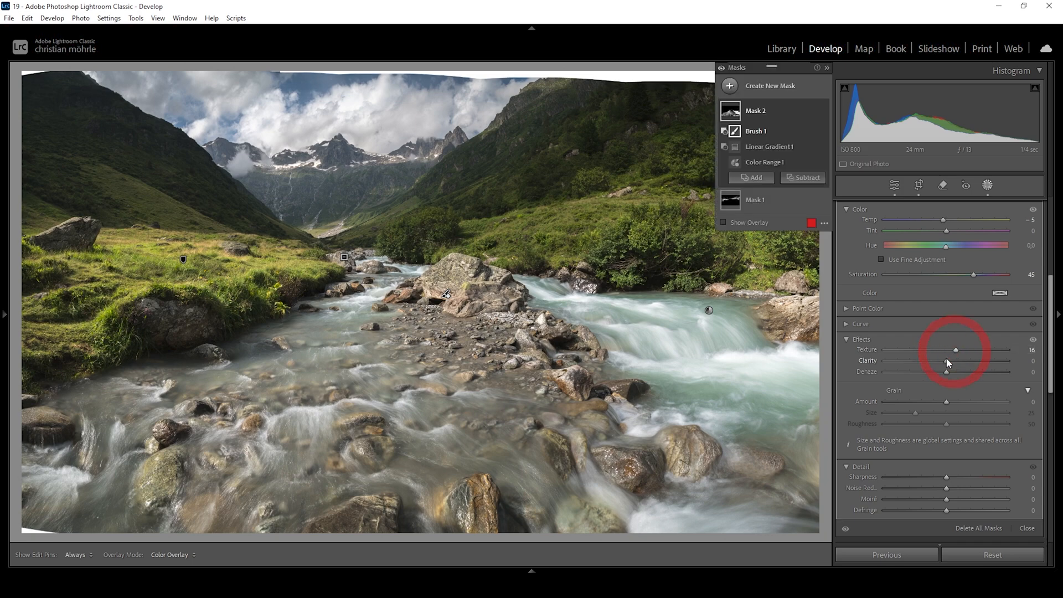
left_click_drag(948, 364, 953, 365)
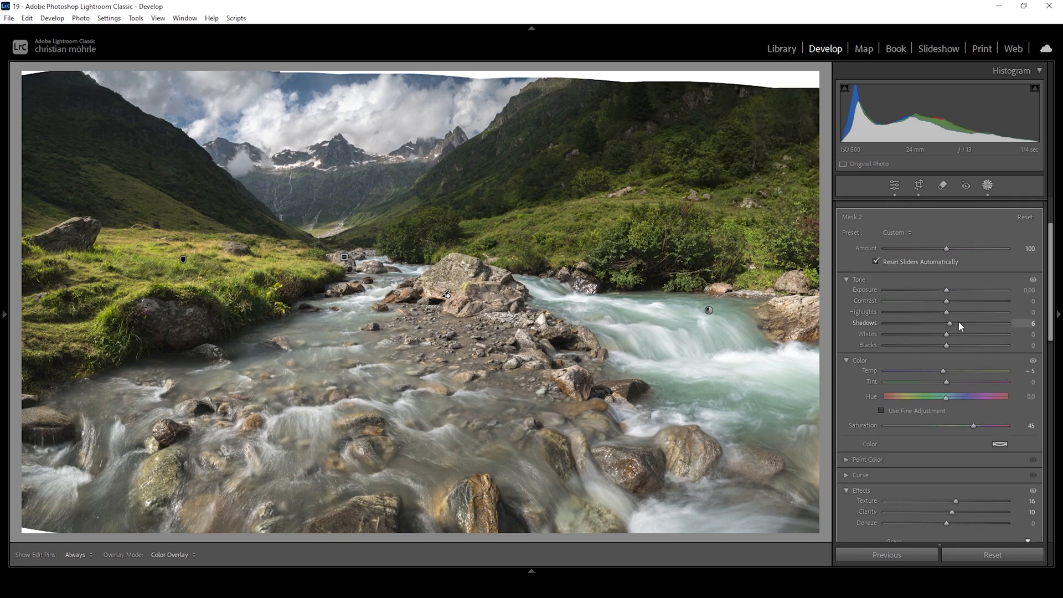
left_click_drag(950, 323, 957, 323)
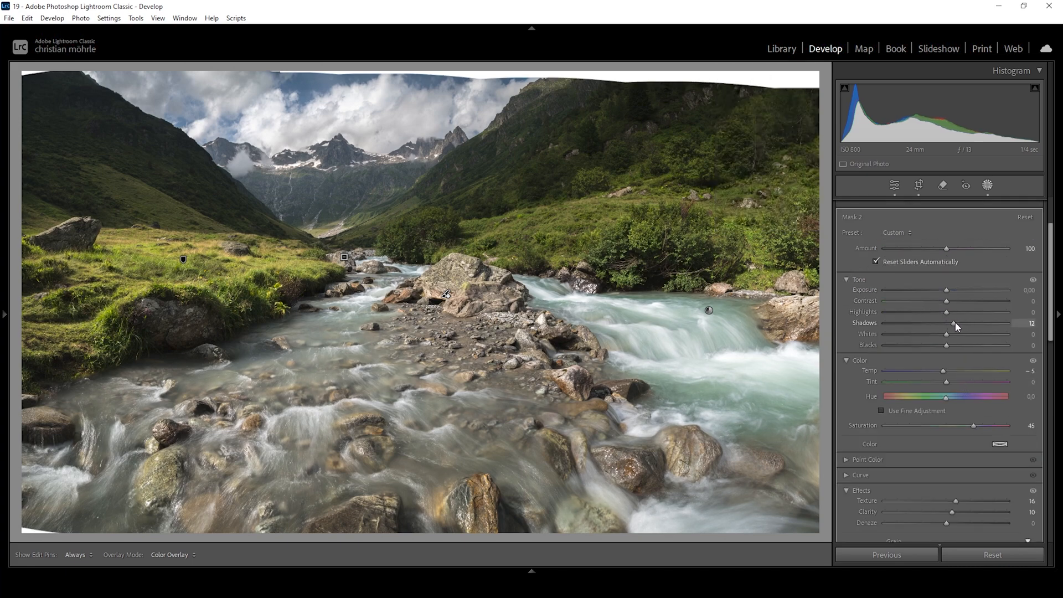
left_click_drag(956, 323, 949, 323)
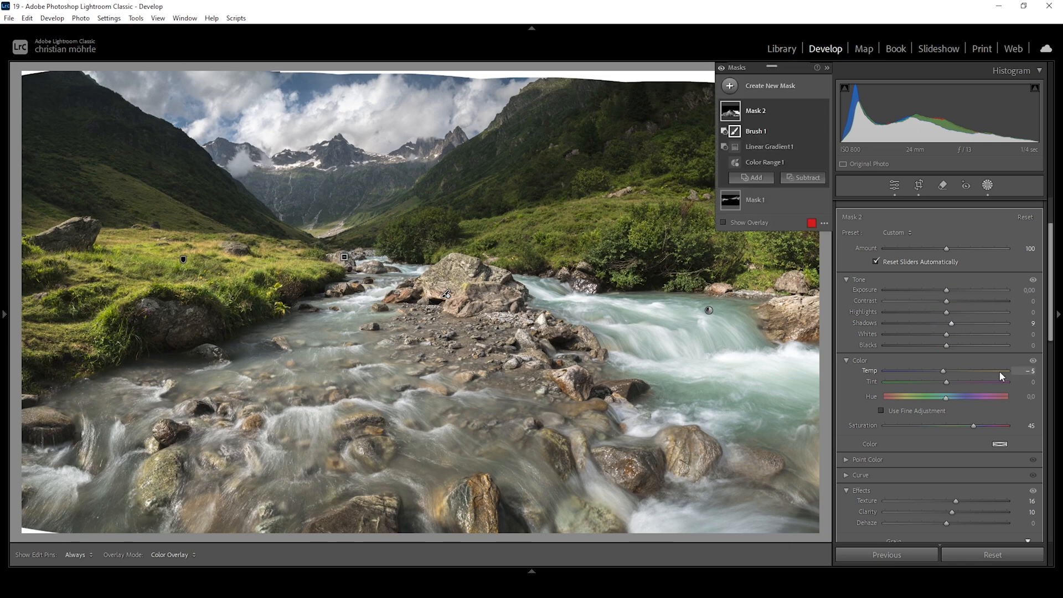
mouse_move(824, 112)
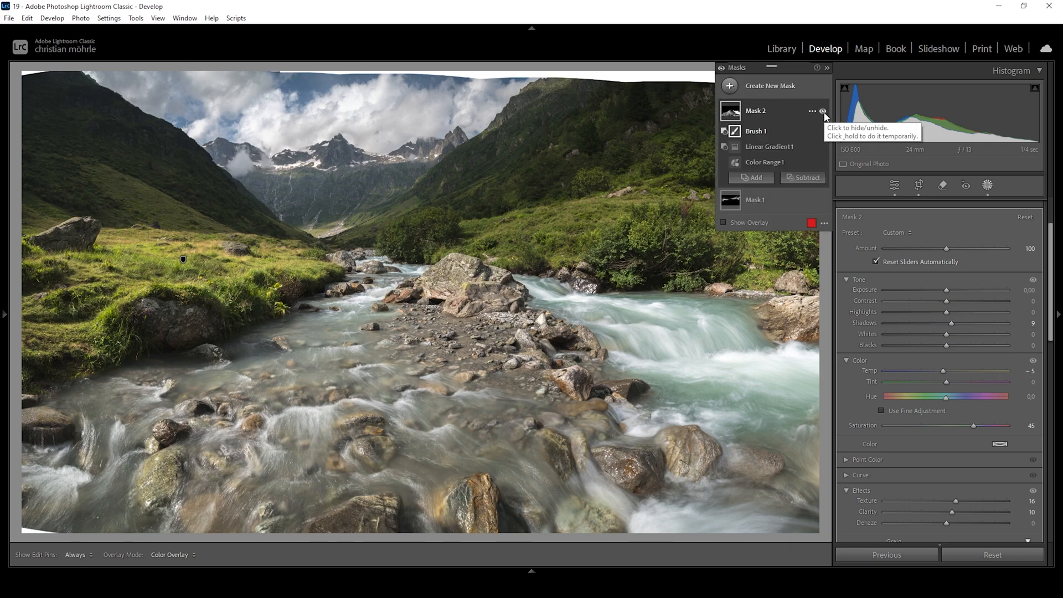
Toggle Mask 2 off to compare, then add a sky colour range mask with Refine lowered
left_click(825, 111)
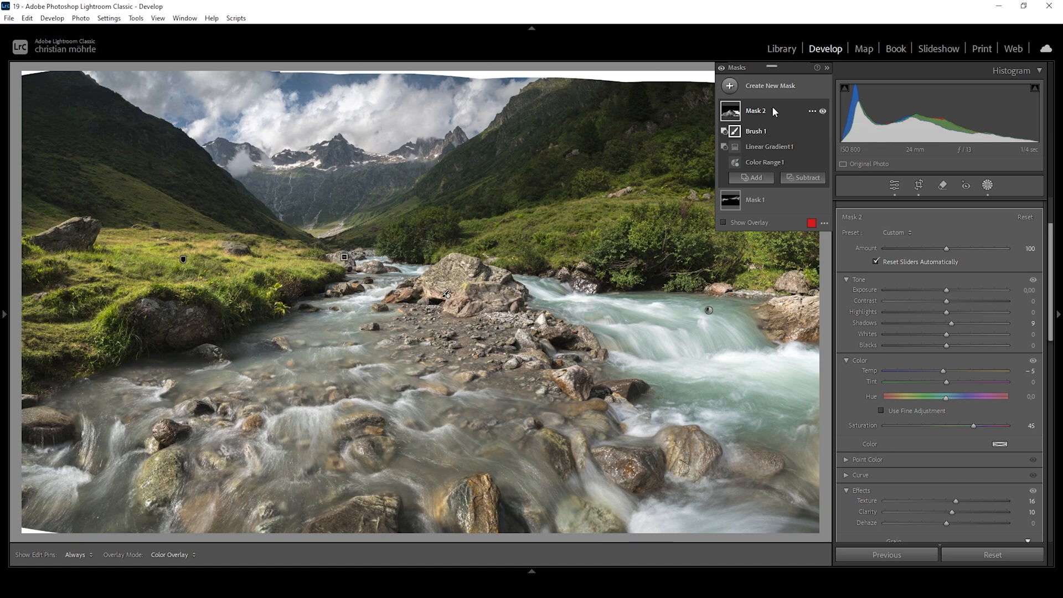
mouse_move(785, 113)
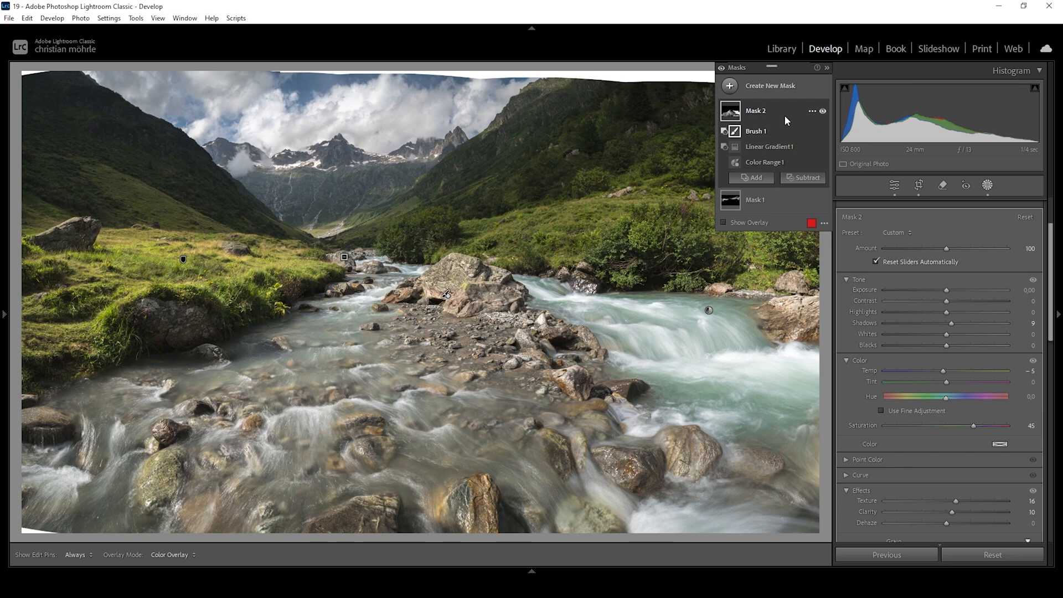
mouse_move(788, 109)
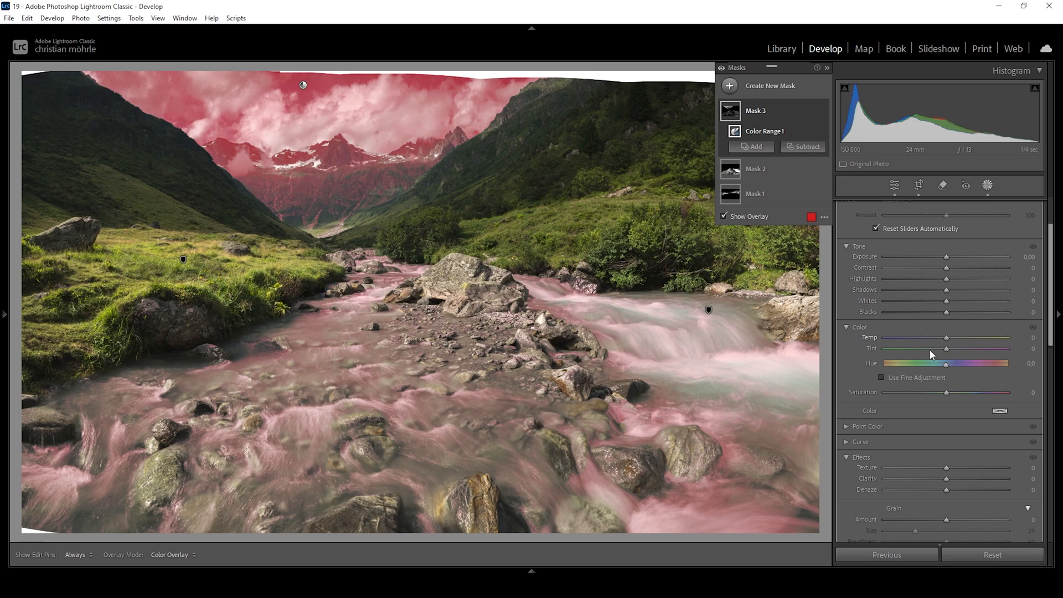
left_click(765, 131)
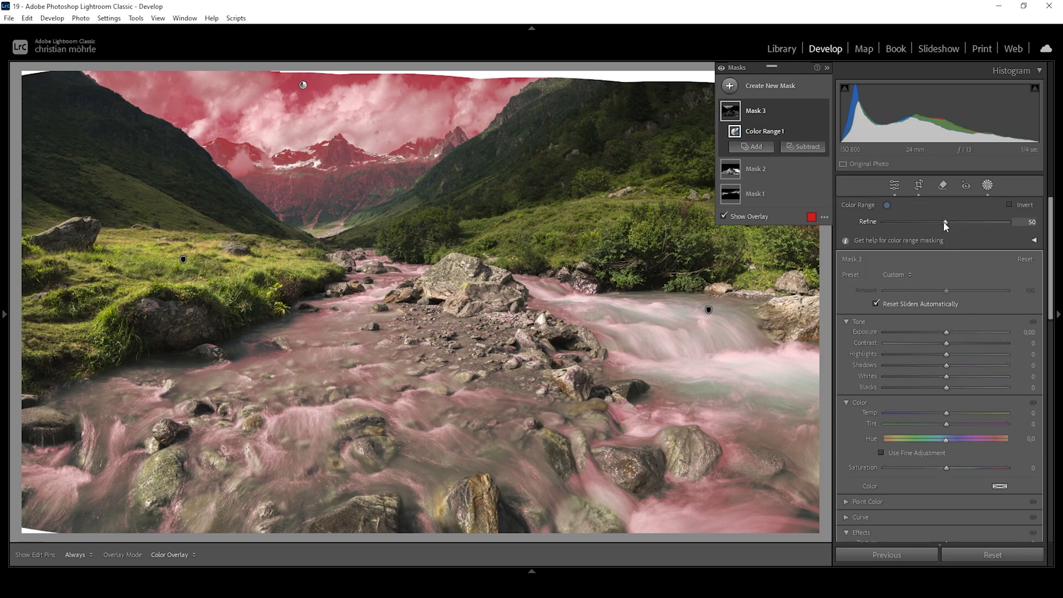
left_click_drag(945, 223, 916, 223)
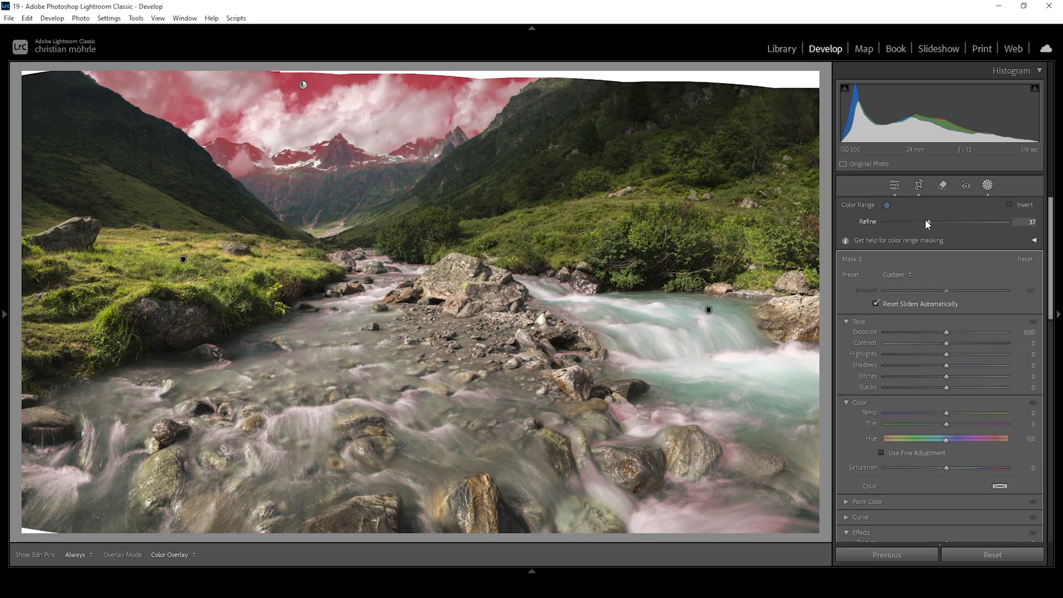
left_click_drag(956, 222, 922, 222)
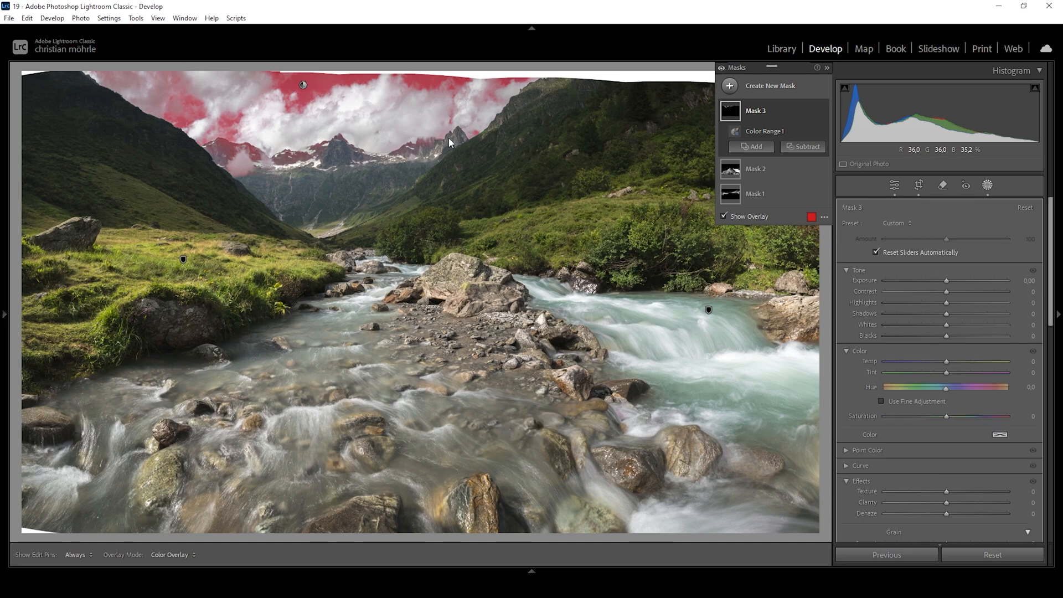
mouse_move(812, 114)
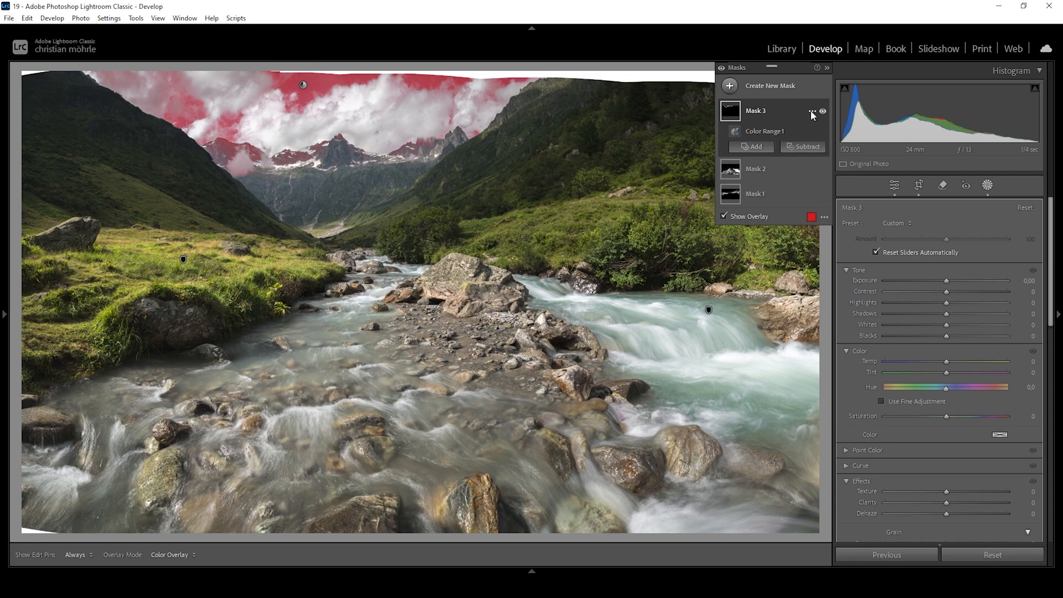
Intersect Mask 3 with Select Sky, then set exposure to -0.31 and contrast to +23
left_click(812, 111)
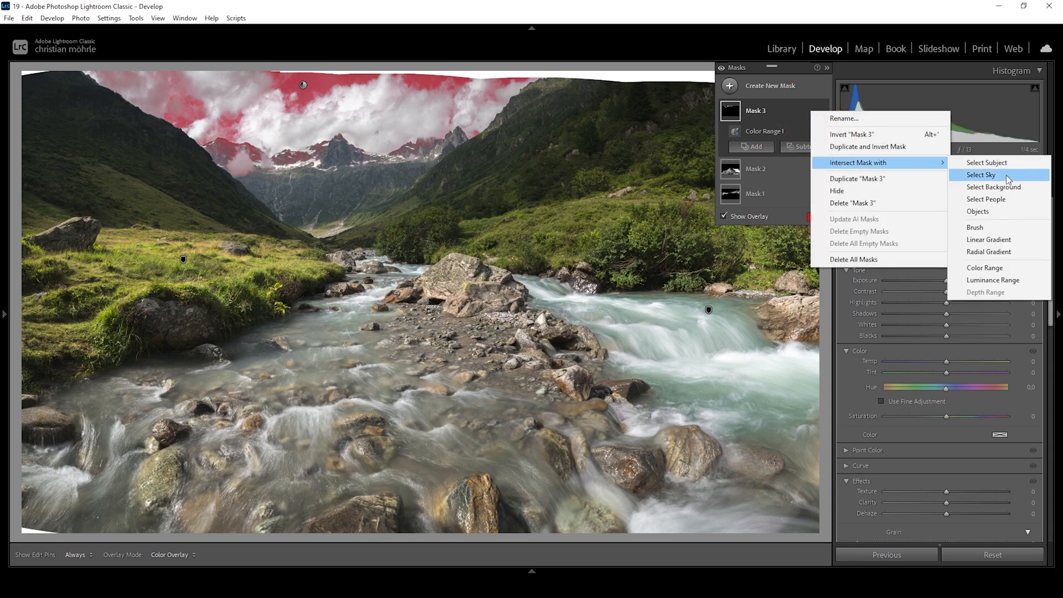
left_click(982, 175)
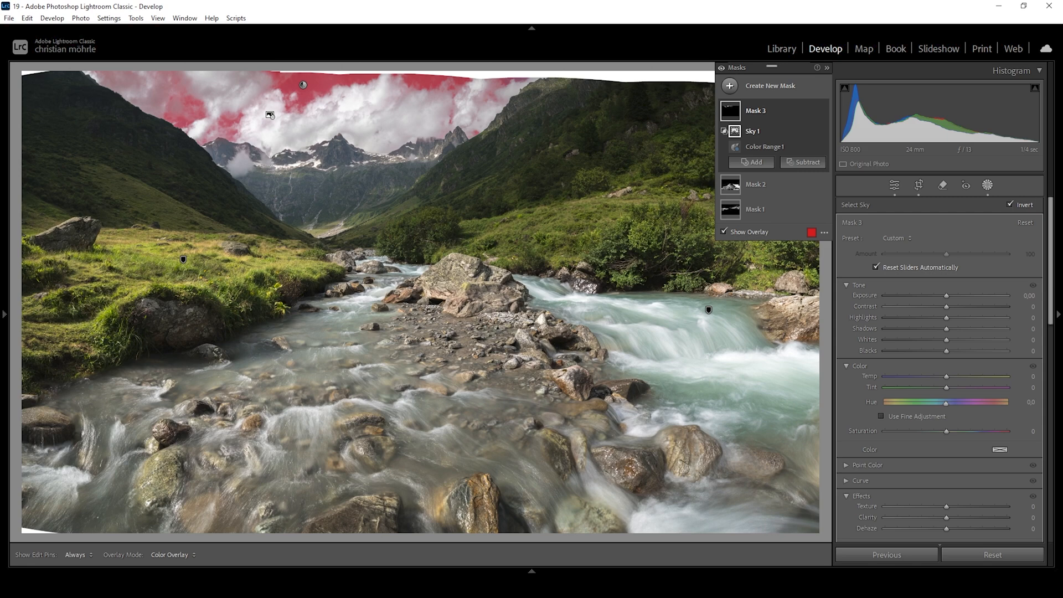
mouse_move(949, 297)
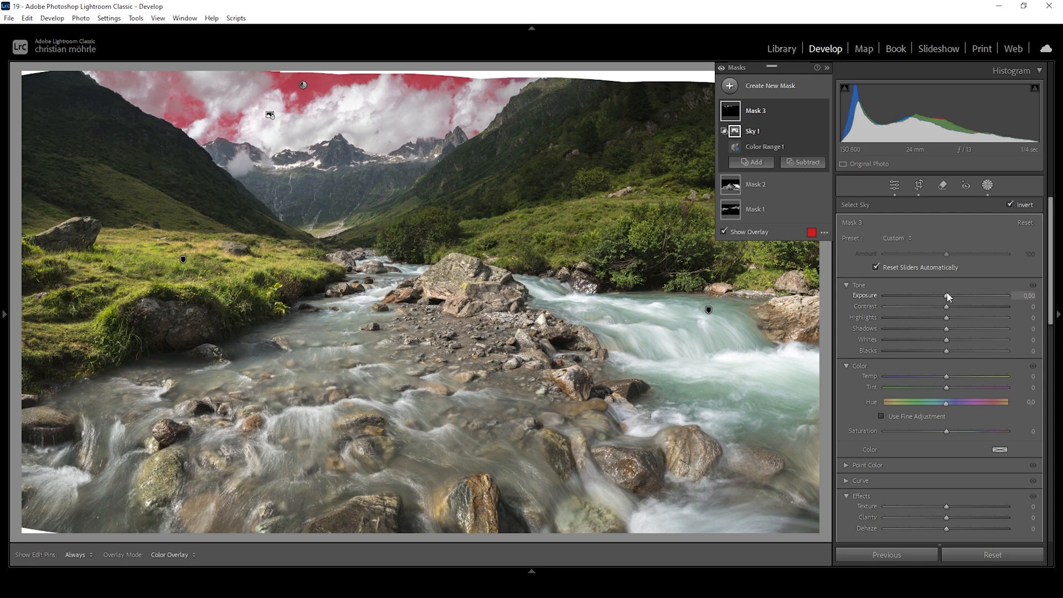
left_click_drag(948, 297, 943, 296)
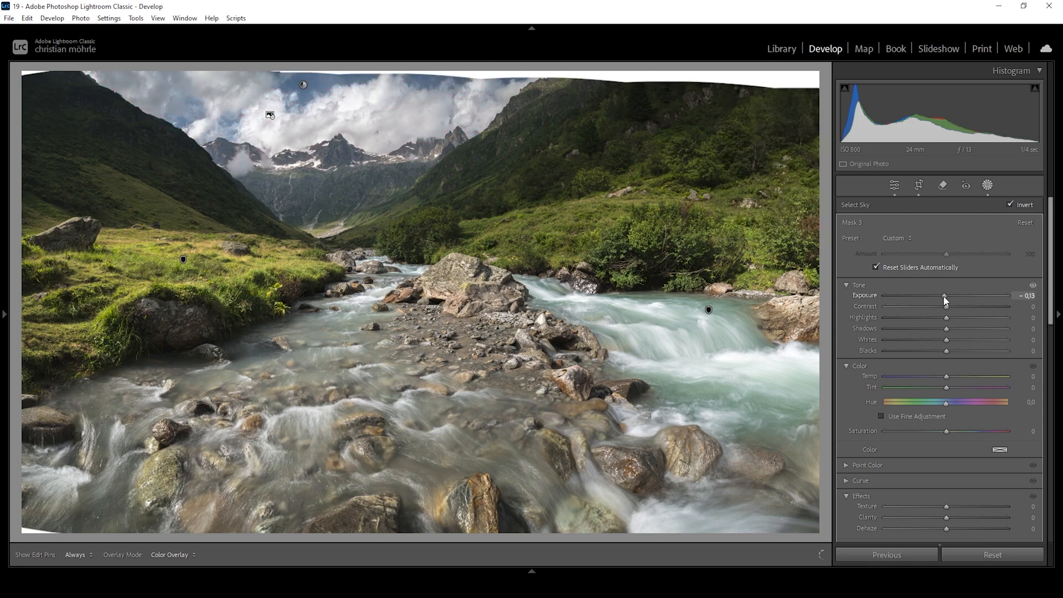
left_click_drag(945, 295, 941, 296)
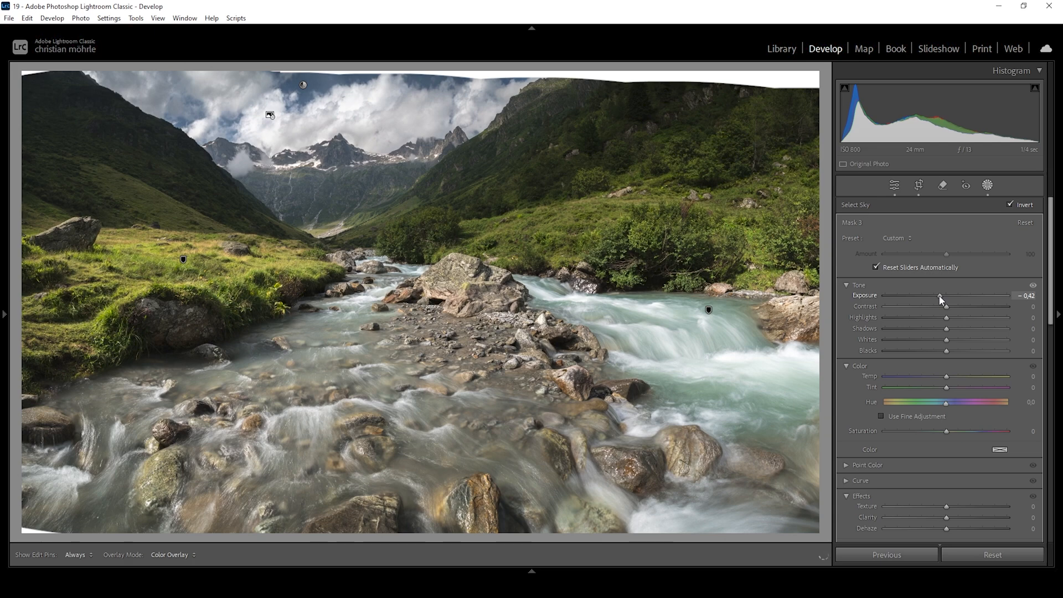
left_click_drag(940, 295, 945, 295)
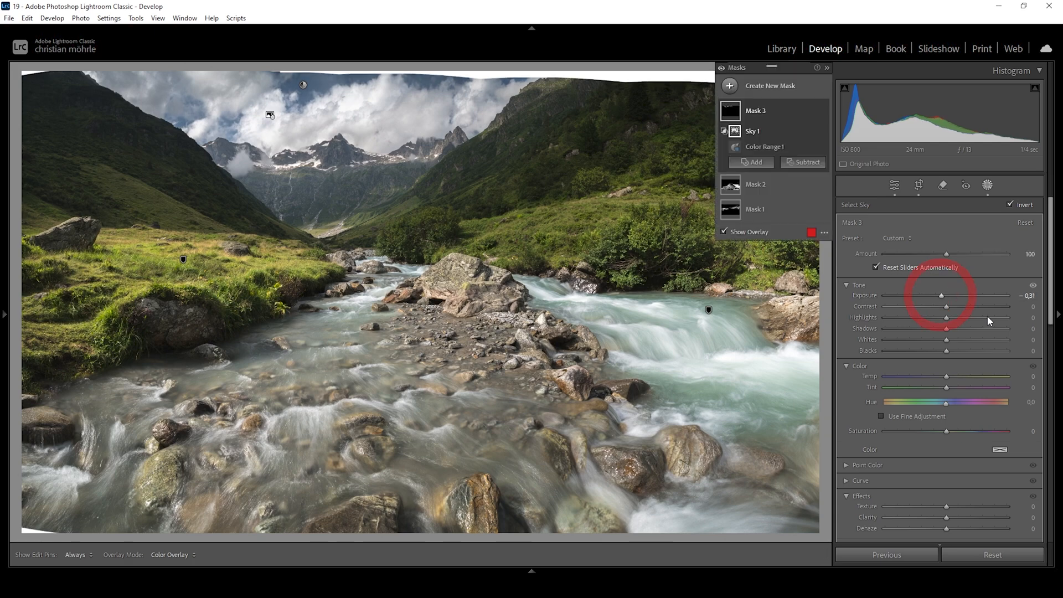
left_click_drag(948, 306, 963, 305)
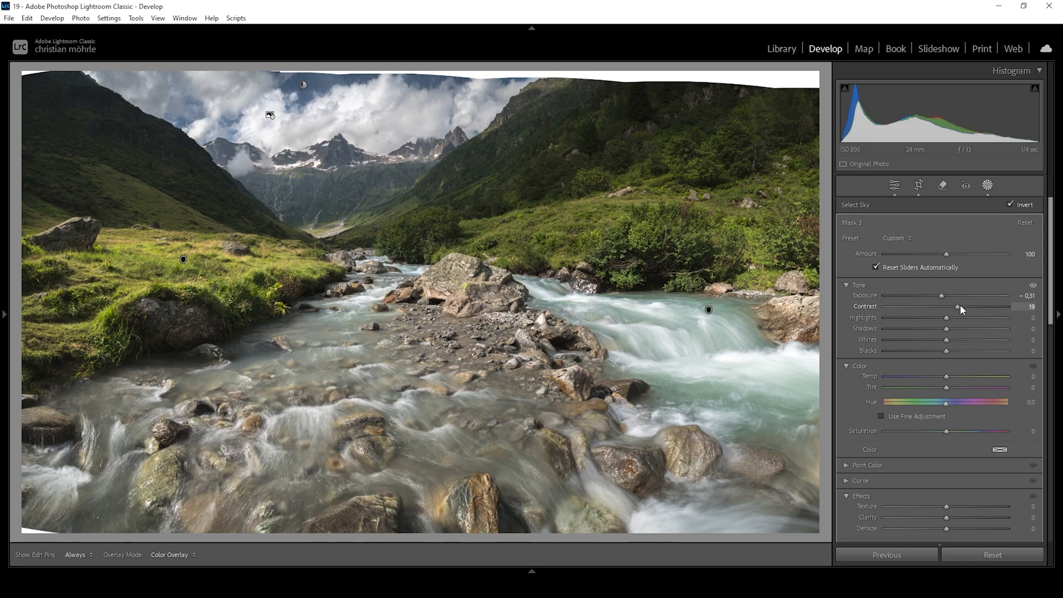
left_click_drag(957, 306, 979, 306)
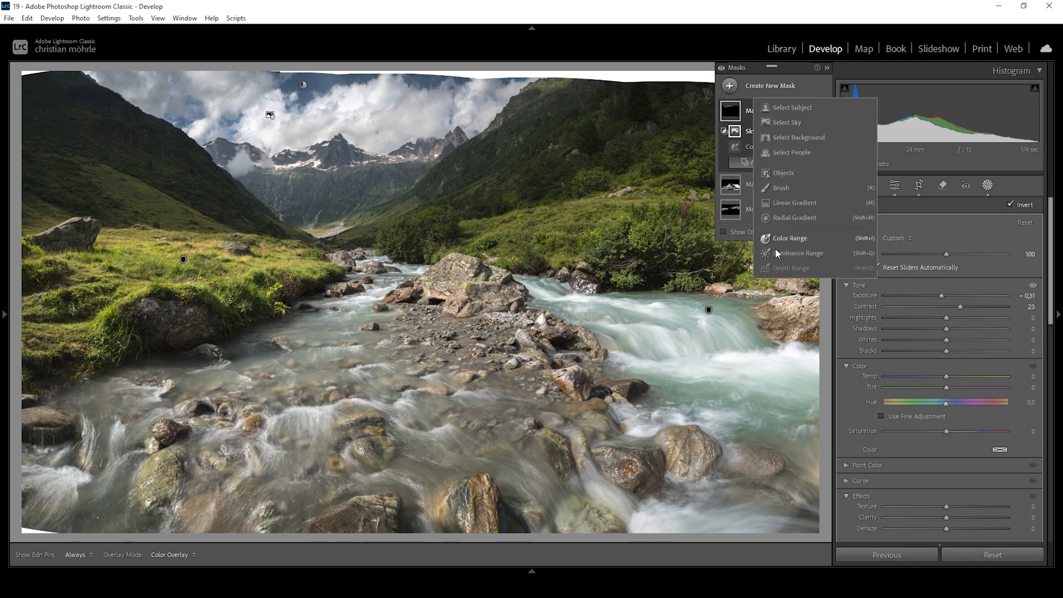
Sample a new colour range mask and intersect it with a radial gradient over the peaks
left_click(790, 238)
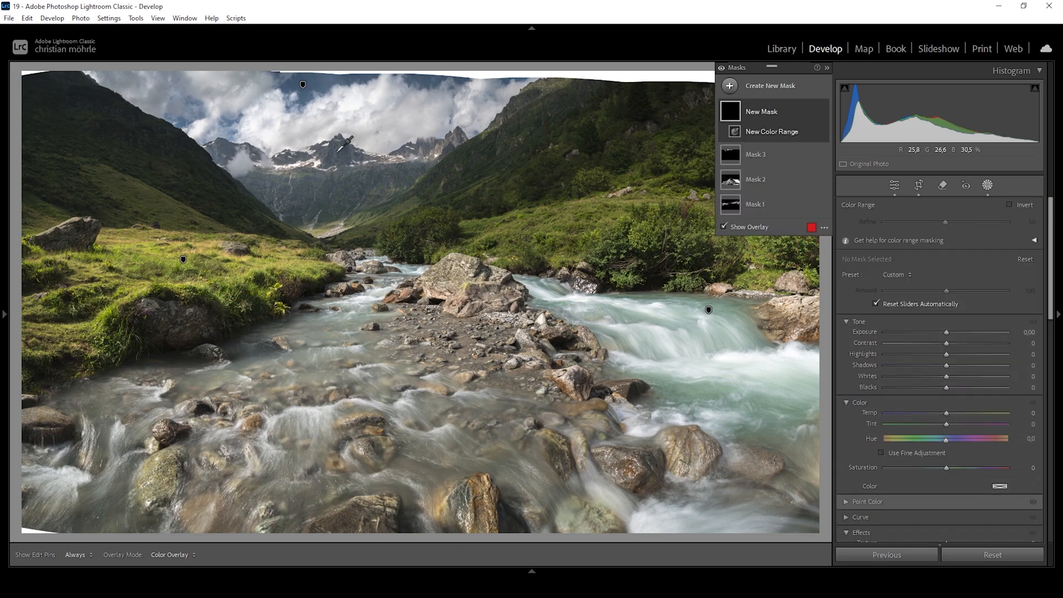
left_click(335, 144)
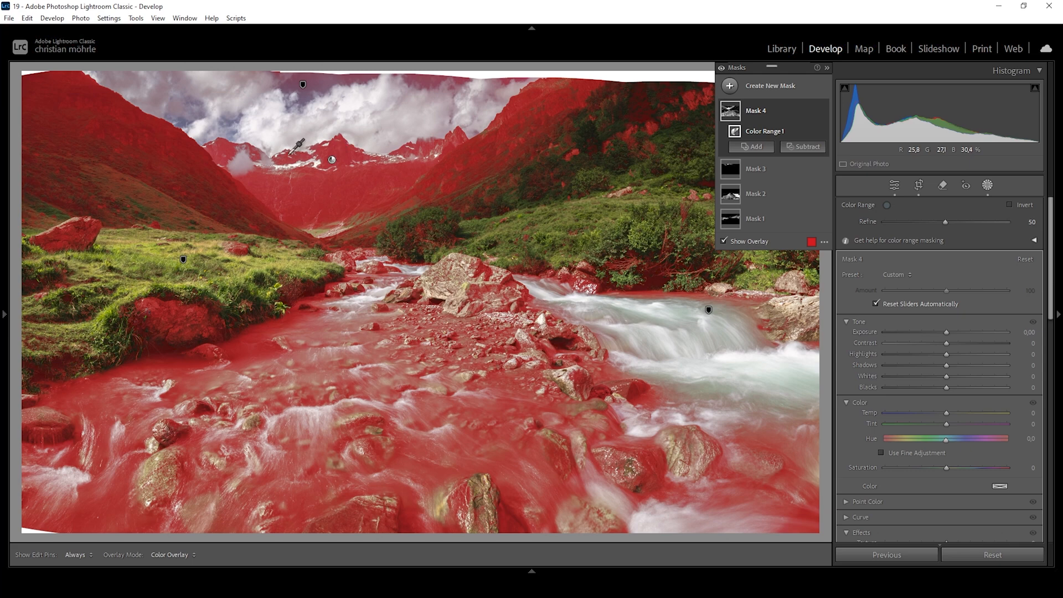
mouse_move(791, 111)
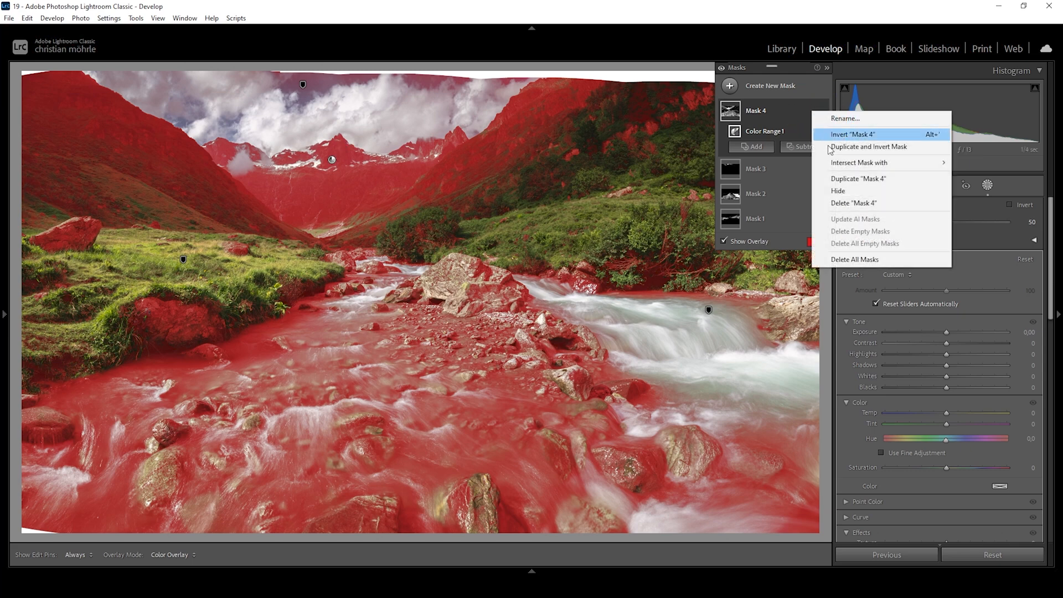
mouse_move(859, 163)
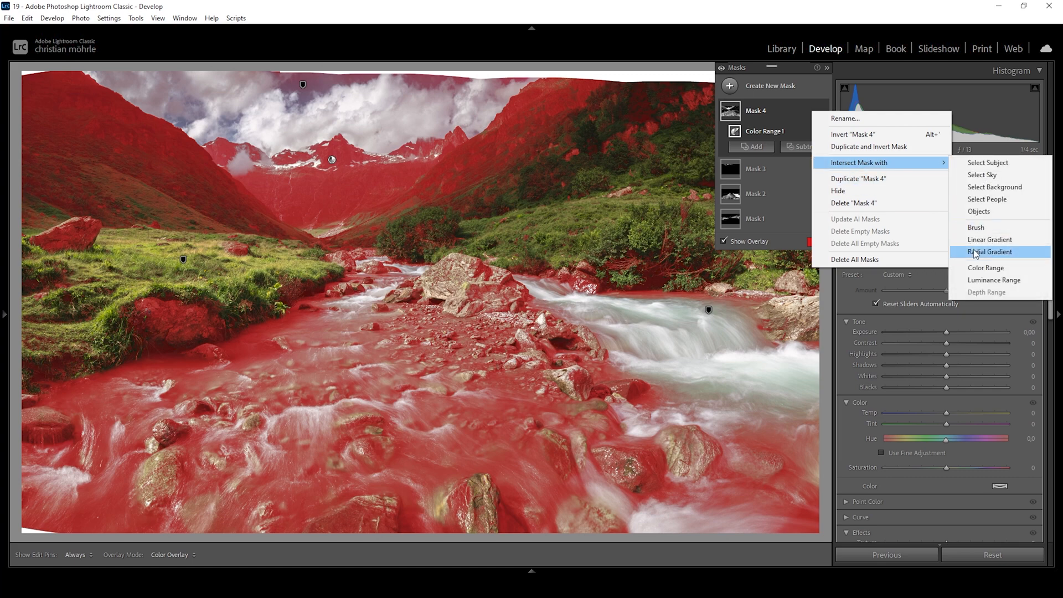
left_click(990, 251)
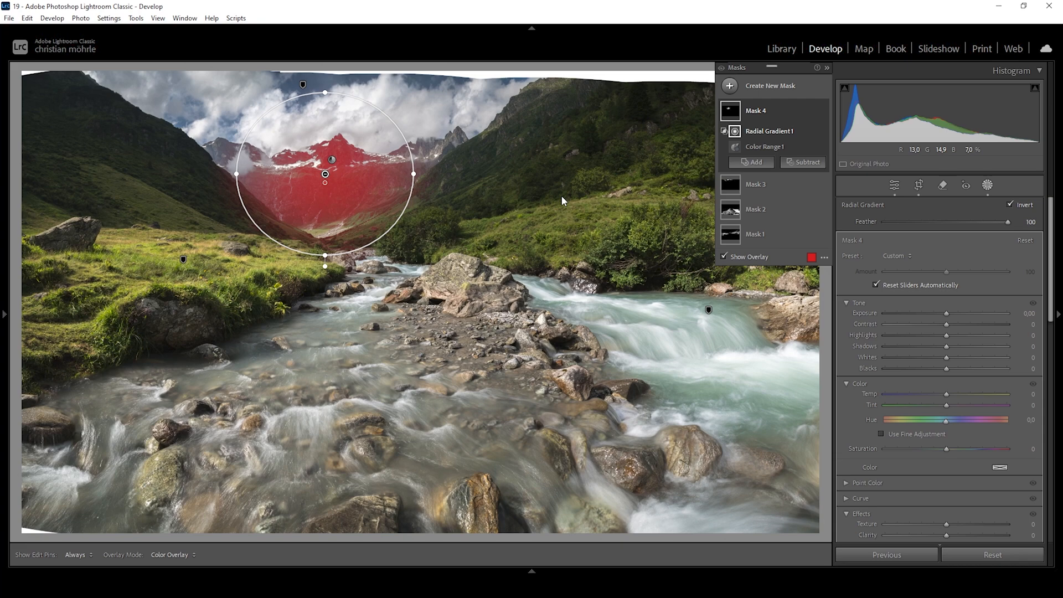
mouse_move(718, 330)
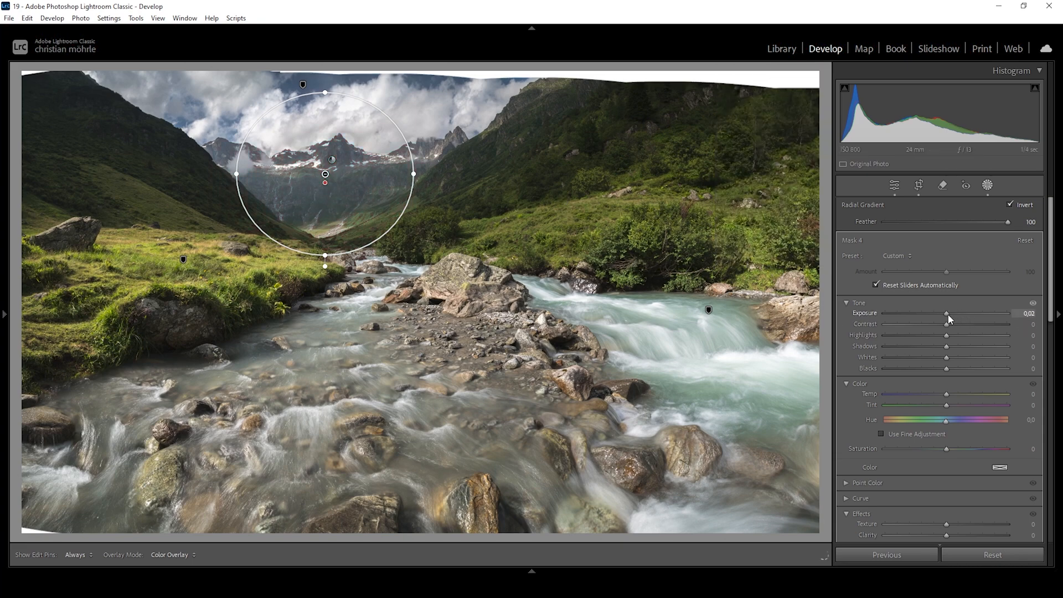
Raise the peak mask's exposure to 0.34, contrast to 21 and whites to 20
left_click_drag(948, 314, 955, 313)
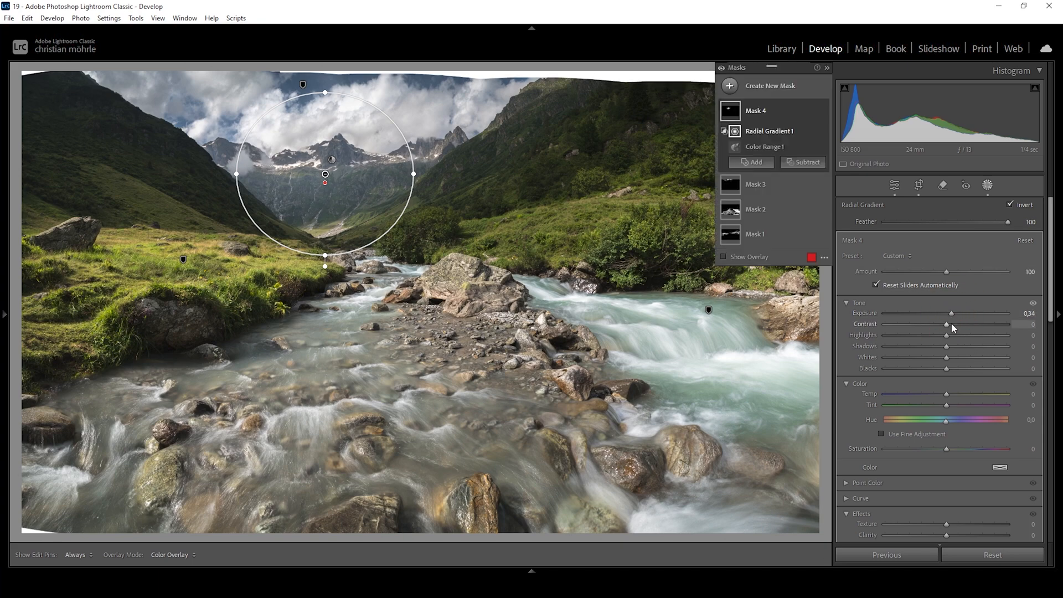
left_click_drag(932, 324, 953, 324)
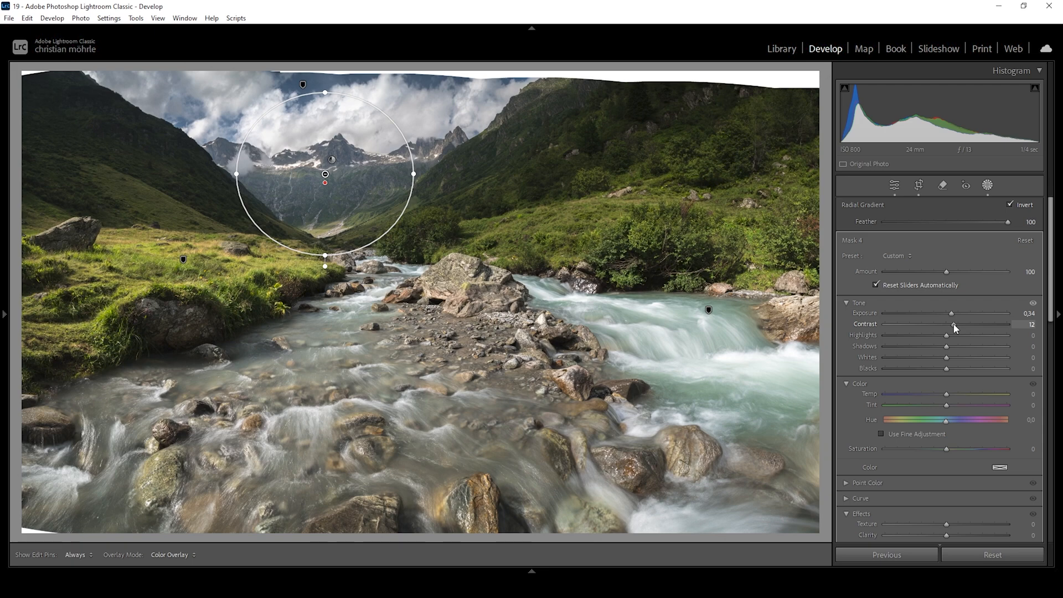
left_click_drag(953, 324, 958, 324)
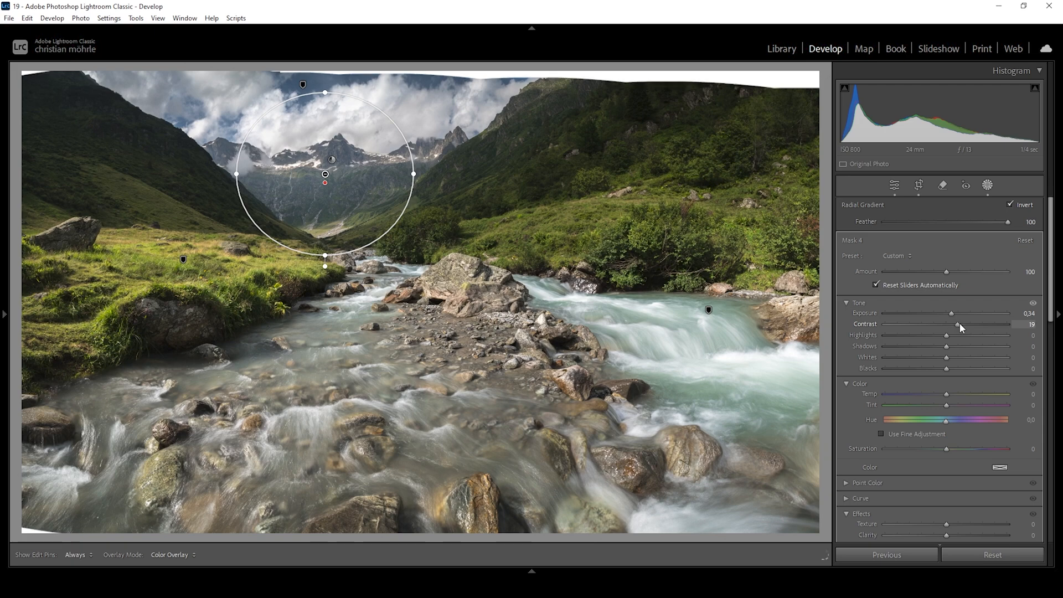
left_click_drag(948, 324, 951, 324)
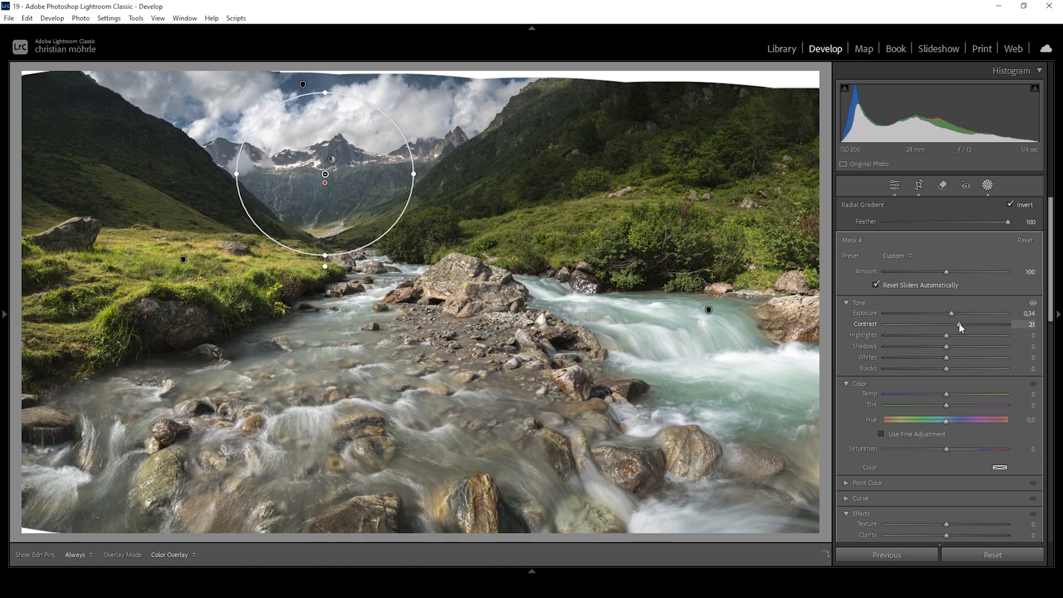
left_click_drag(946, 358, 958, 357)
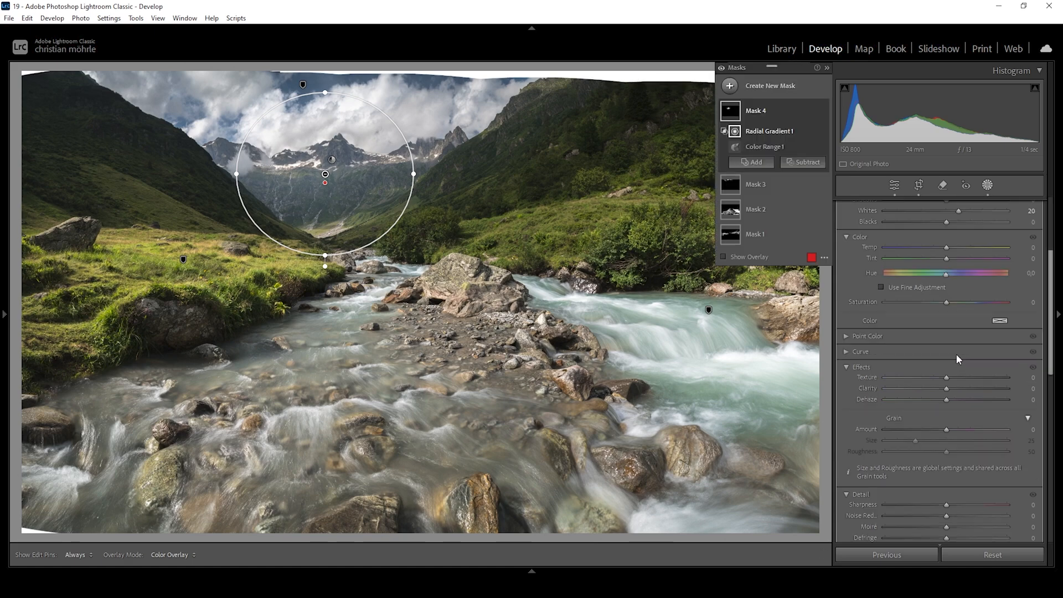
Add clarity 60 and dehaze 10 to the peak mask
scroll("down", 3)
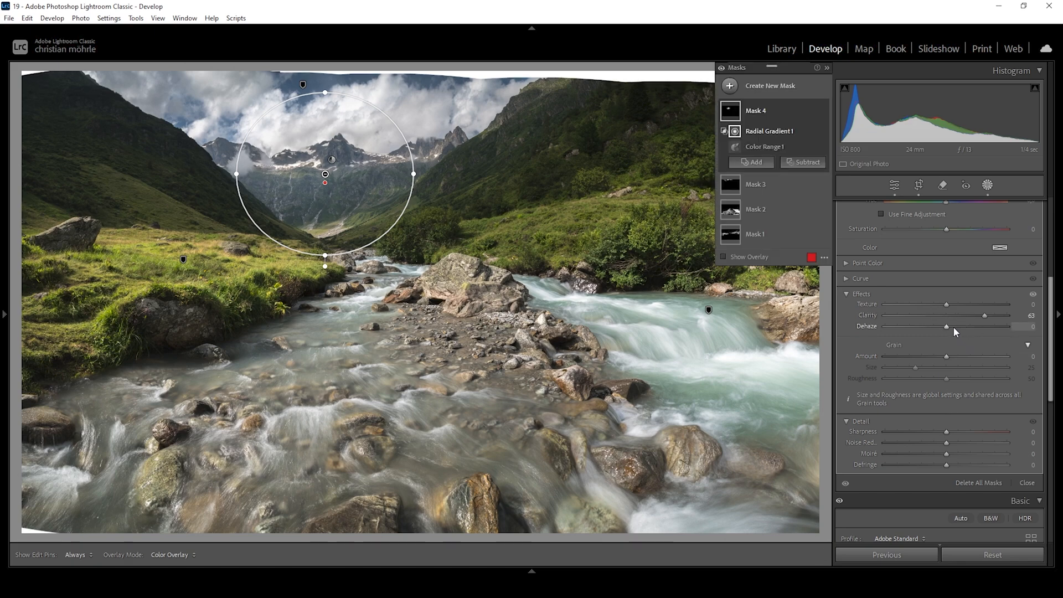
left_click_drag(970, 326, 949, 326)
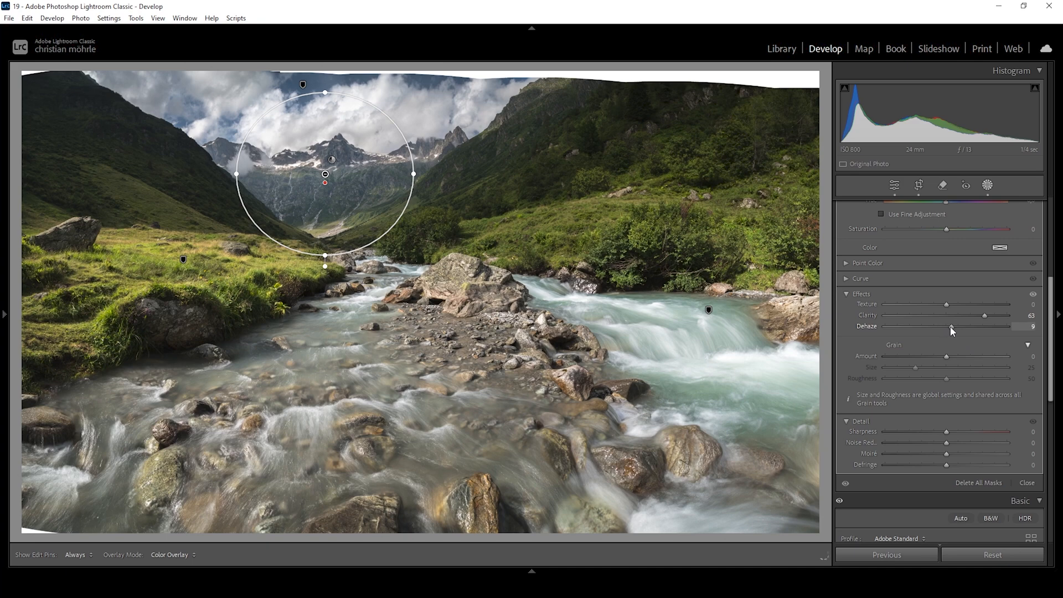
left_click_drag(949, 326, 951, 326)
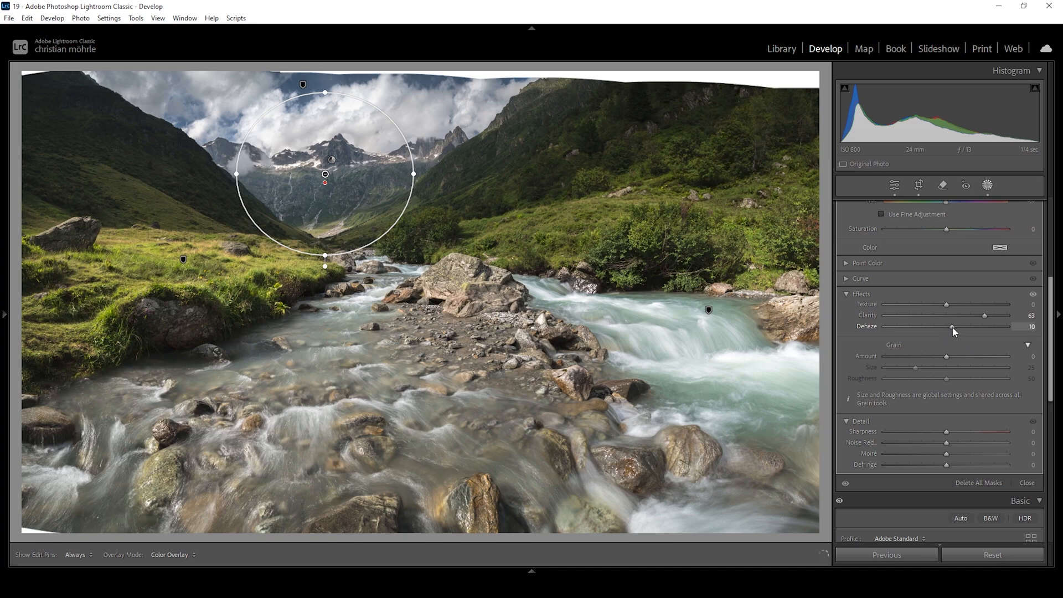
left_click_drag(953, 326, 946, 326)
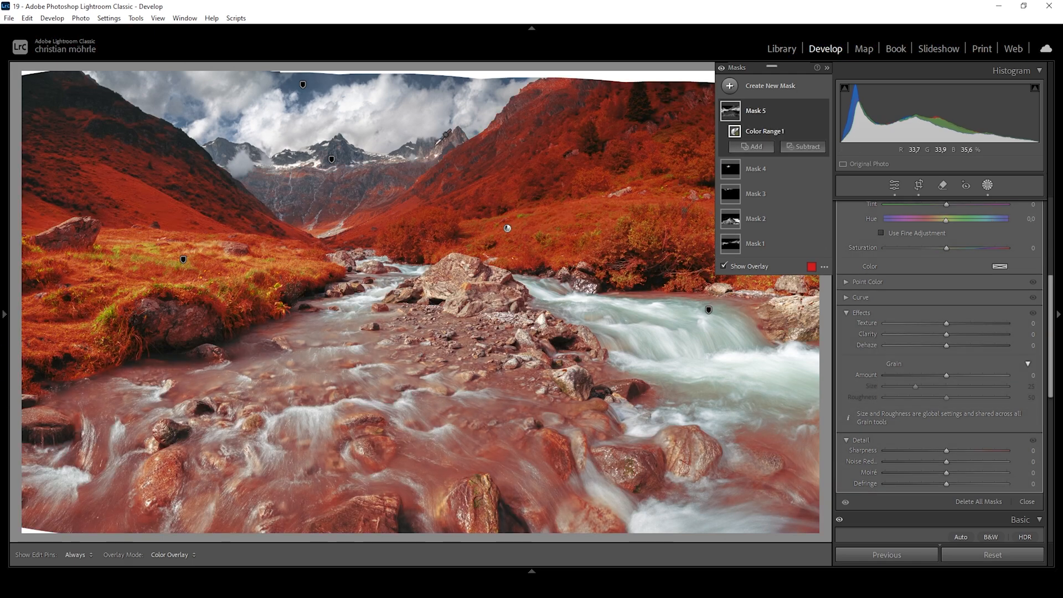
Subtract linear gradients from the green slope mask, then set exposure +0.13 and temperature +10
left_click(806, 146)
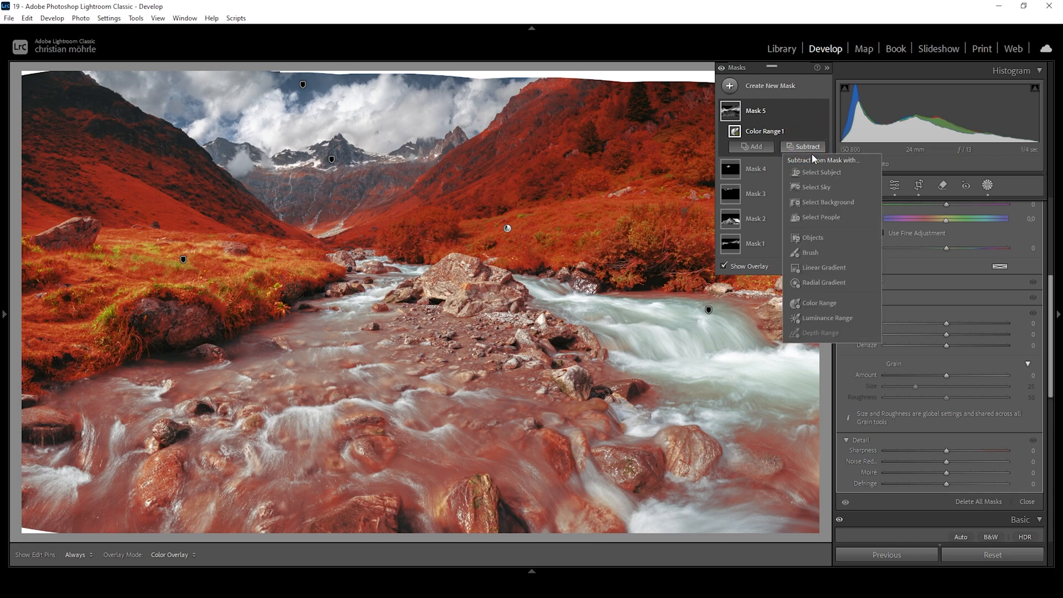
left_click(724, 280)
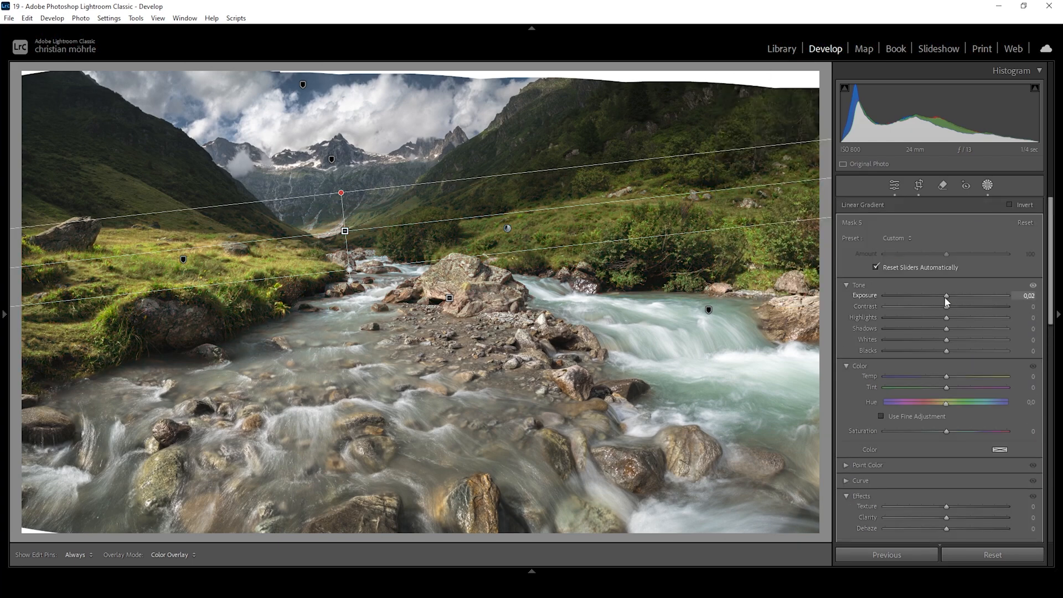
left_click_drag(946, 296, 949, 295)
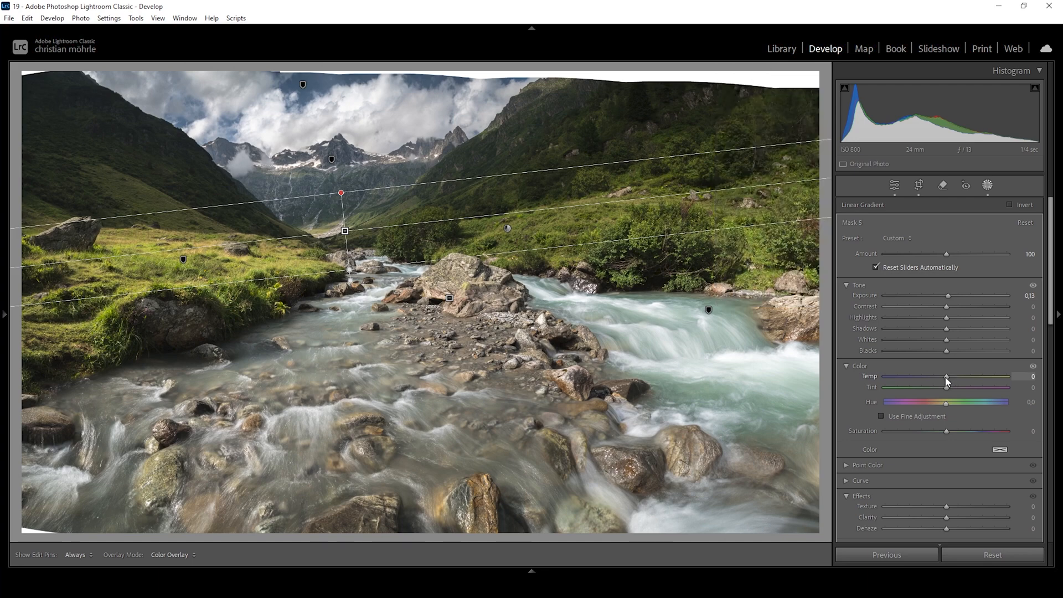
left_click_drag(947, 377, 951, 377)
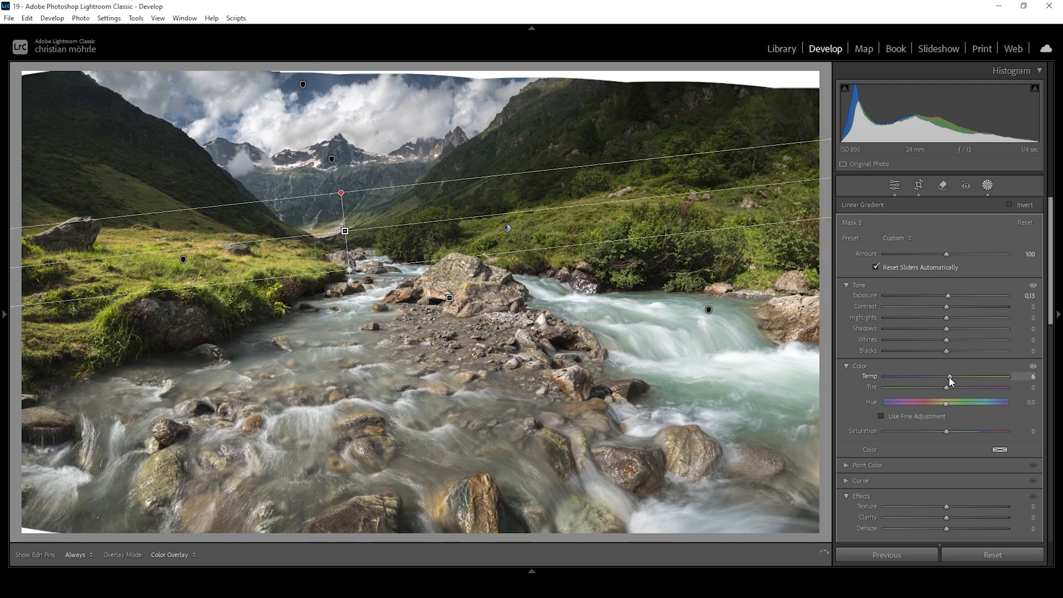
left_click_drag(949, 377, 951, 376)
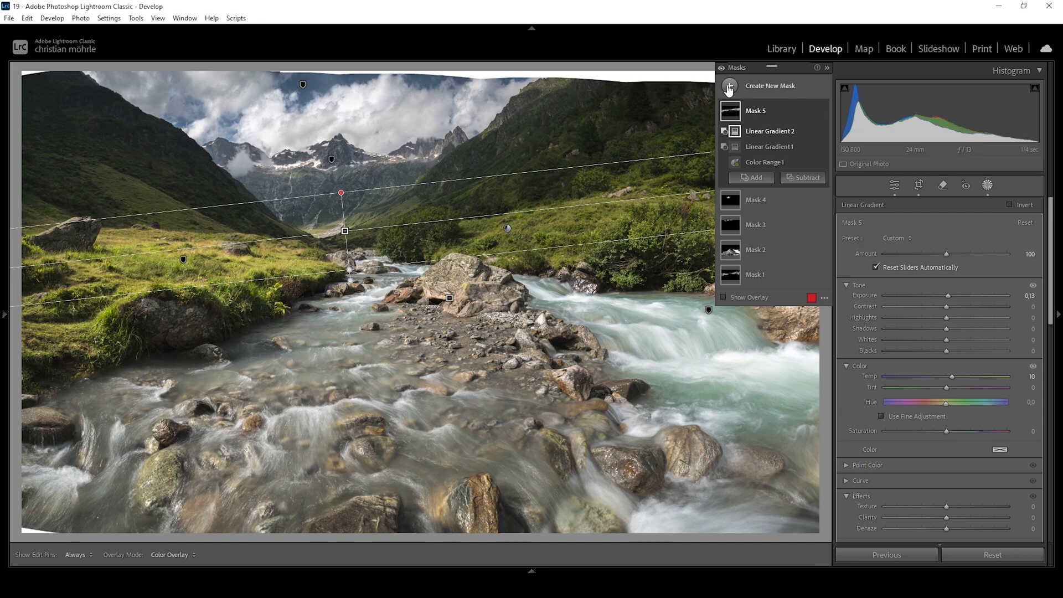
mouse_move(801, 245)
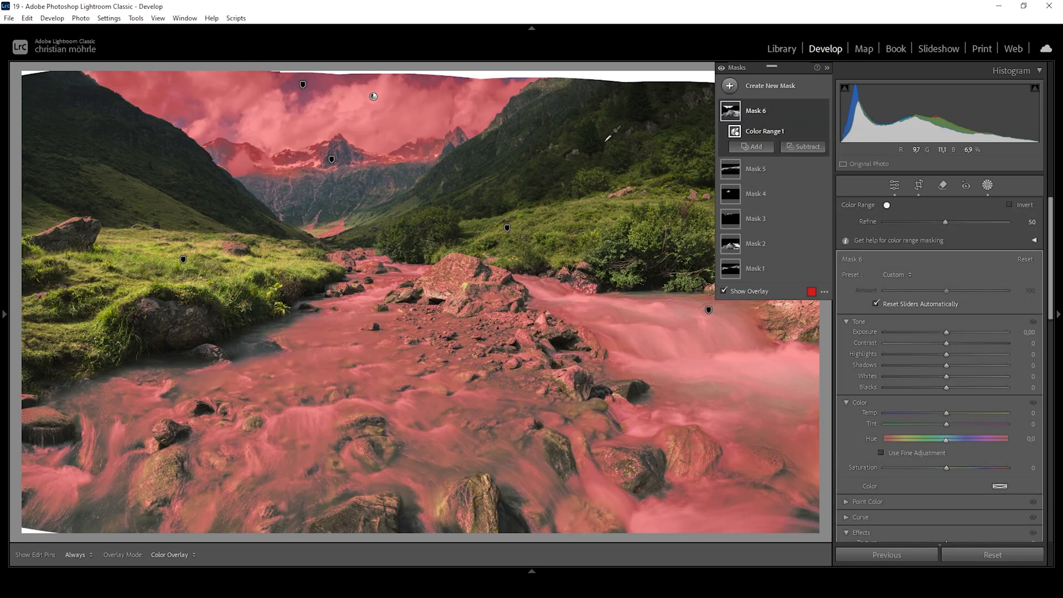
Intersect the cloud colour range mask with Select Sky, refine it, and lift whites to +10
right_click(756, 111)
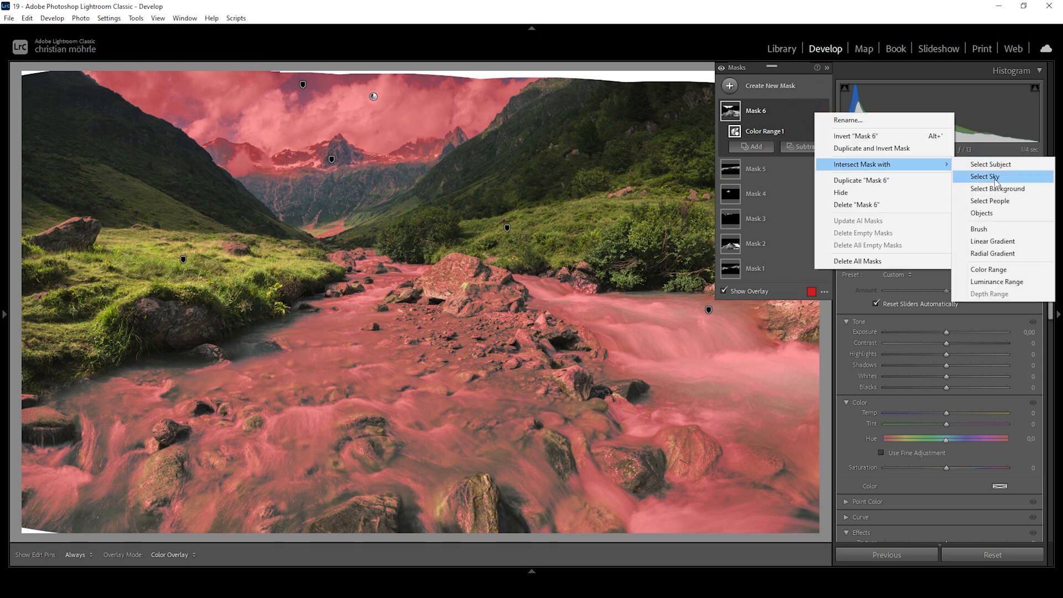
left_click(984, 177)
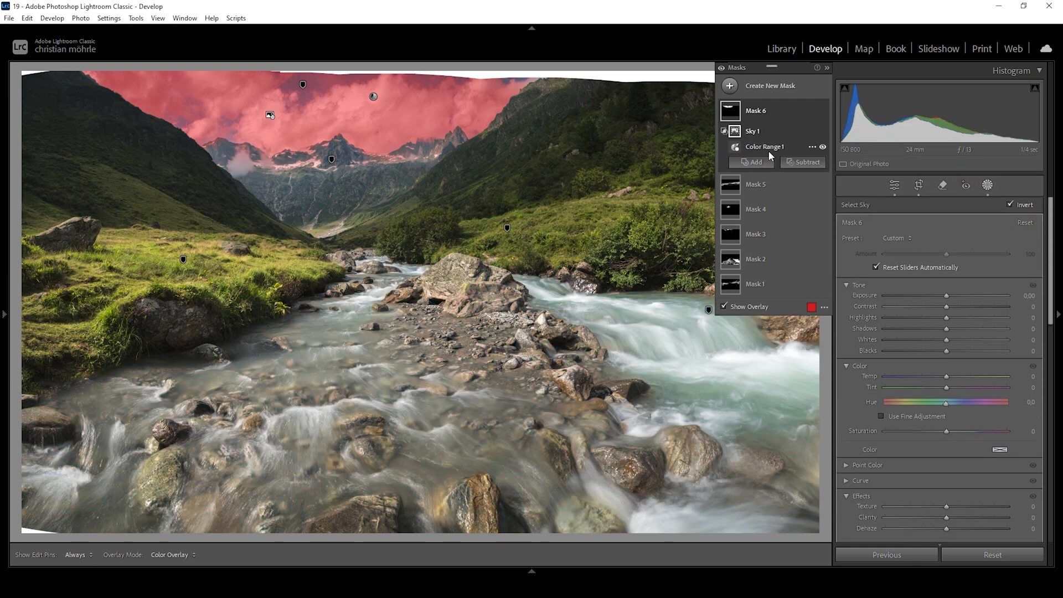
left_click(764, 146)
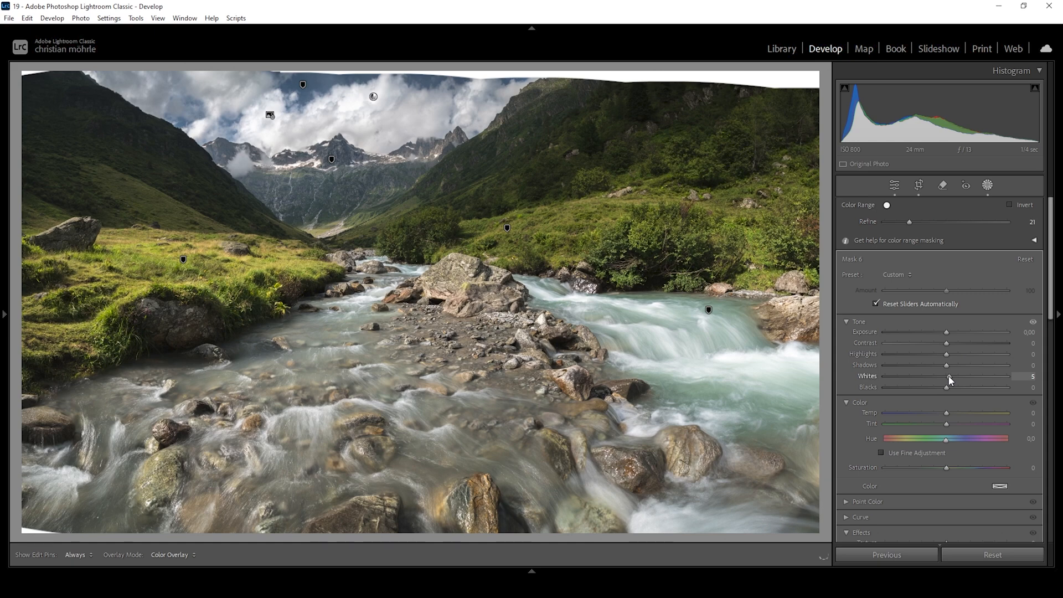
left_click_drag(949, 381, 952, 381)
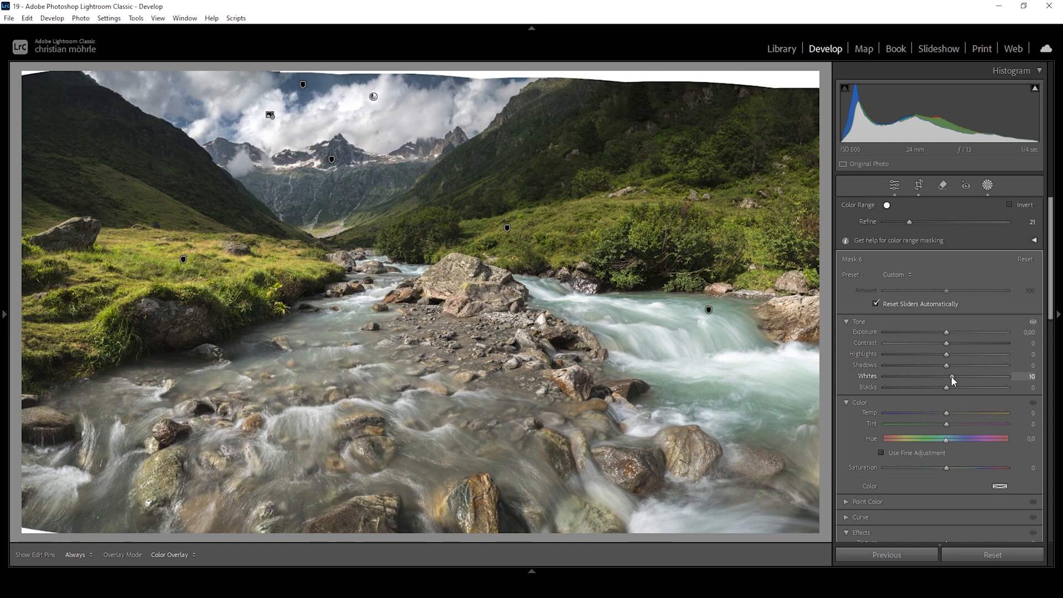
Close Masking and collapse the Basic adjustments section
left_click(896, 185)
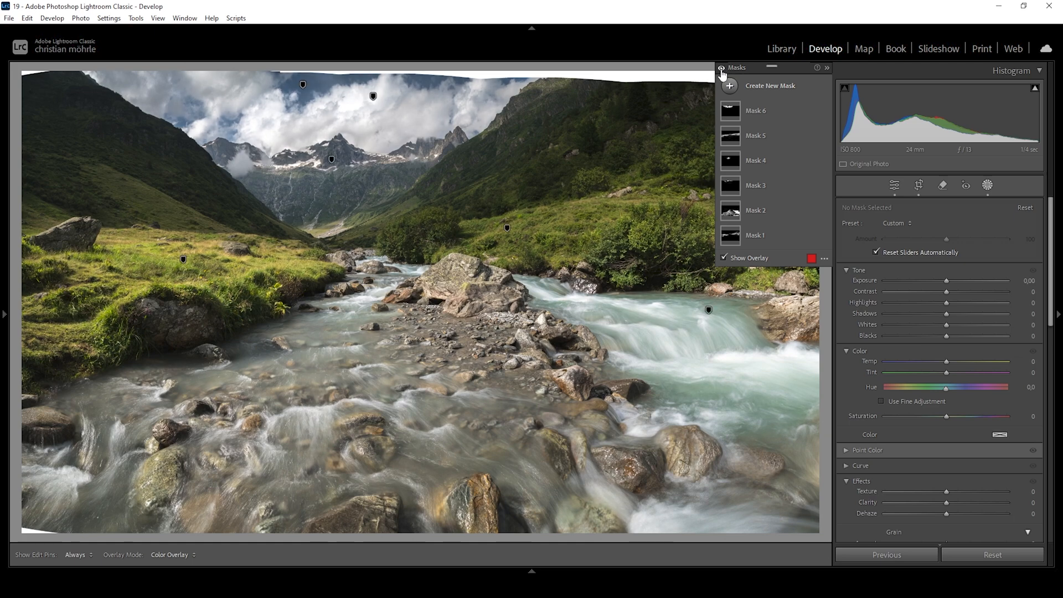
left_click(895, 185)
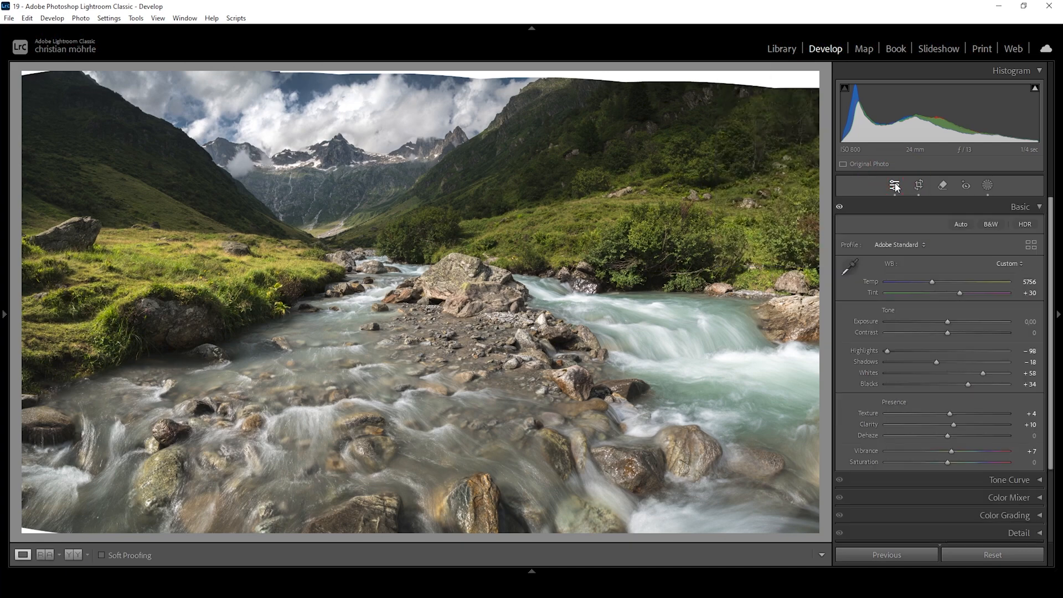
left_click(1020, 206)
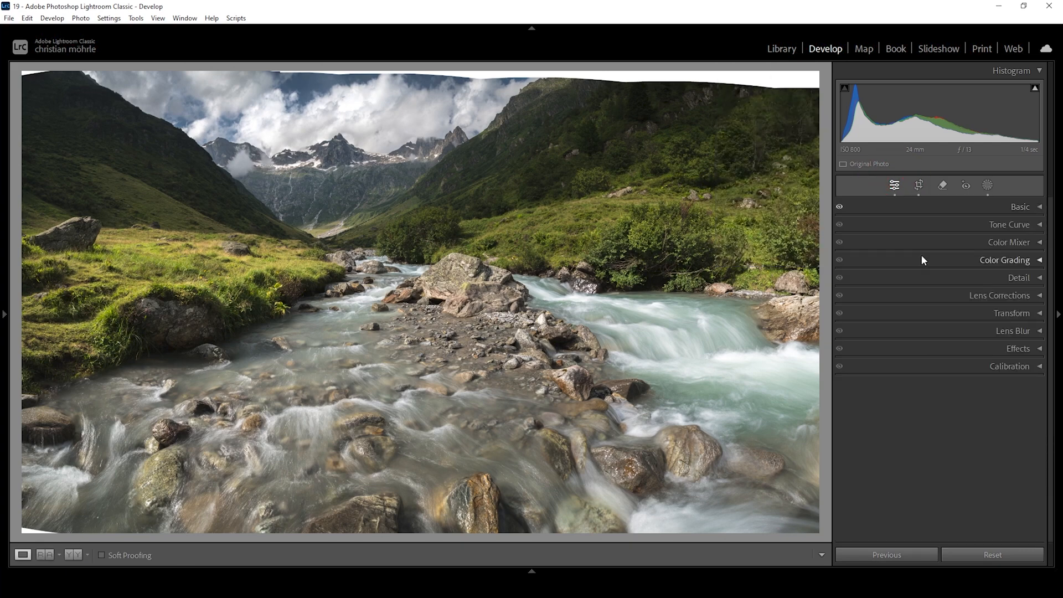
Set HSL luminance to Yellow +6, Green +21 and Aqua +6
left_click(1008, 242)
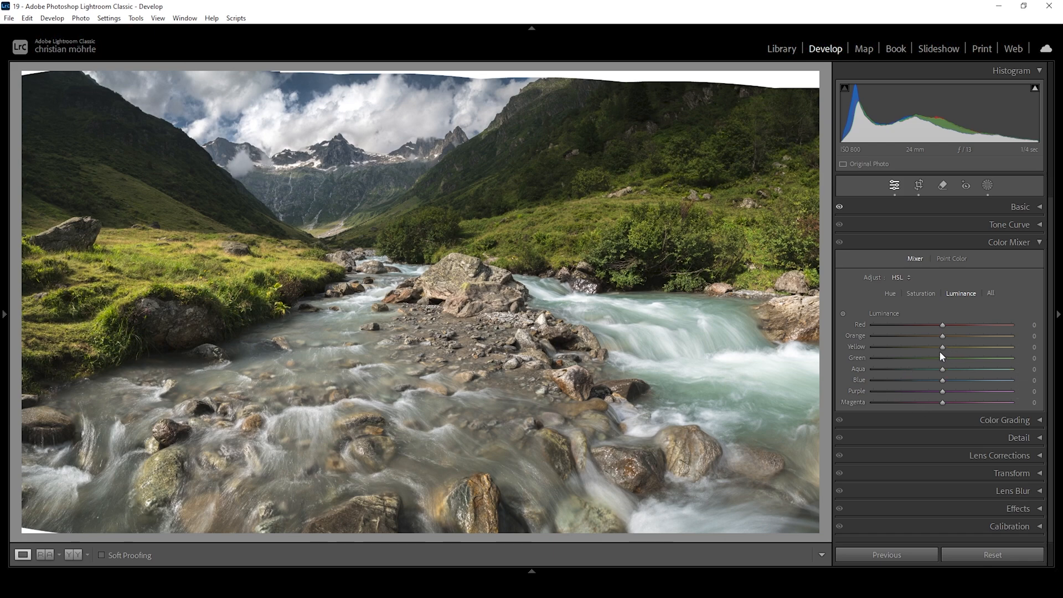
left_click_drag(943, 347, 946, 346)
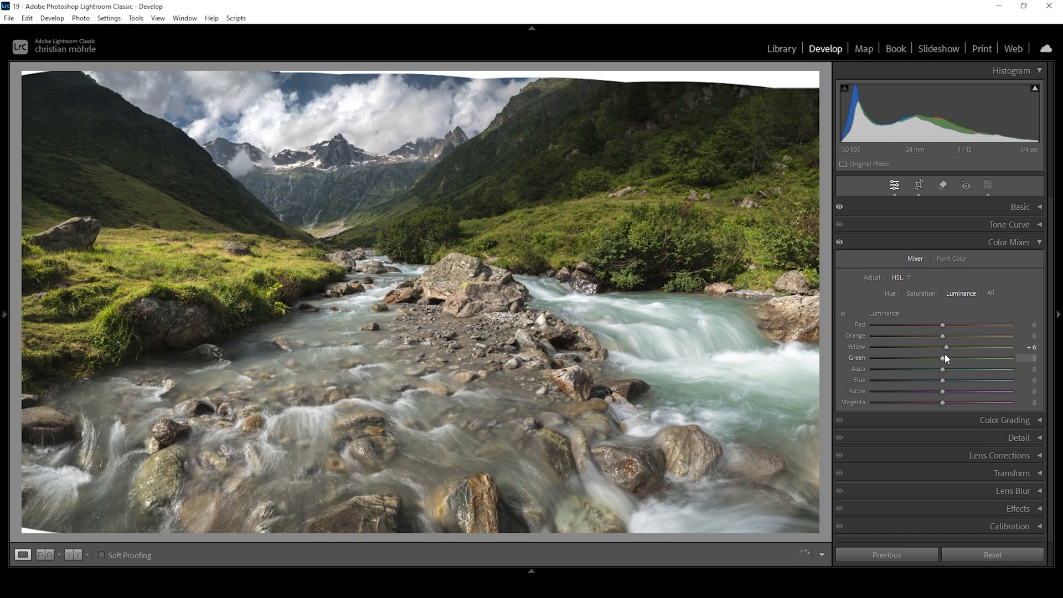
left_click_drag(942, 358, 950, 358)
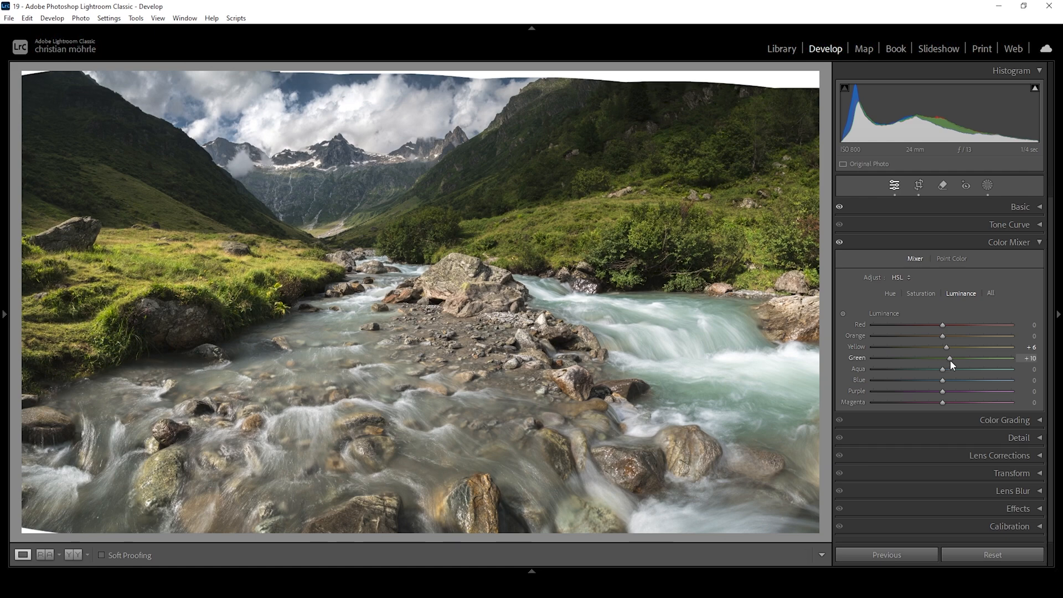
left_click_drag(949, 358, 952, 359)
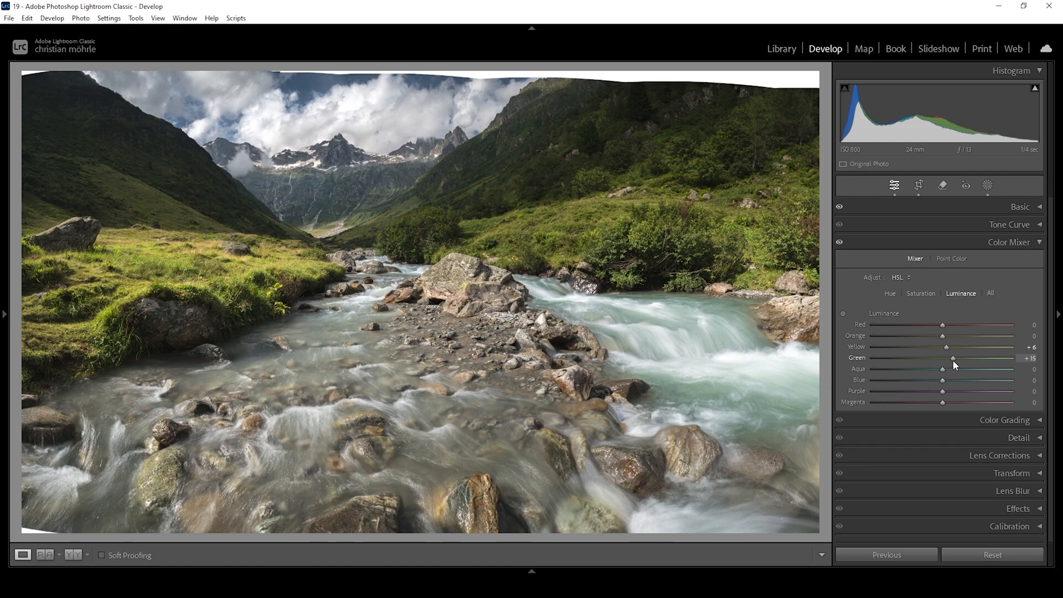
left_click_drag(953, 358, 959, 359)
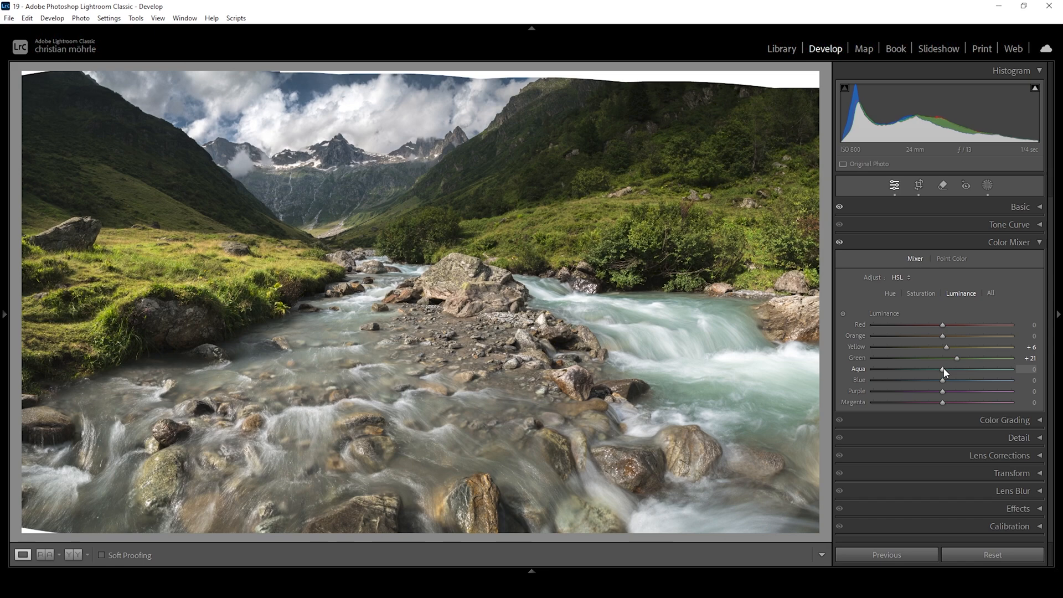
left_click_drag(942, 369, 946, 369)
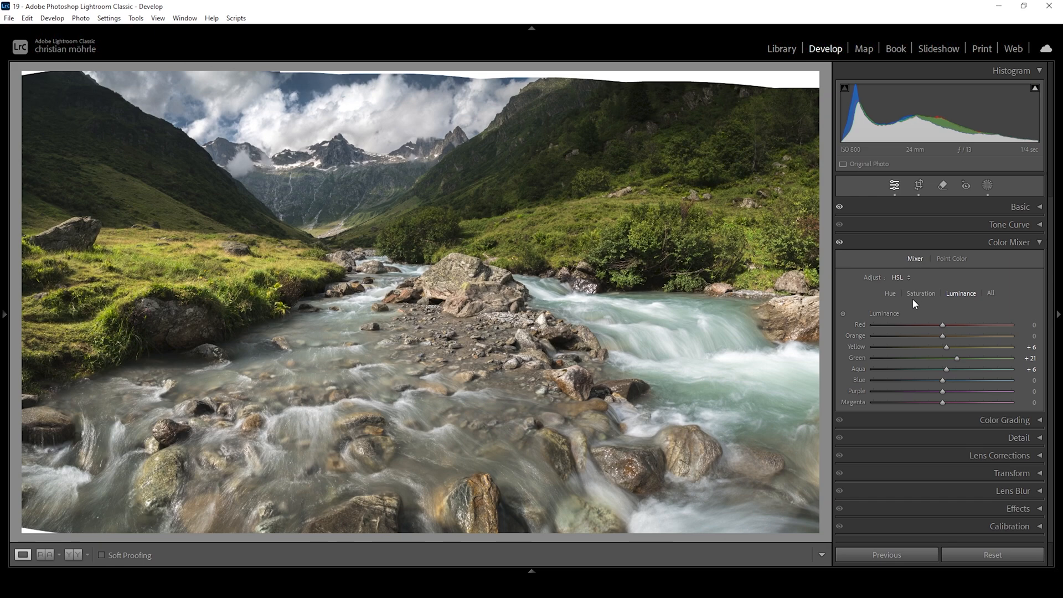
Set HSL saturation to Orange +10, Yellow +2, Aqua +18 and Blue +8
left_click(921, 293)
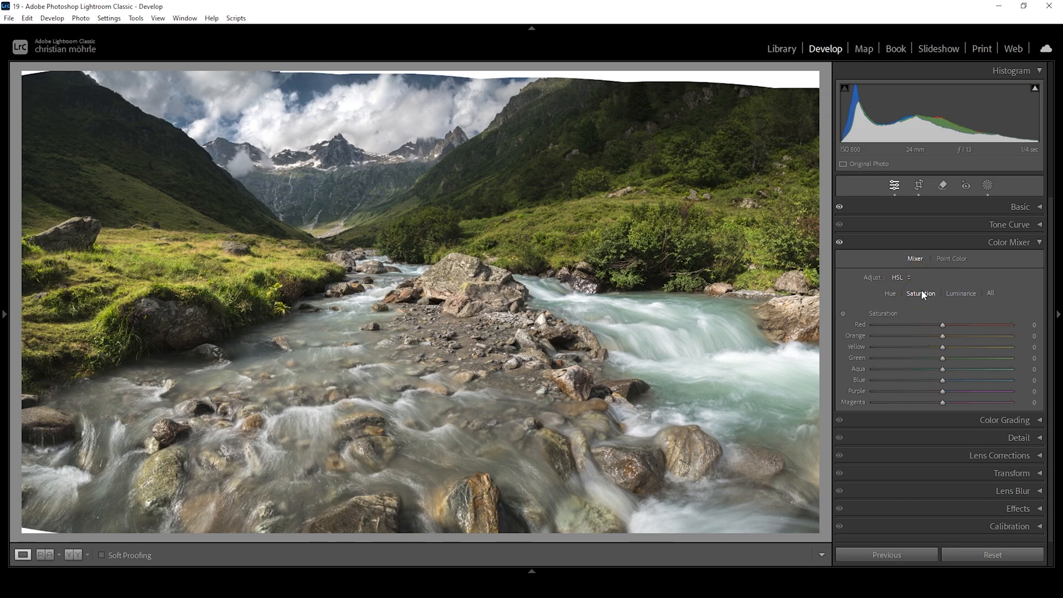
mouse_move(948, 340)
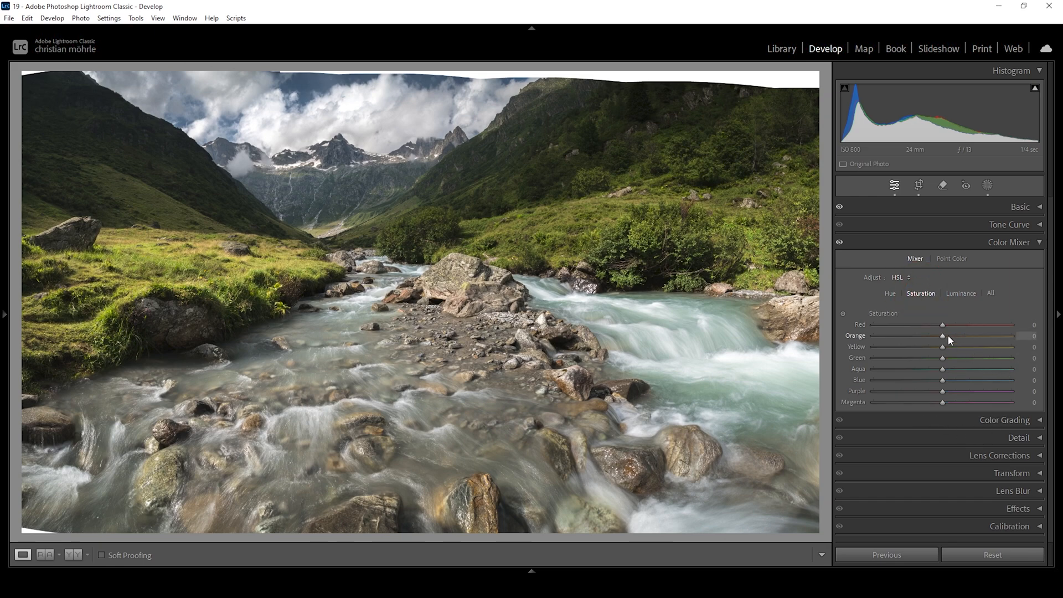
left_click_drag(942, 335, 948, 336)
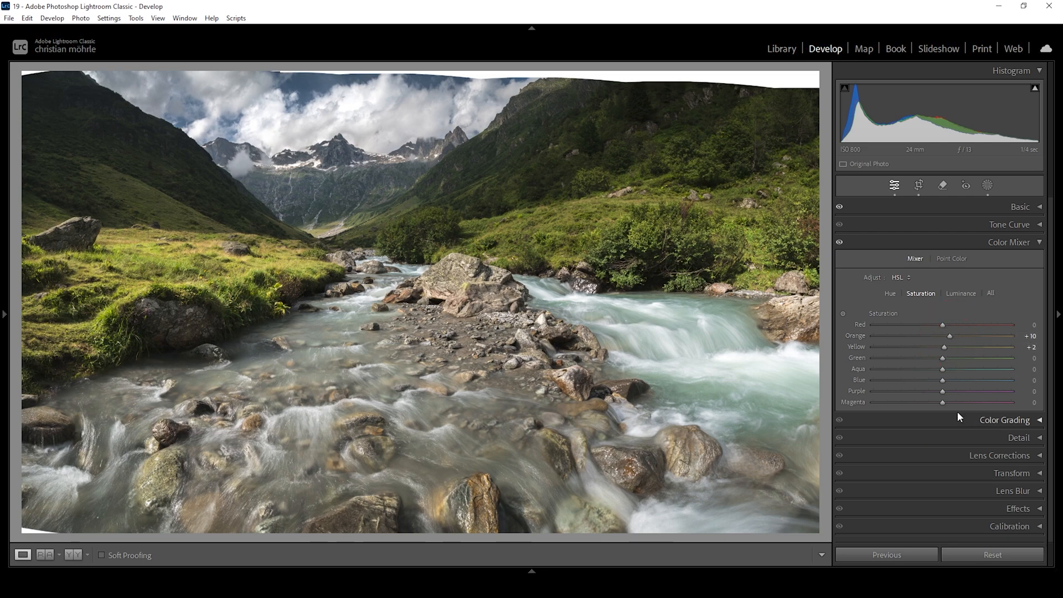
left_click_drag(942, 369, 948, 368)
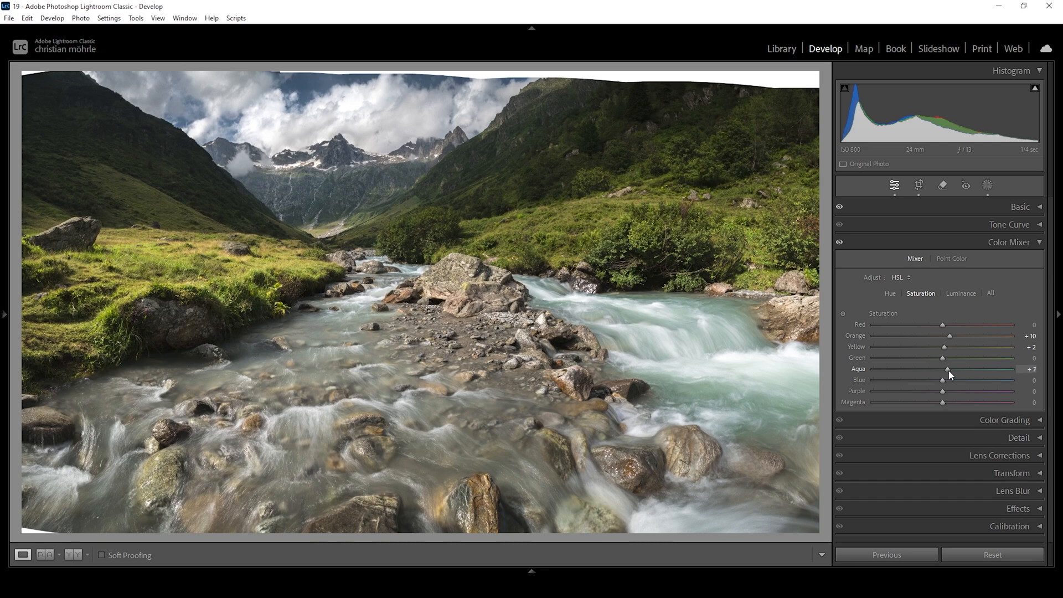
left_click_drag(949, 369, 954, 369)
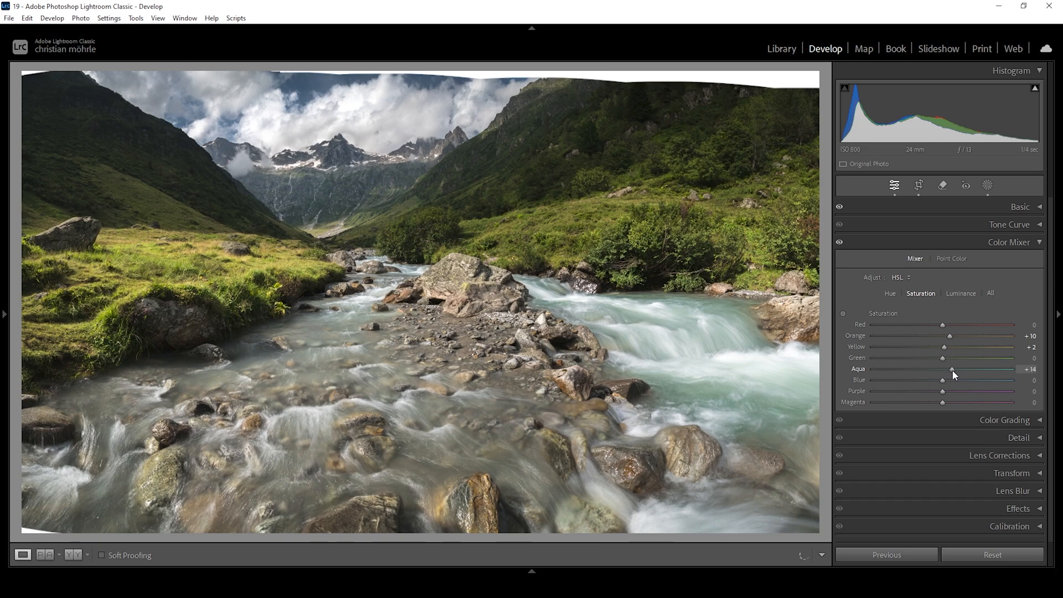
left_click_drag(943, 381, 955, 381)
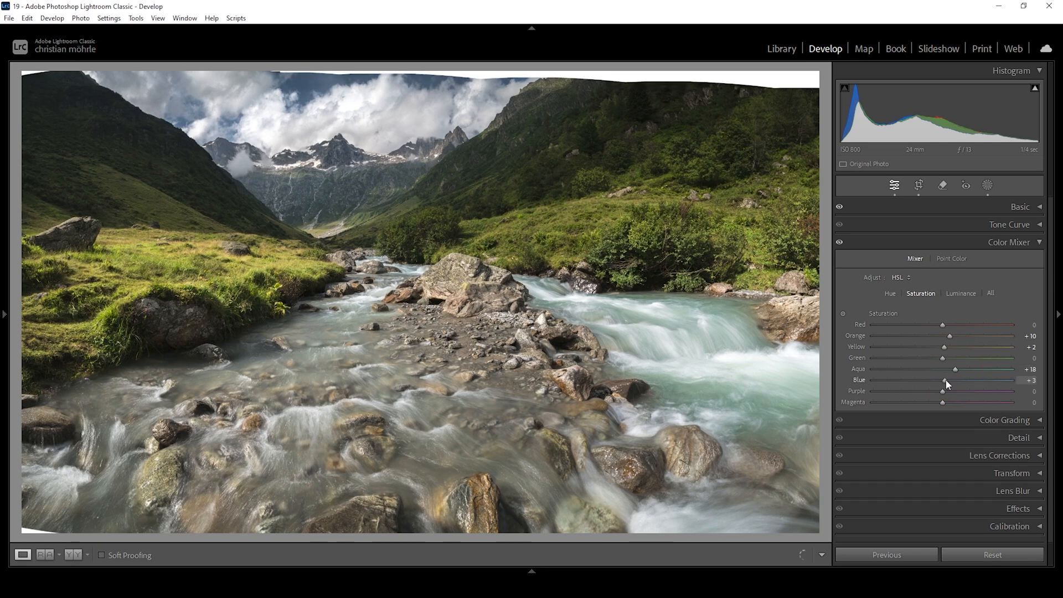
left_click_drag(941, 385, 953, 384)
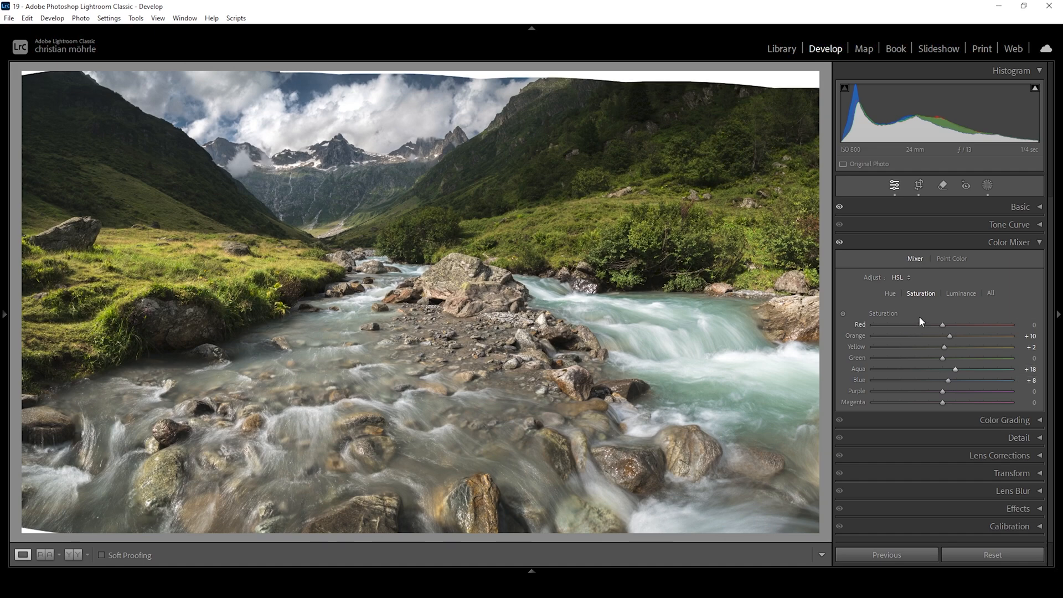
left_click(1010, 242)
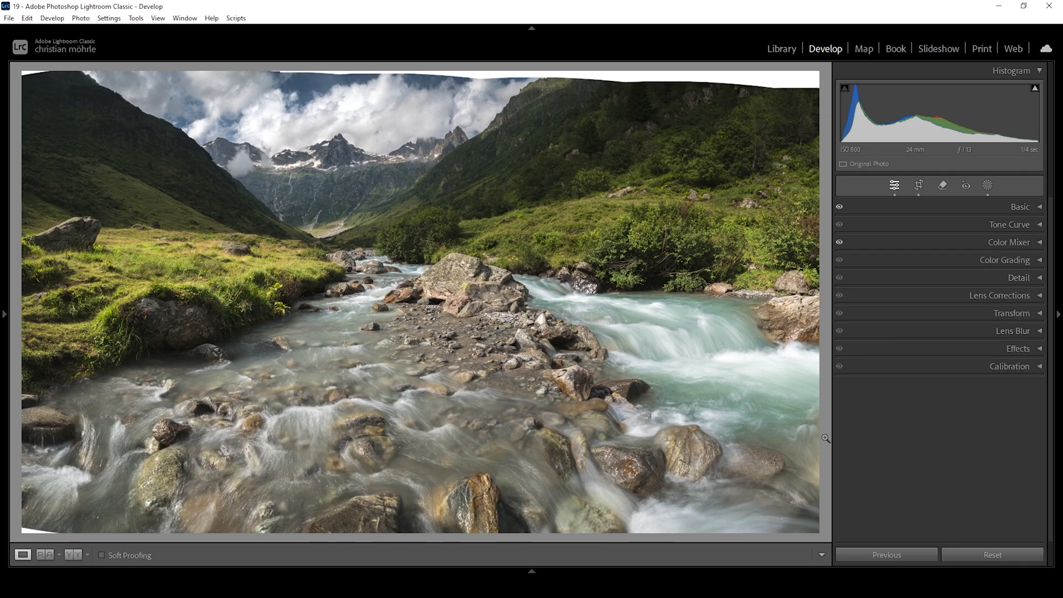
Set Calibration Red Primary saturation to +7 and Green Primary saturation to +6
left_click(1009, 365)
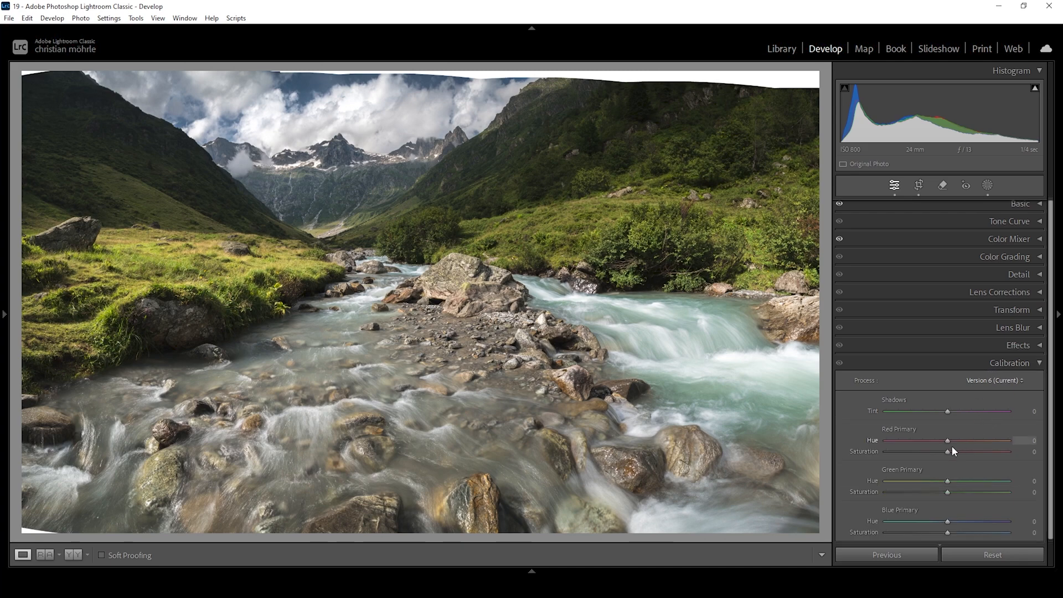
left_click_drag(948, 452, 951, 452)
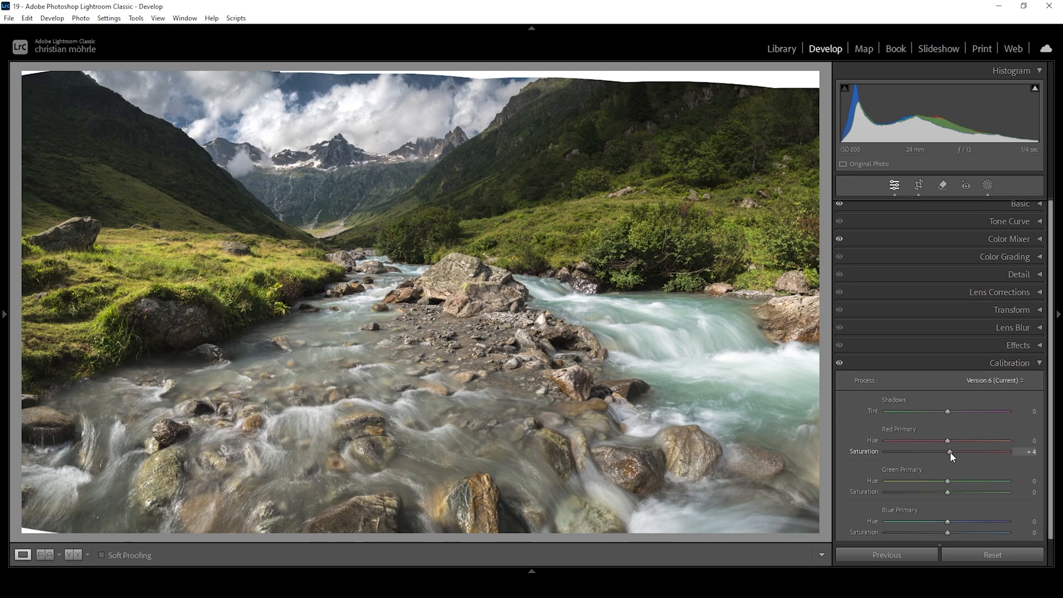
left_click_drag(950, 452, 956, 452)
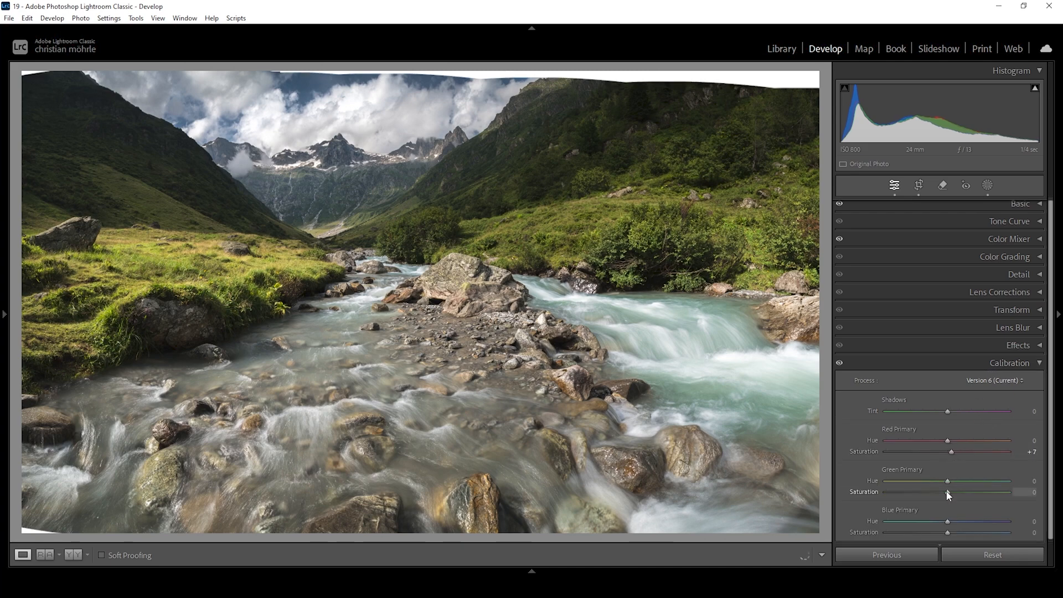
left_click_drag(933, 492, 949, 492)
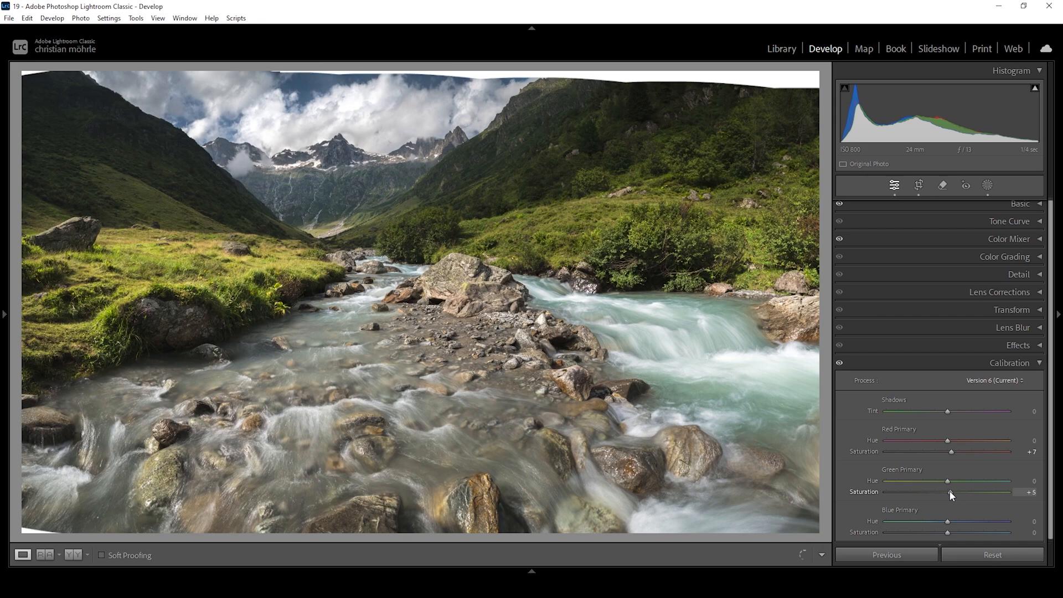
left_click(1010, 365)
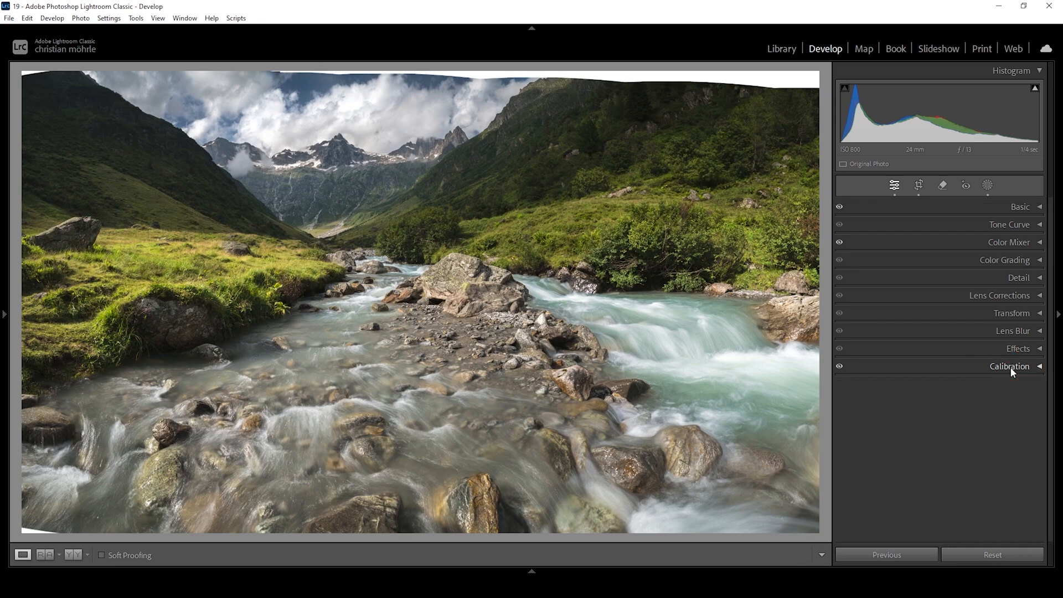
mouse_move(1017, 283)
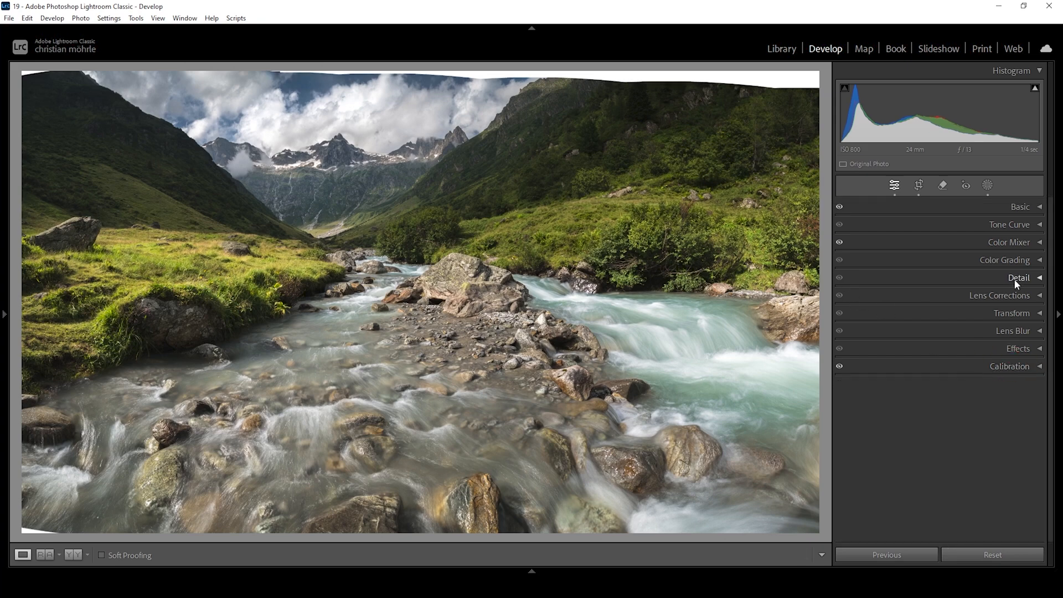
Set sharpening Radius to 0.5 and Detail to 100
left_click(1019, 278)
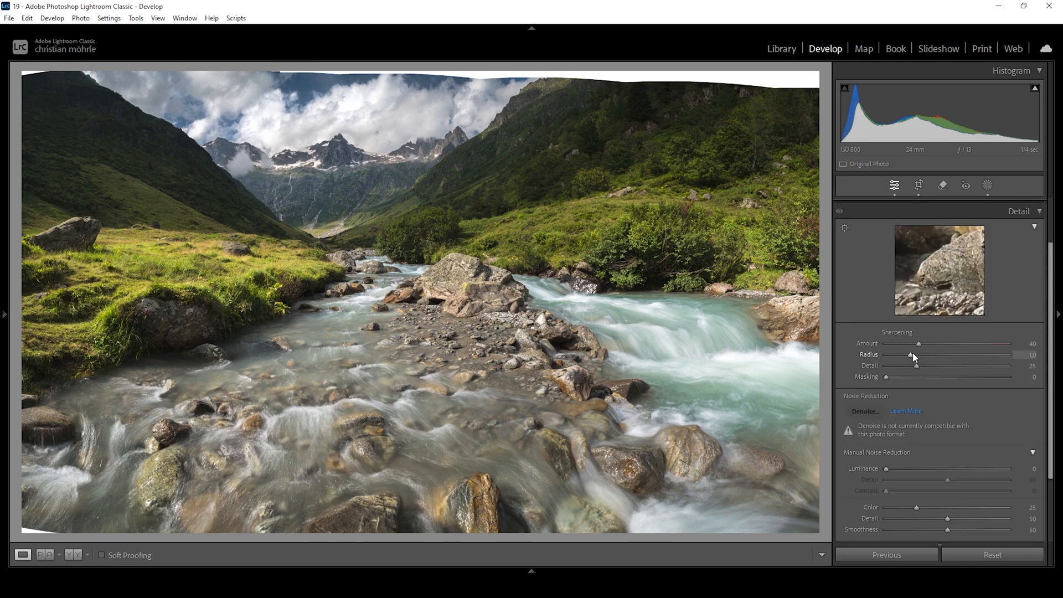
left_click_drag(912, 355, 888, 354)
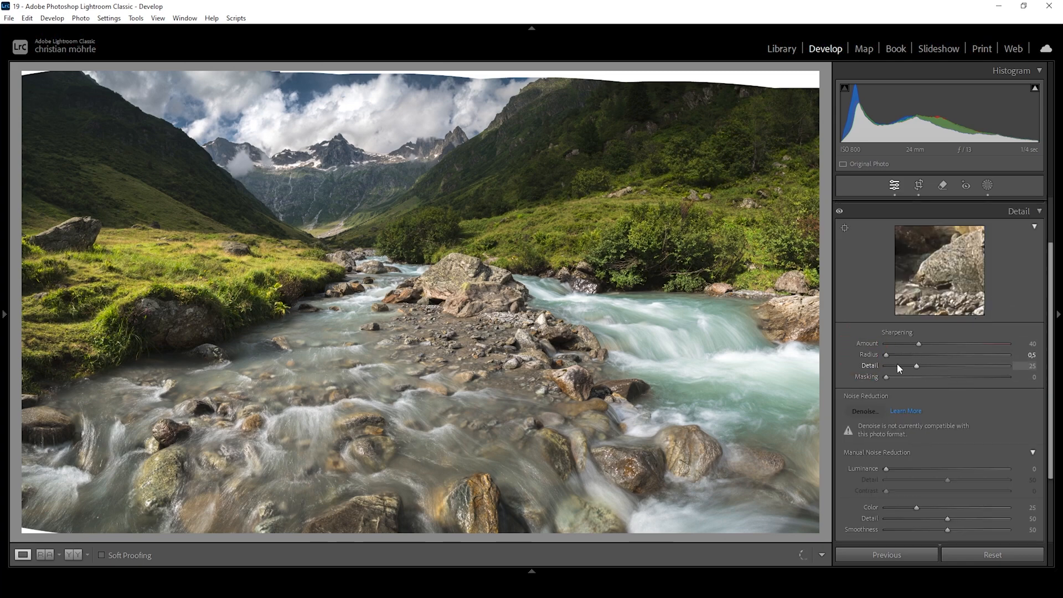
left_click_drag(916, 365, 1010, 365)
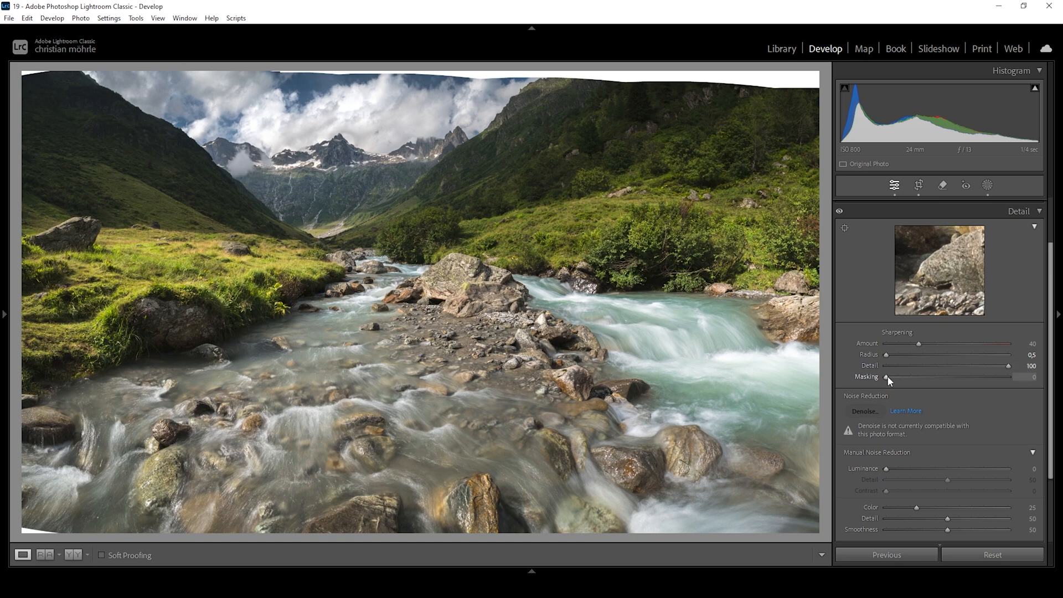
Set sharpening Masking to 72 and Amount to 62
left_click_drag(891, 376, 895, 377)
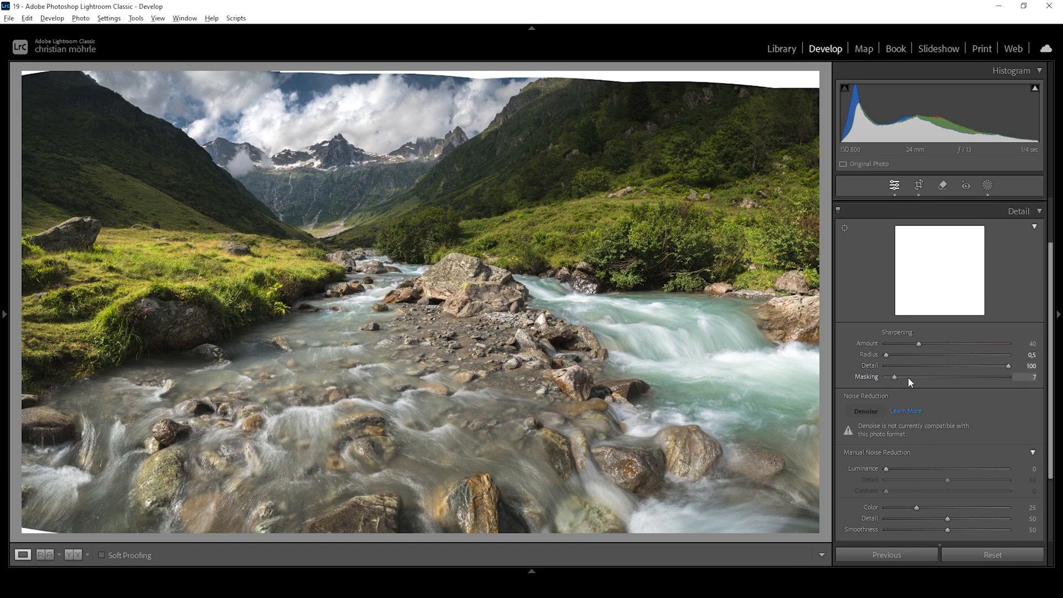
left_click_drag(895, 377, 942, 377)
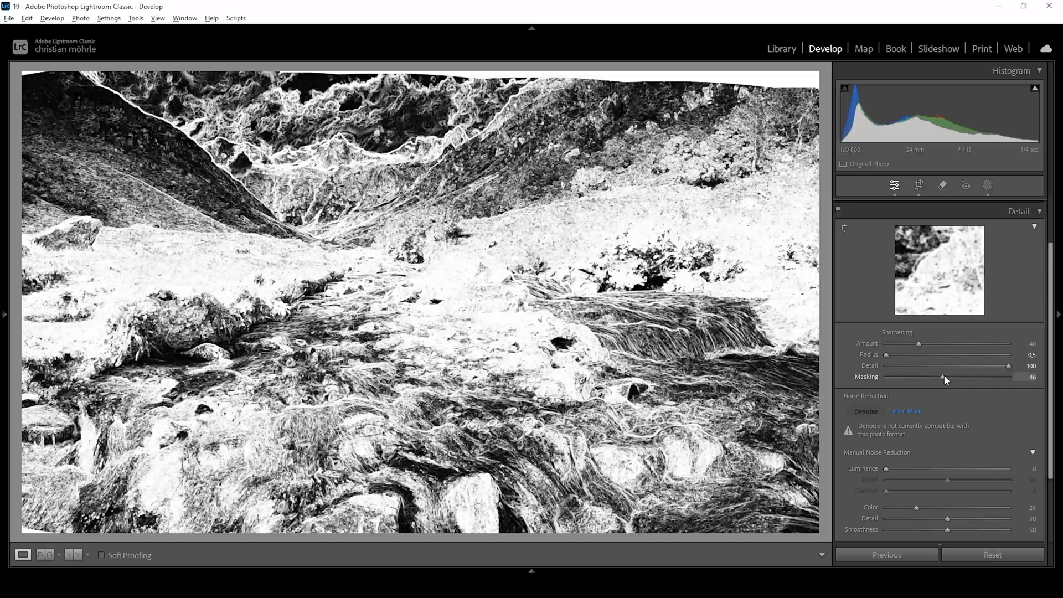
left_click_drag(942, 378, 960, 377)
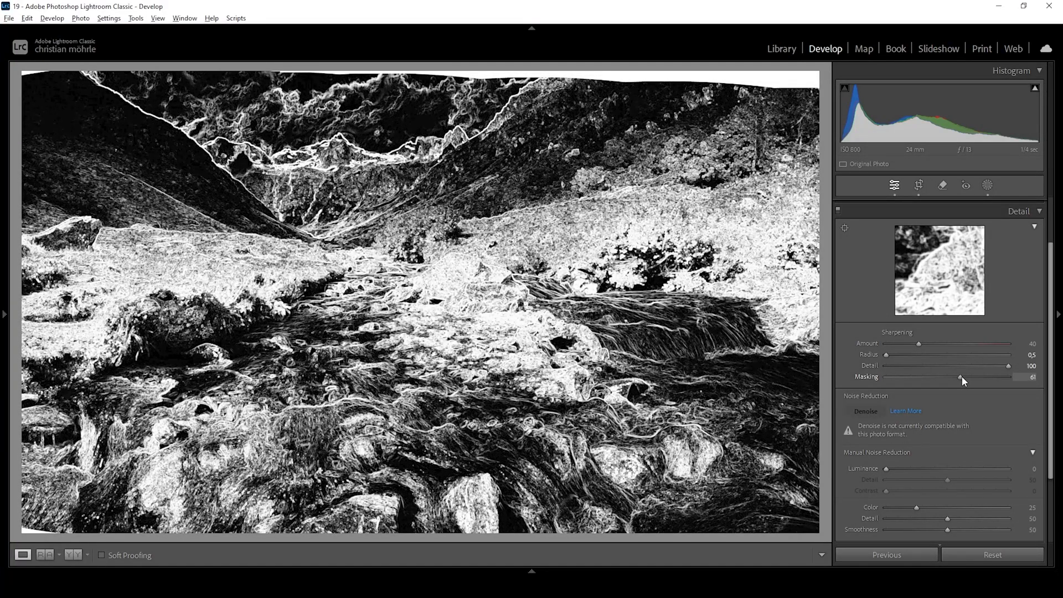
left_click_drag(960, 377, 970, 377)
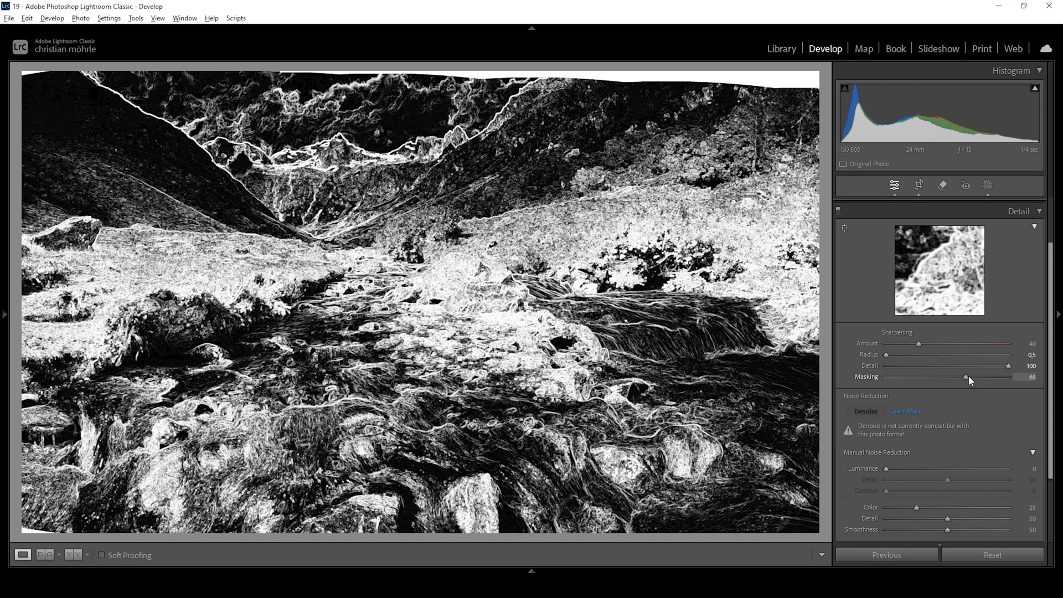
left_click_drag(967, 377, 990, 377)
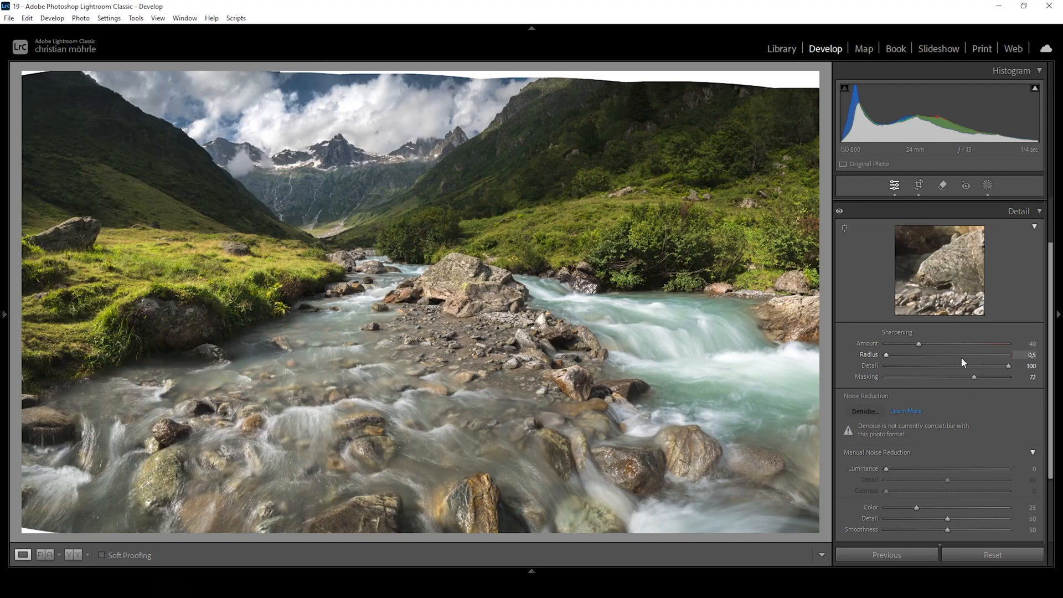
left_click_drag(922, 343, 933, 343)
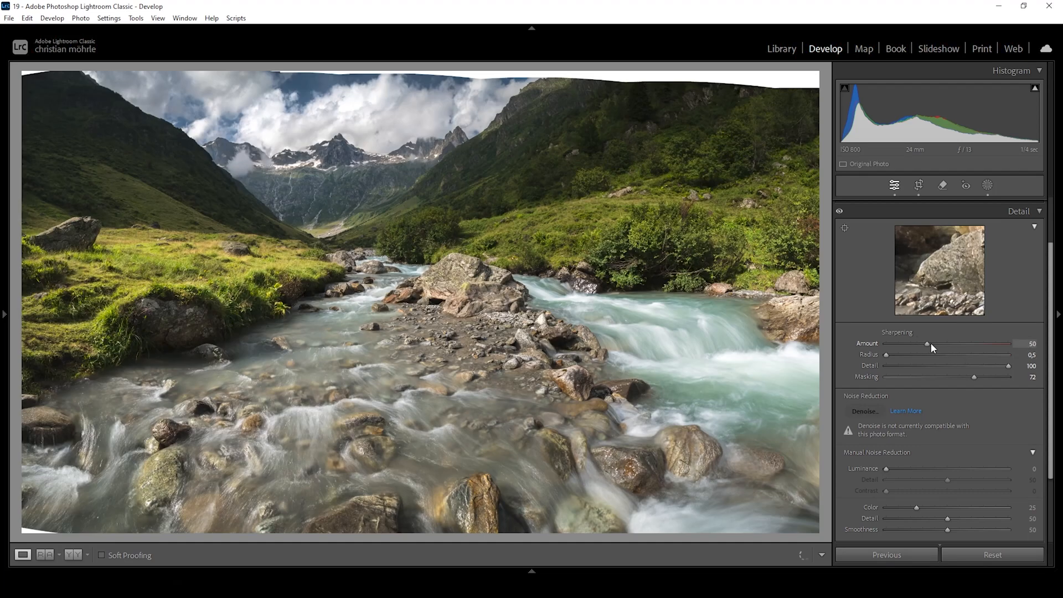
left_click_drag(916, 344, 940, 344)
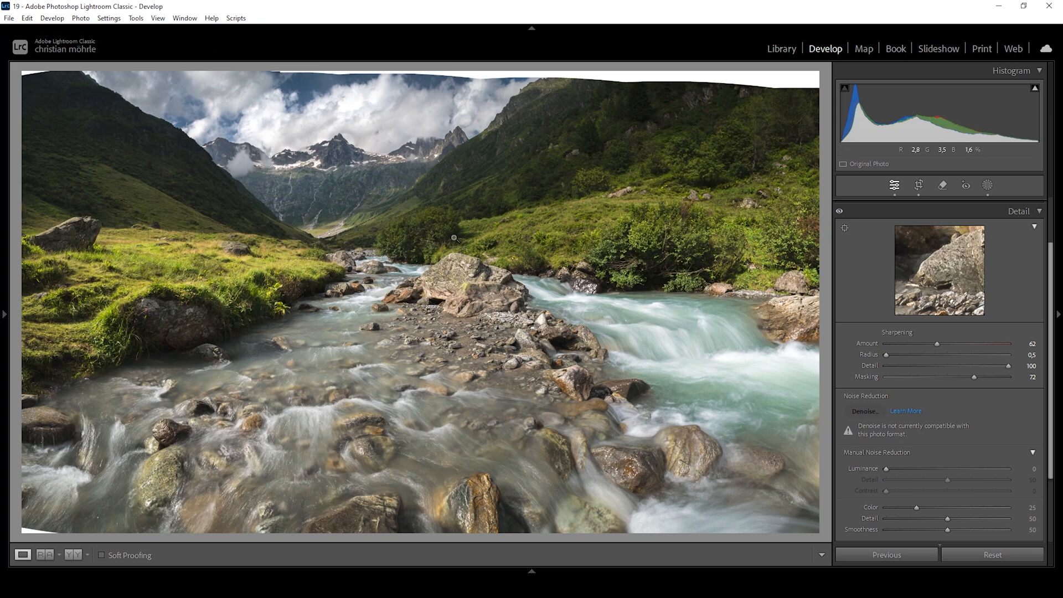
mouse_move(677, 90)
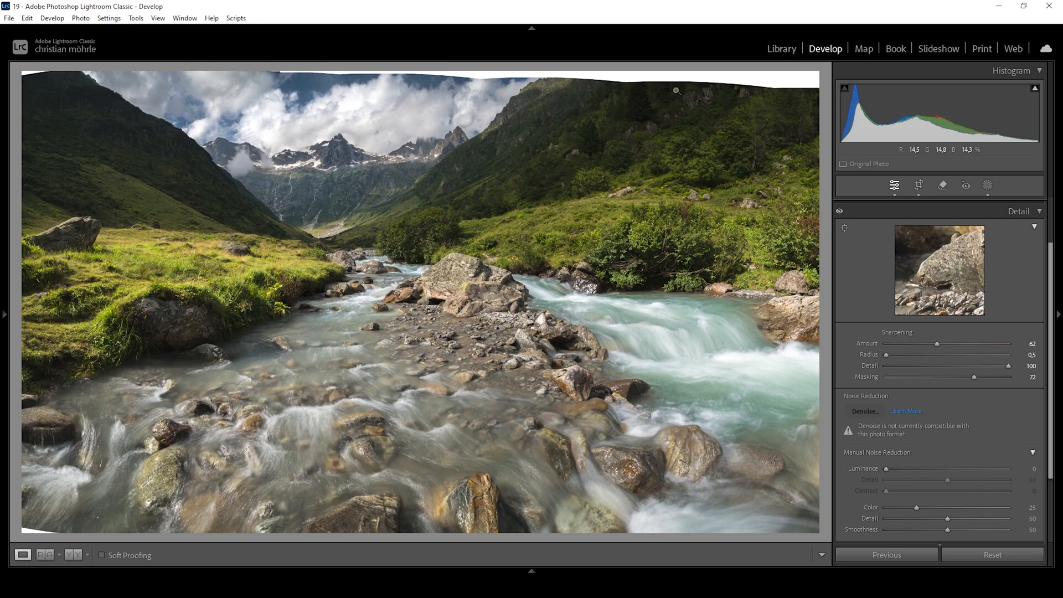
mouse_move(731, 79)
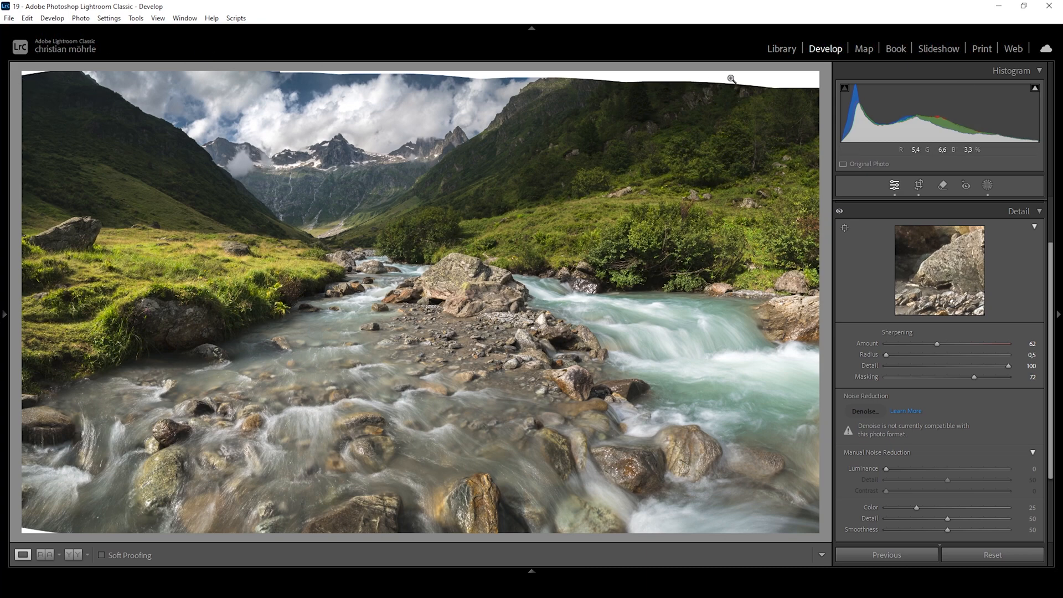